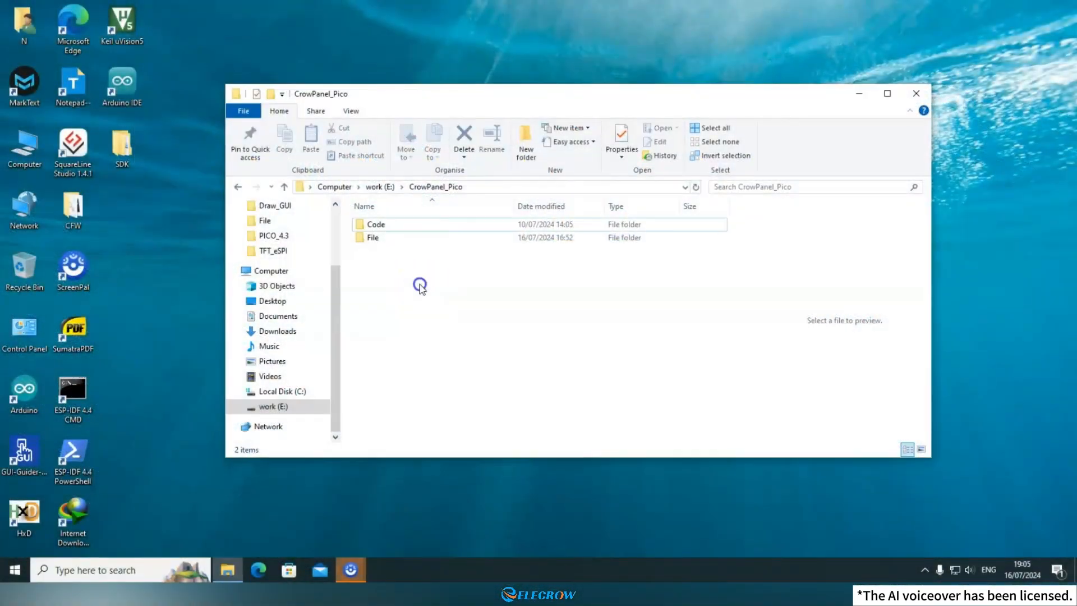
# Navigate Code > Lesson_2_Draw_GUI_with_TFT_eSPI > 2.4&2.8&3.5inch > Draw_GUI and open Draw_GUI.ino
pyautogui.doubleClick(374, 225)
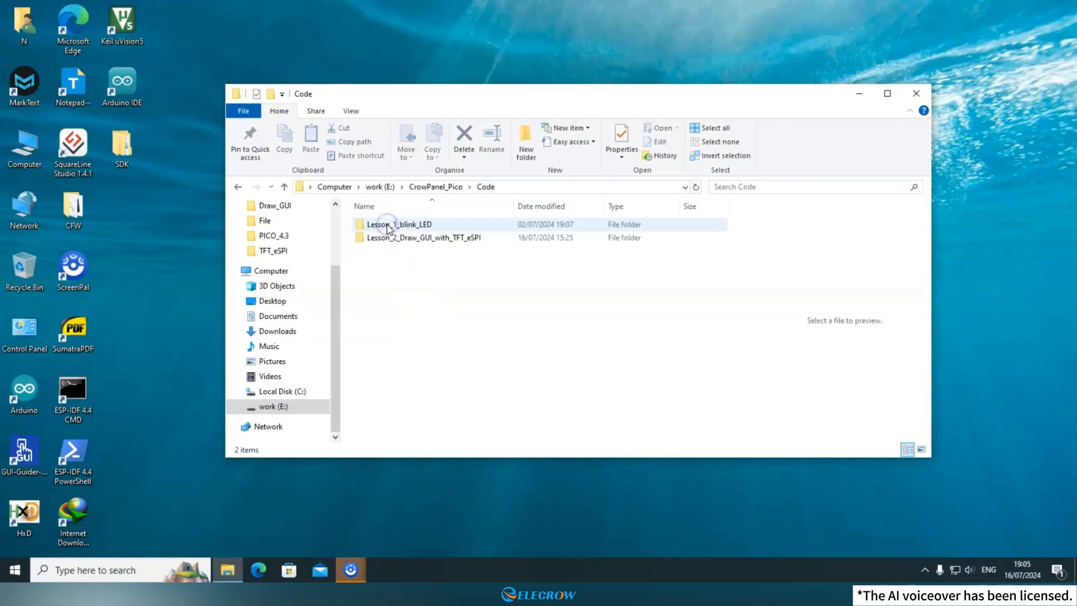
pyautogui.doubleClick(424, 236)
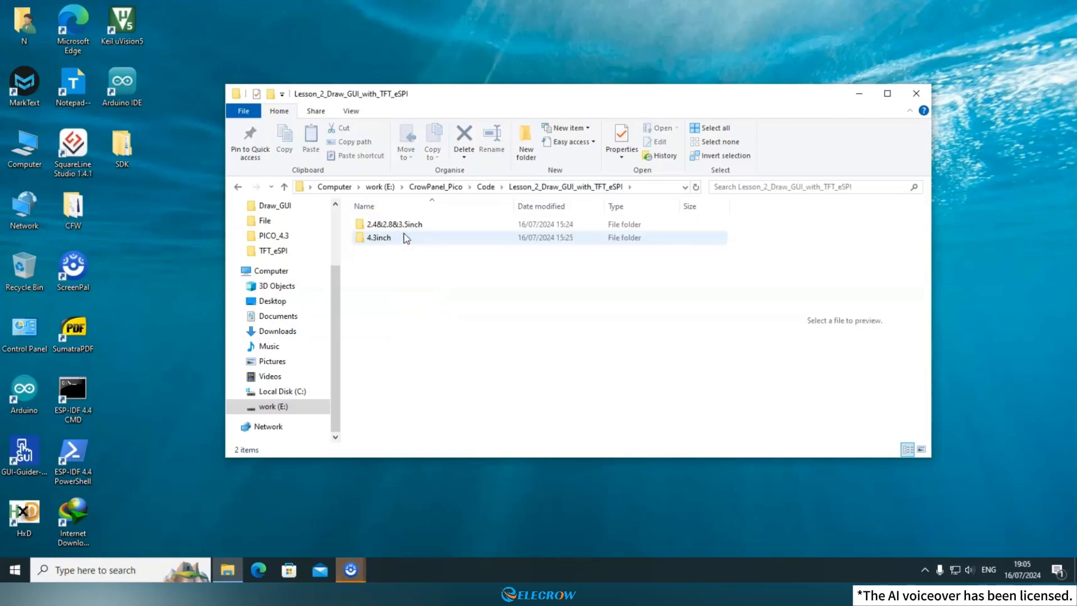
pyautogui.doubleClick(394, 225)
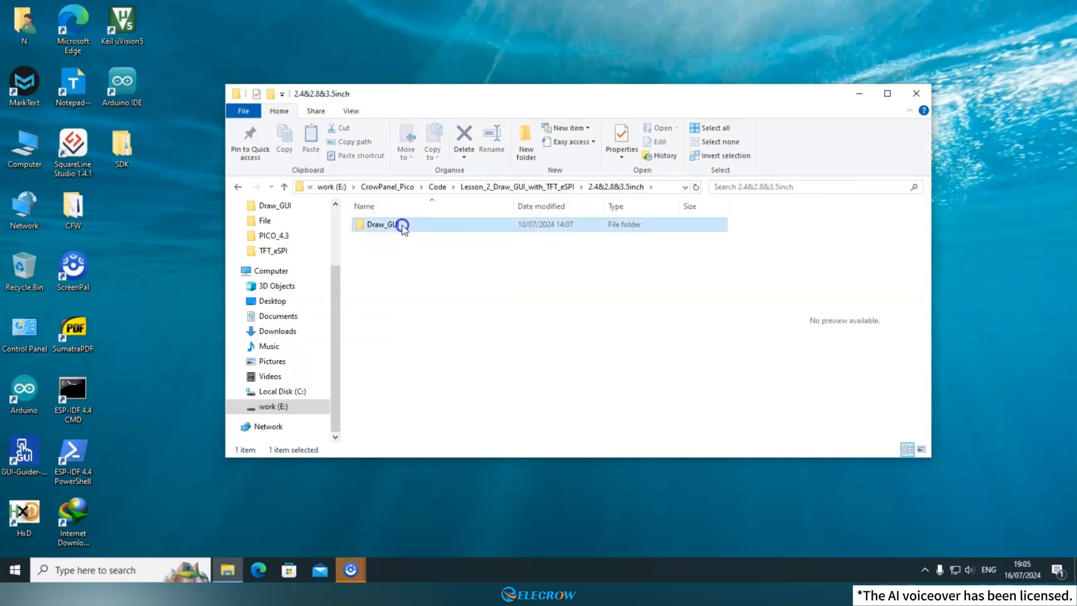
pyautogui.doubleClick(383, 224)
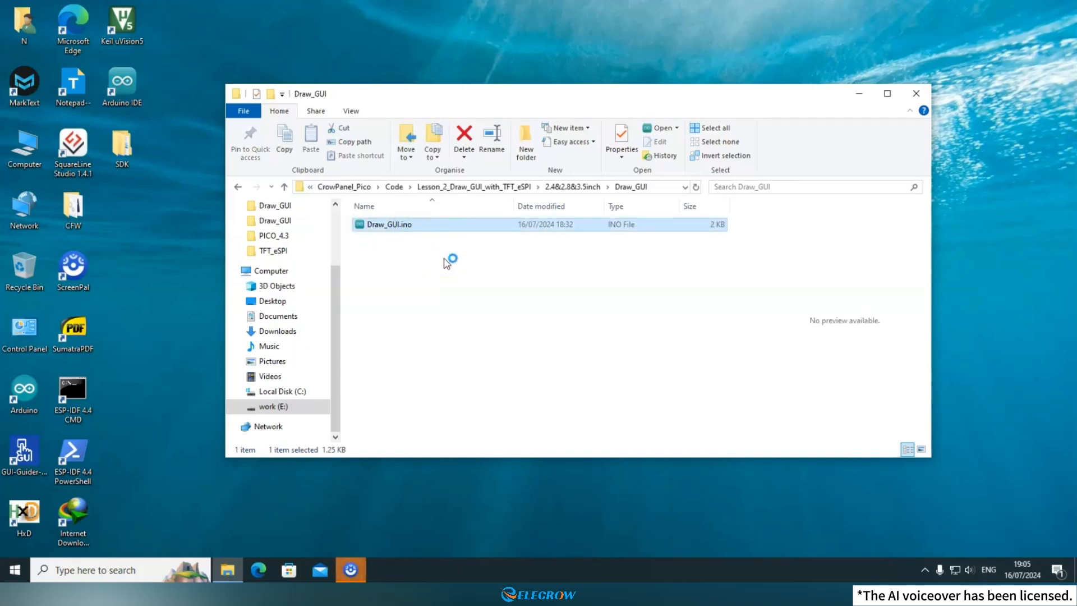
pyautogui.doubleClick(389, 224)
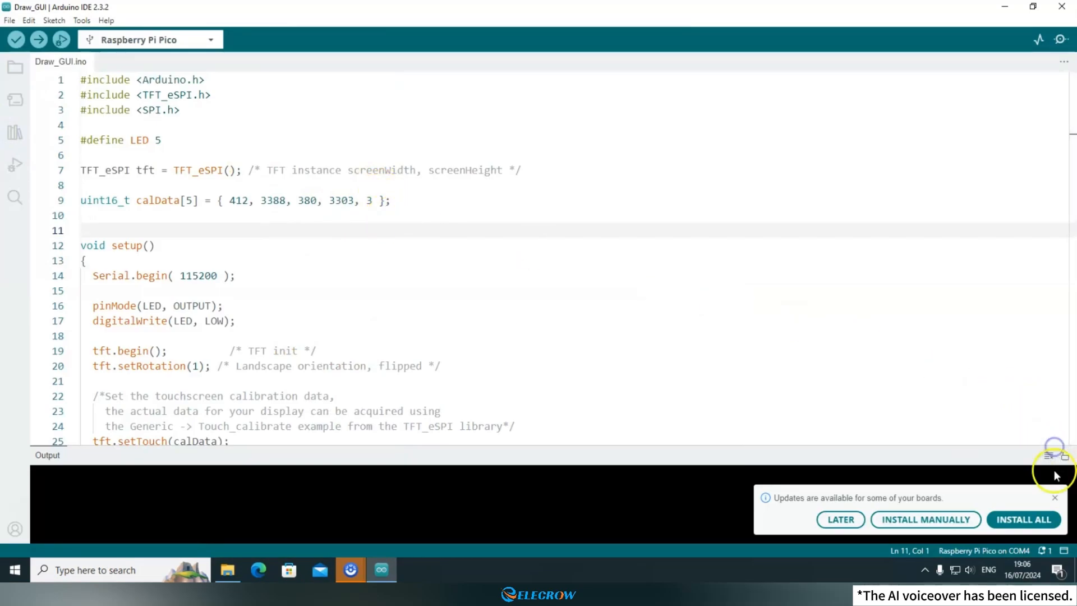
# Dismiss the 'Updates are available' notice and focus the sketch's #include lines
pyautogui.click(1054, 497)
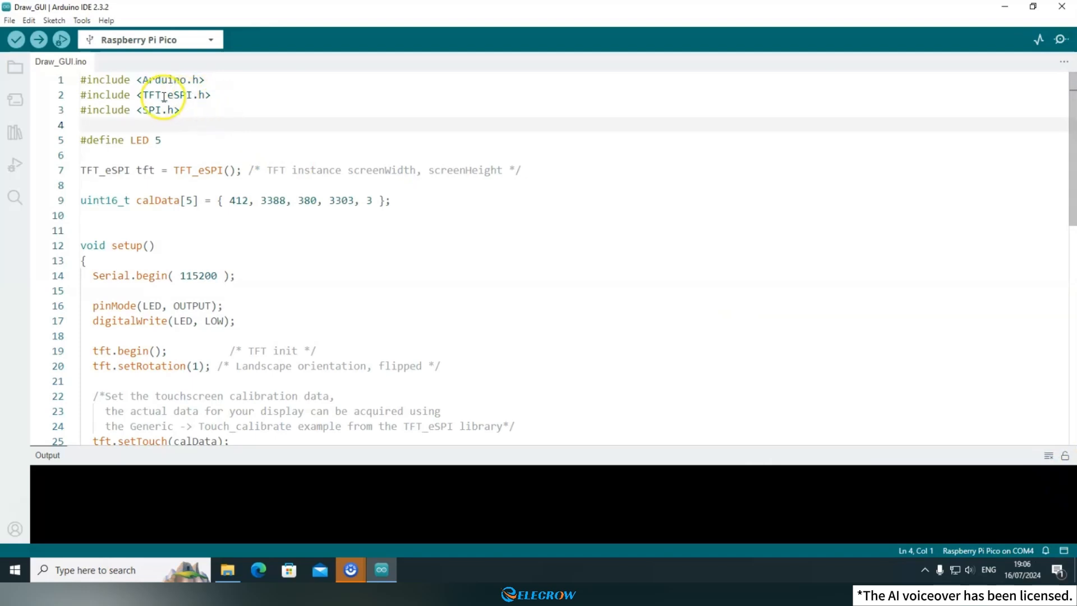
pyautogui.doubleClick(166, 94)
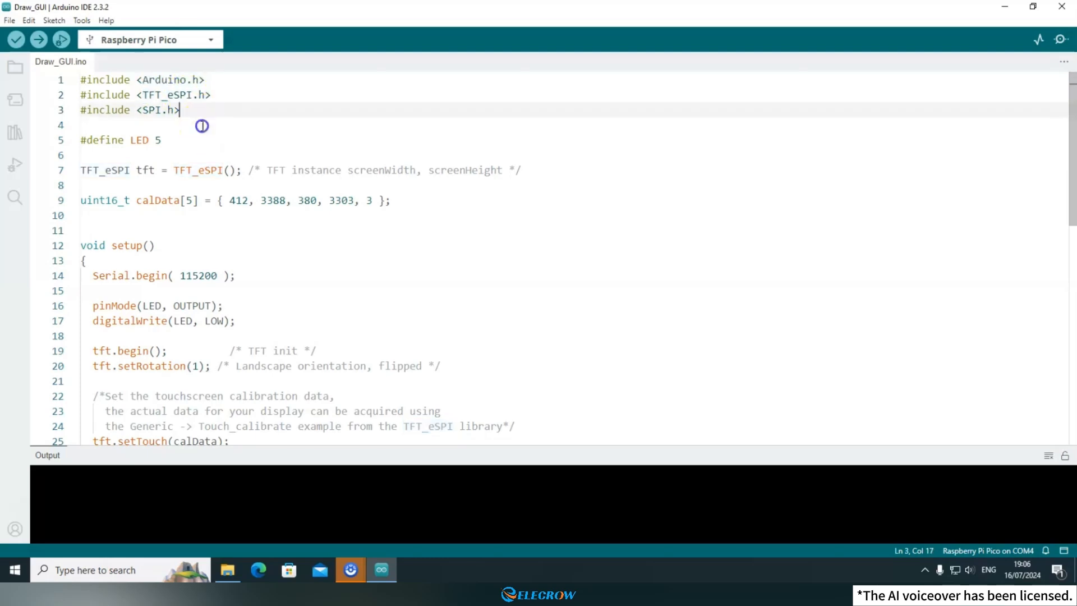
# Install TFT_eSPI 2.5.43 through Manage Libraries, then close the Library Manager panel
pyautogui.click(52, 21)
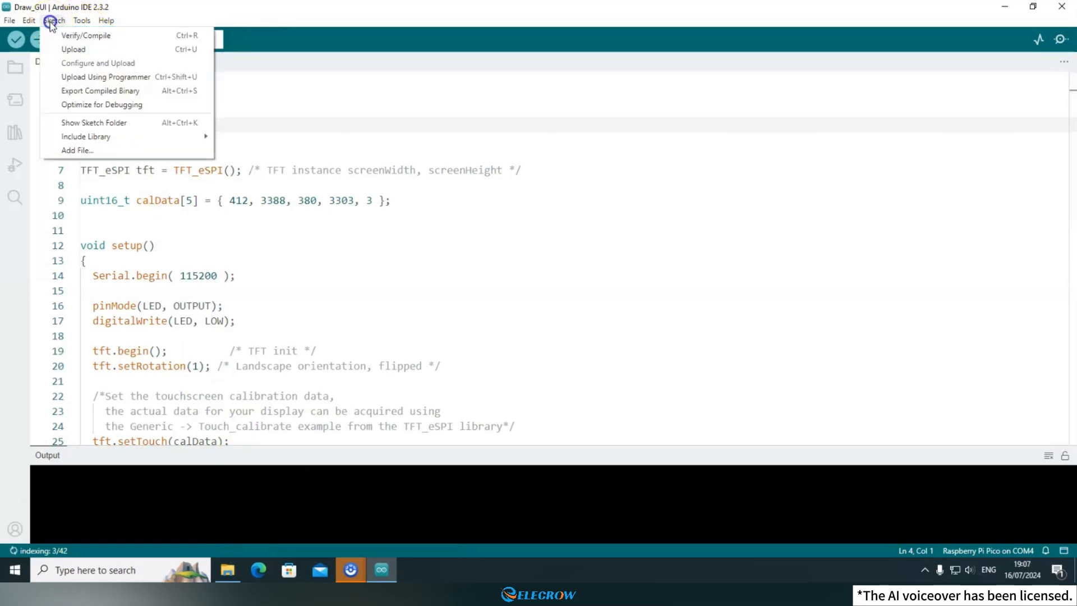
pyautogui.moveTo(85, 135)
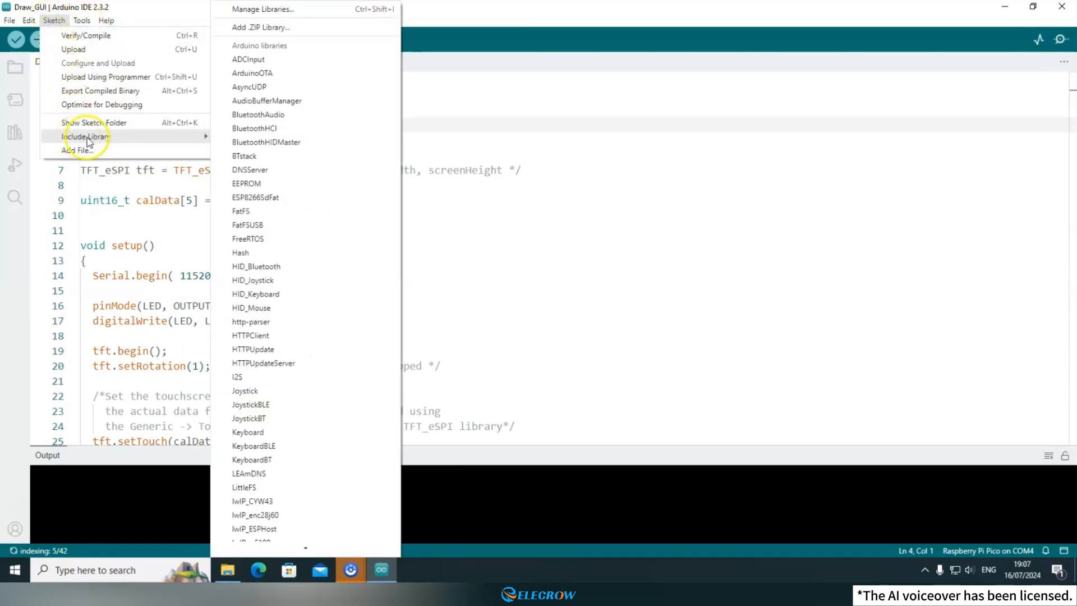
pyautogui.moveTo(274, 13)
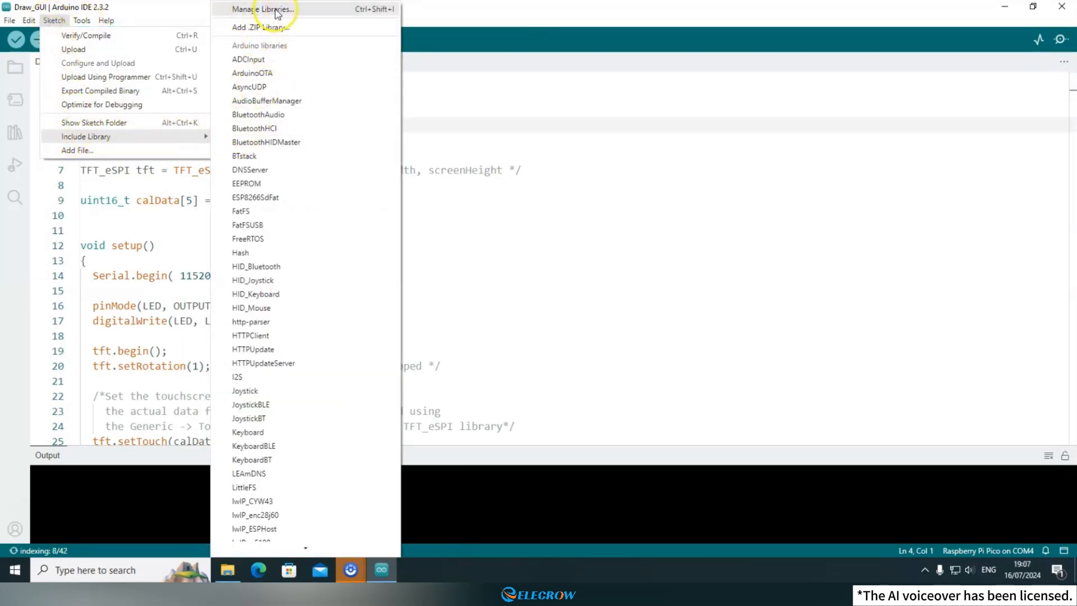
pyautogui.click(262, 9)
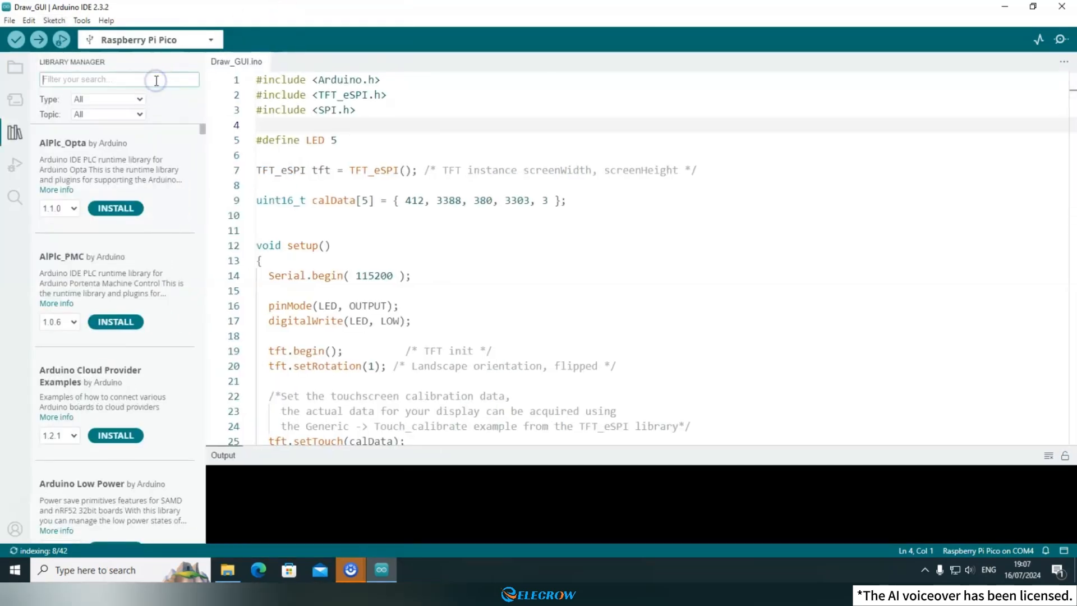
pyautogui.doubleClick(346, 94)
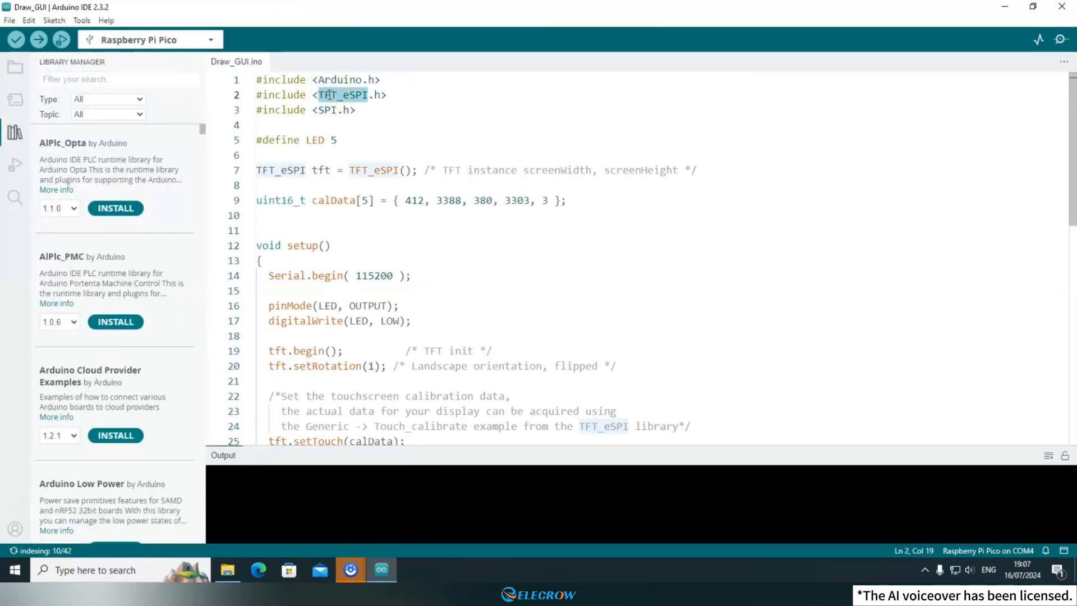
pyautogui.write('TFT_eSPI')
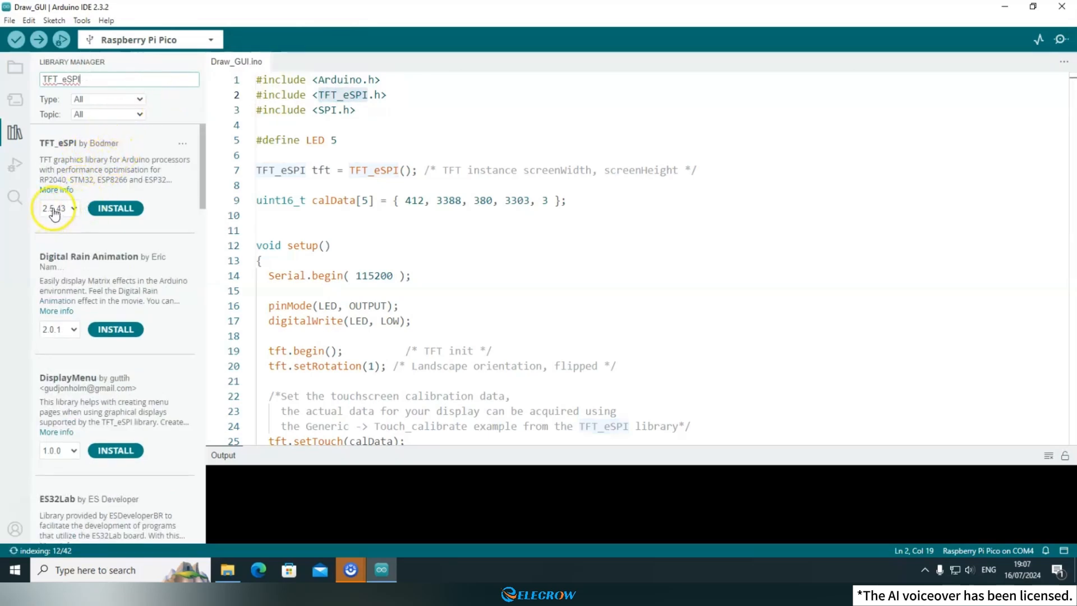
pyautogui.click(115, 208)
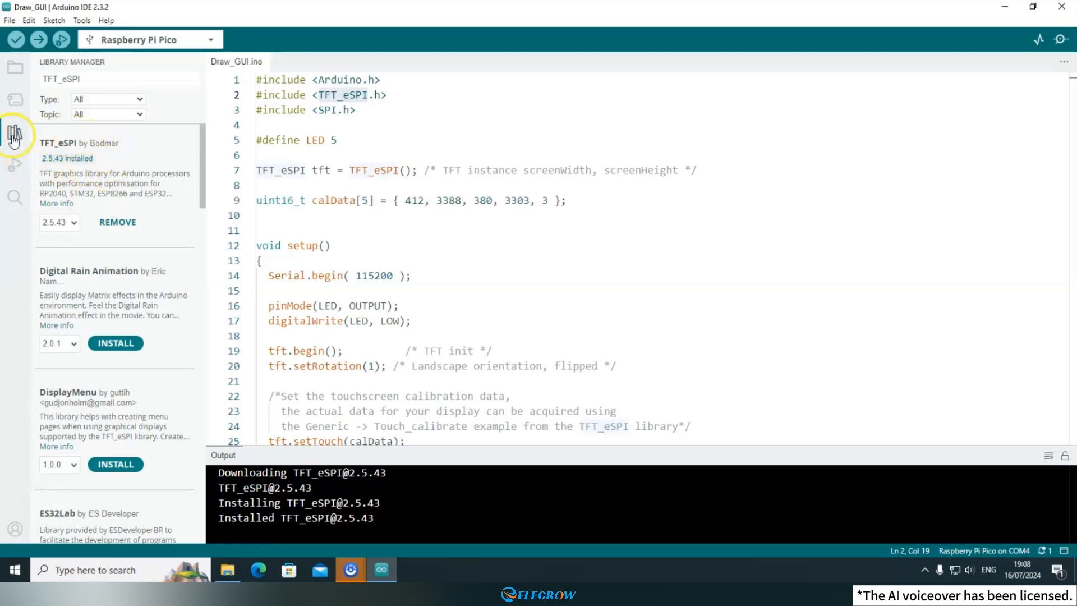
pyautogui.click(14, 134)
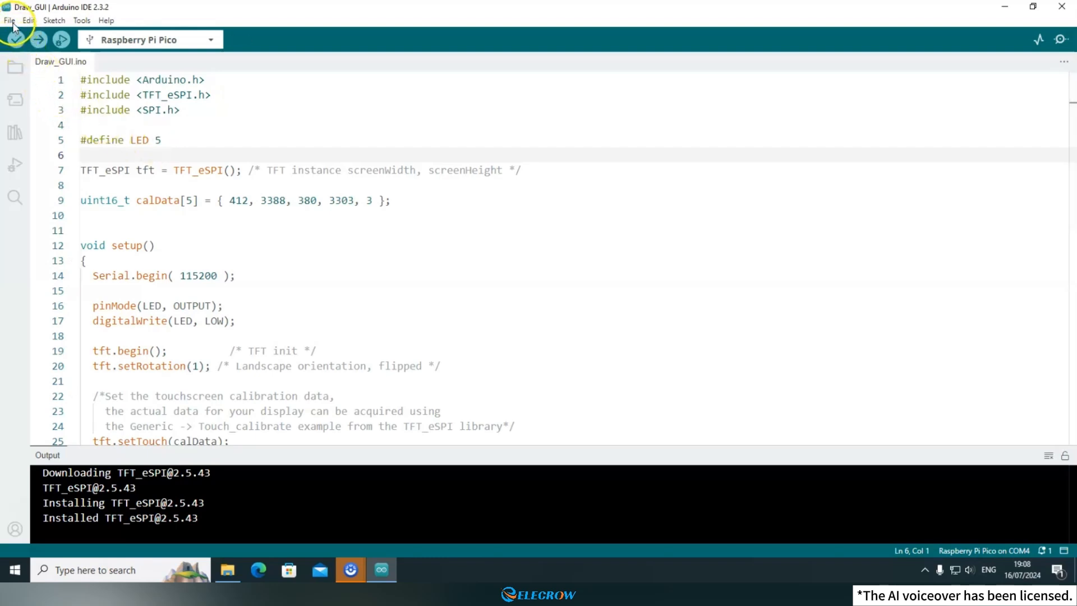
pyautogui.click(10, 20)
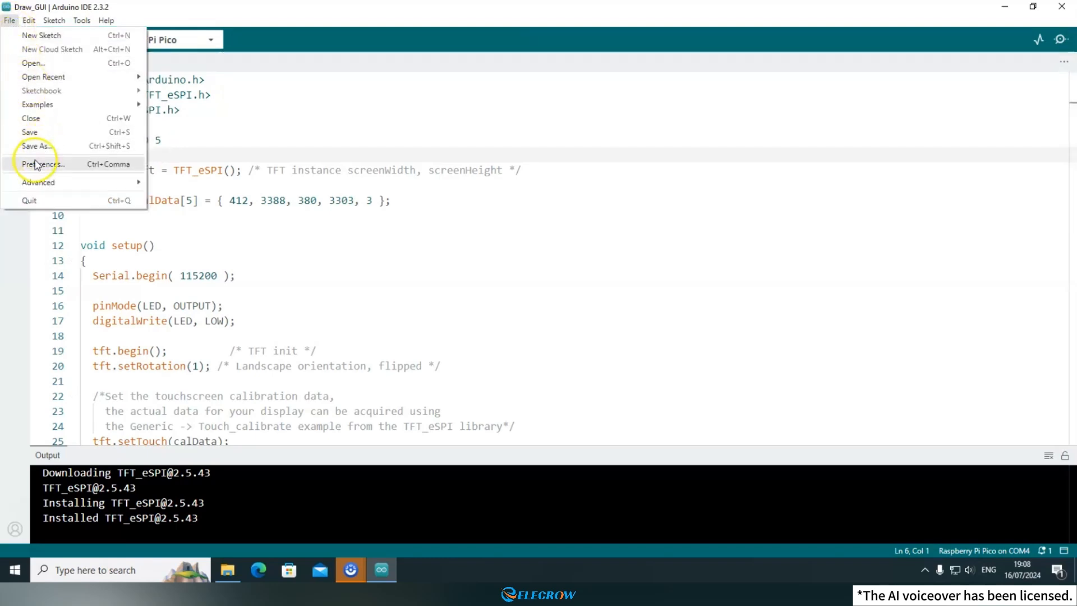
pyautogui.moveTo(41, 164)
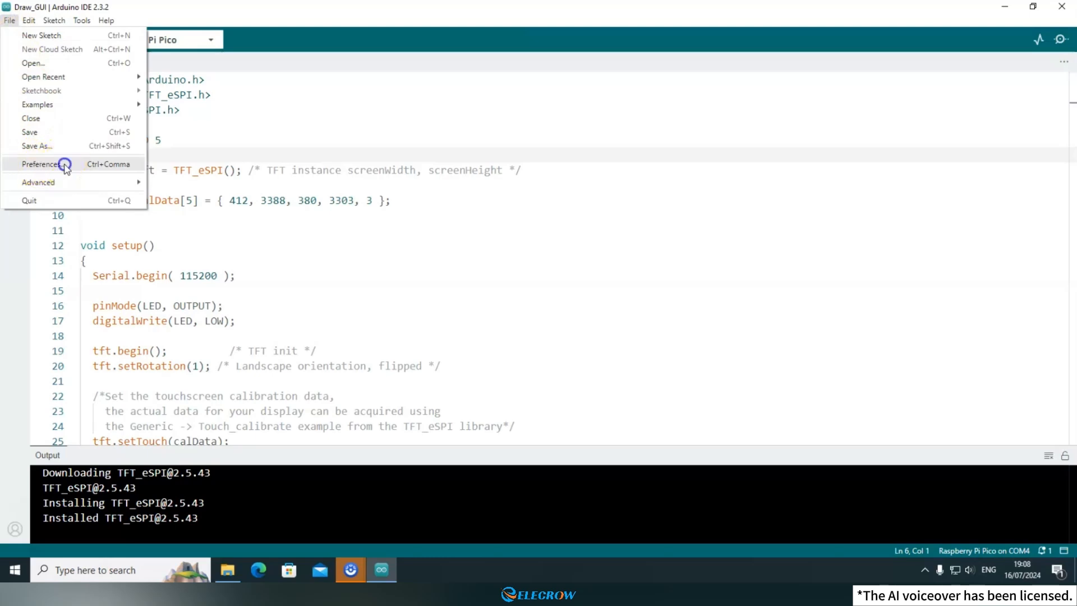
pyautogui.click(42, 164)
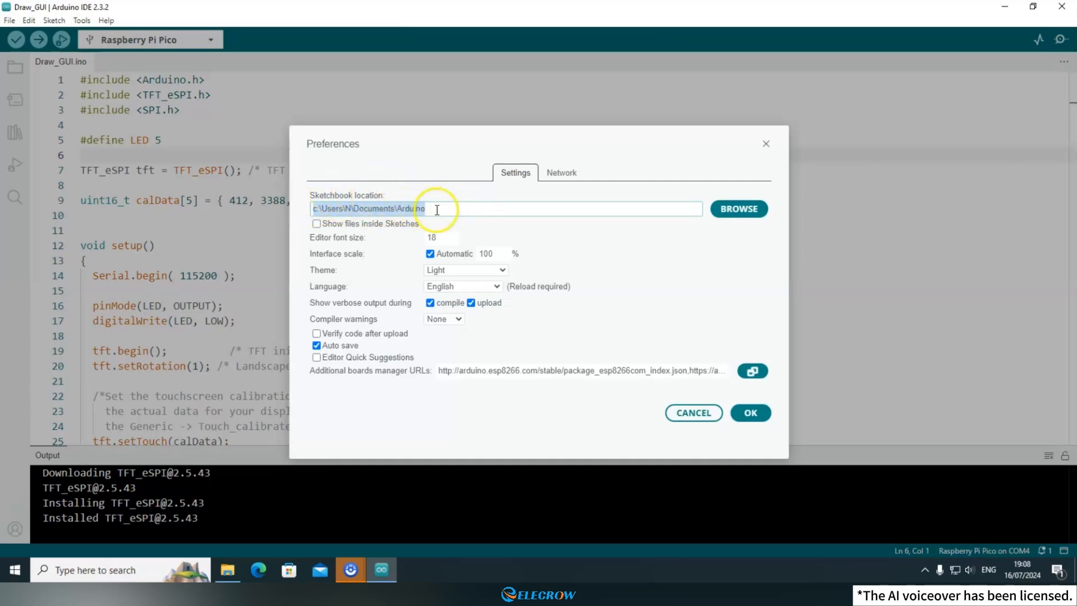
pyautogui.rightClick(436, 210)
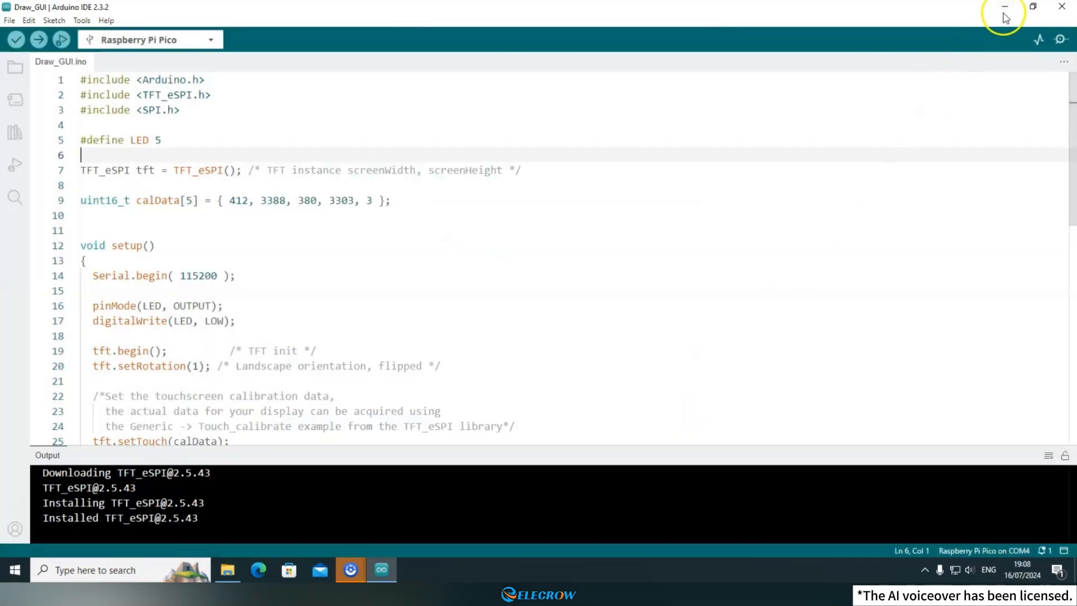
# Browse to Documents\Arduino\libraries\TFT_eSPI and preview its User_Setup.h file
pyautogui.click(1003, 7)
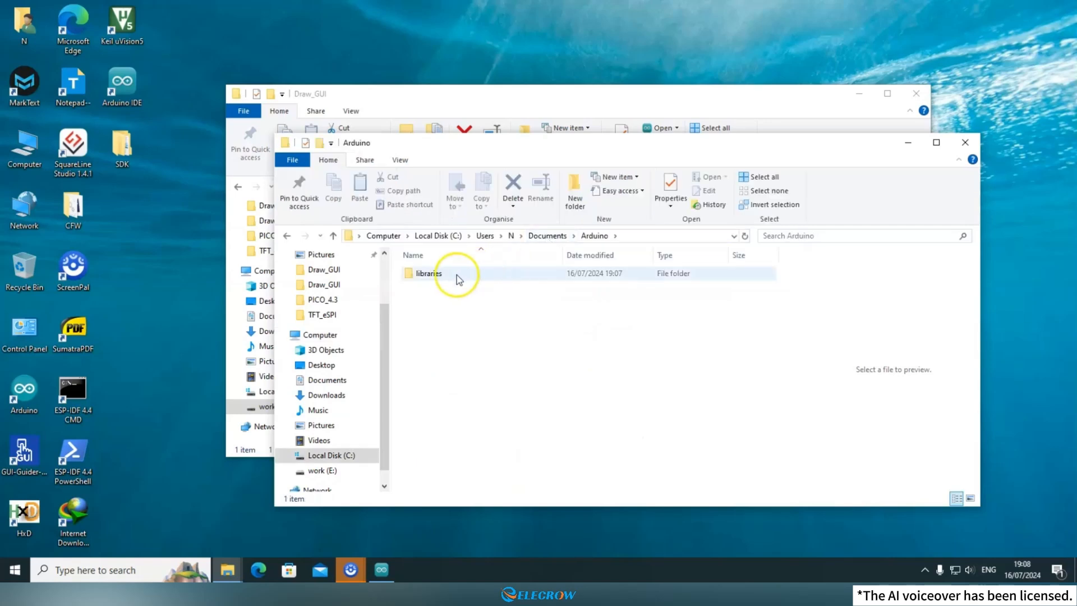
pyautogui.click(428, 274)
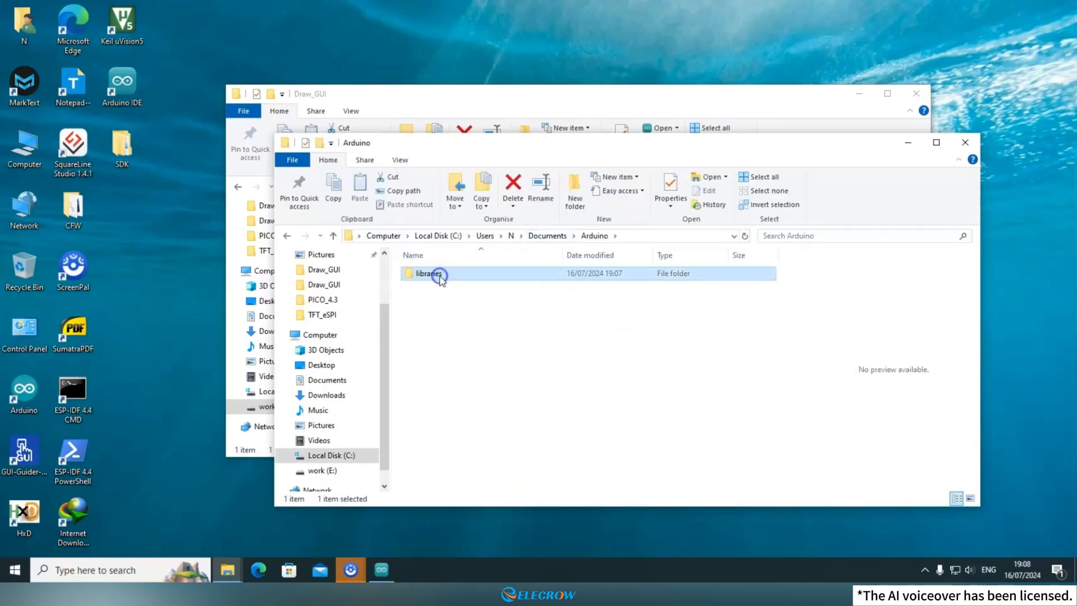
pyautogui.doubleClick(430, 272)
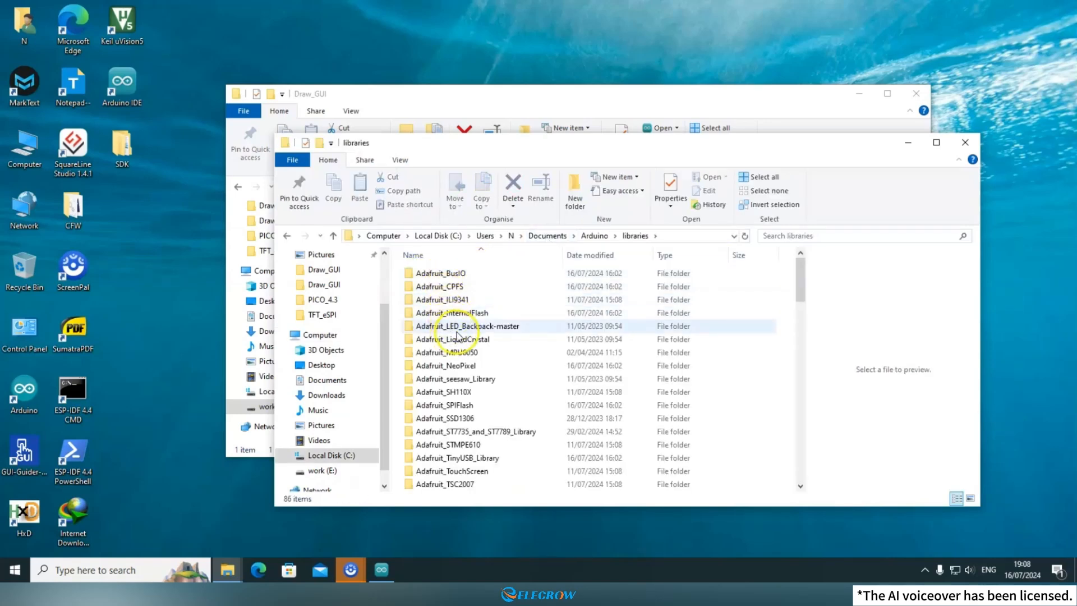
pyautogui.scroll(-3)
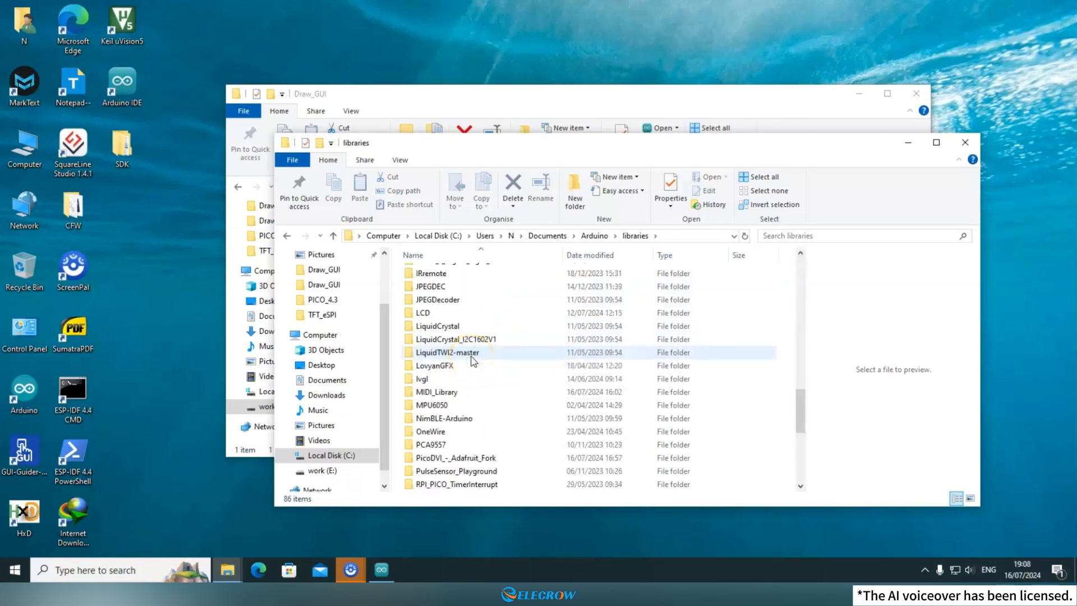
pyautogui.scroll(-3)
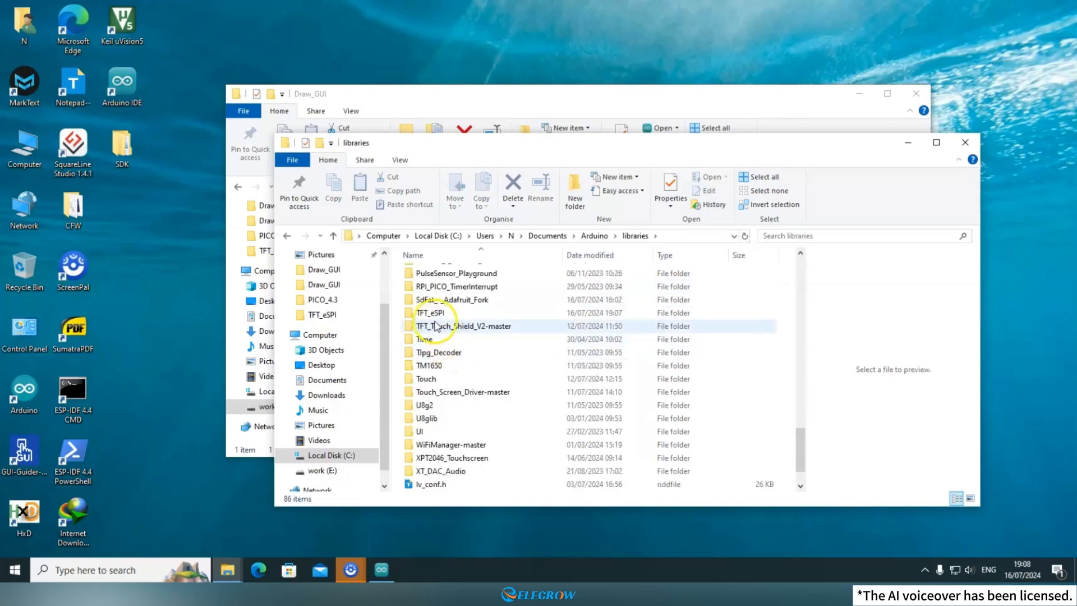
pyautogui.click(430, 313)
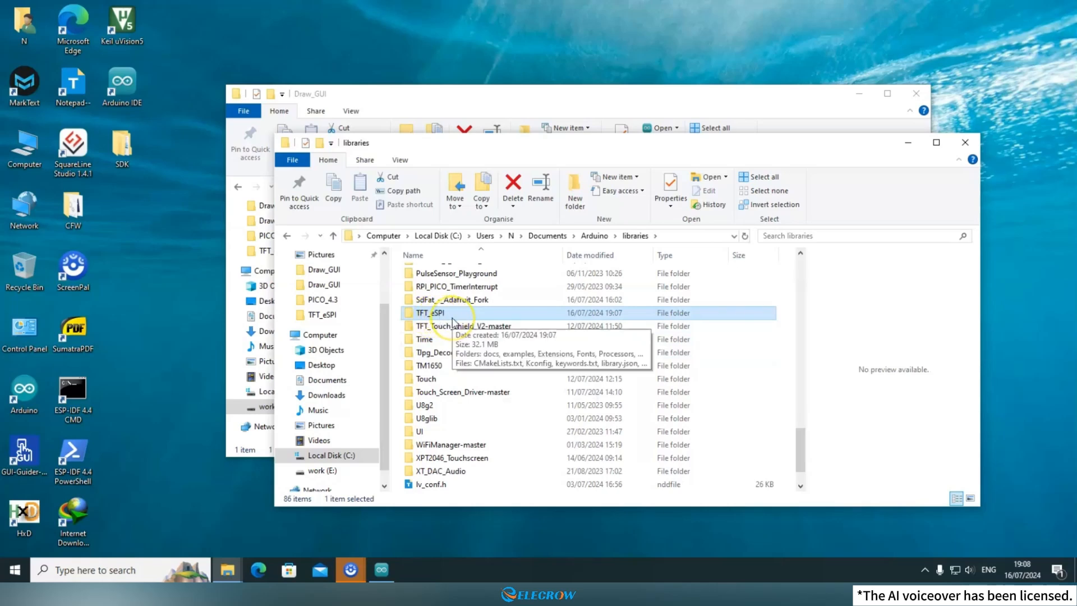
pyautogui.doubleClick(430, 313)
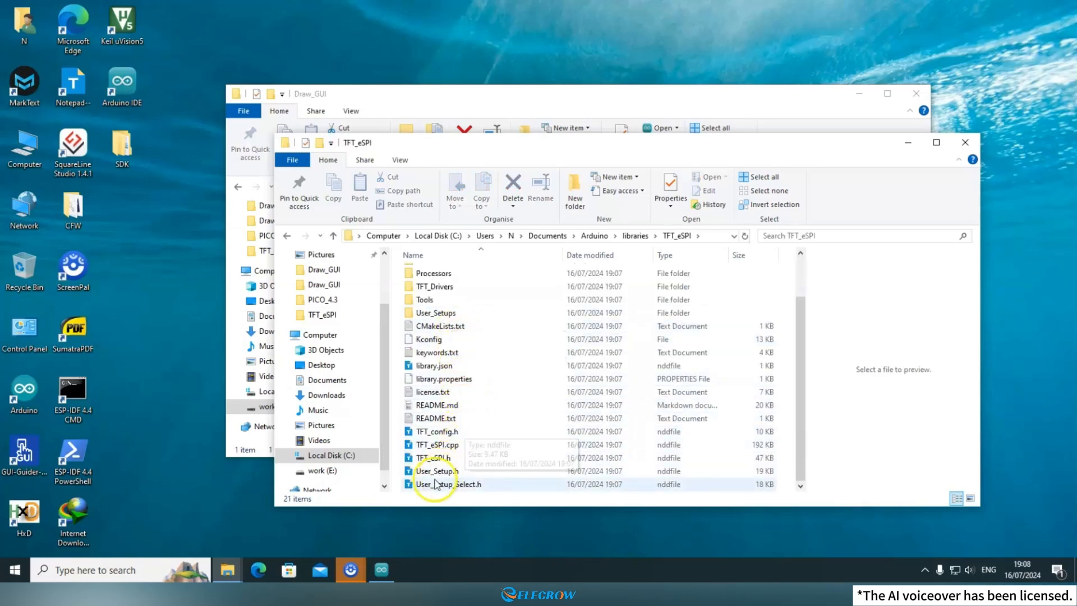
pyautogui.click(436, 470)
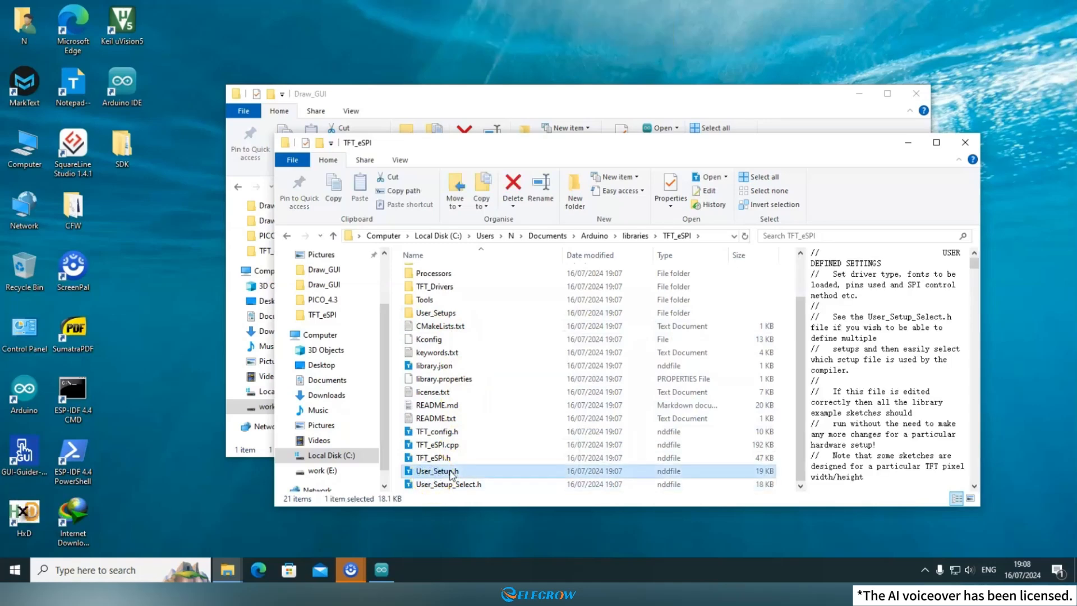
pyautogui.moveTo(437, 474)
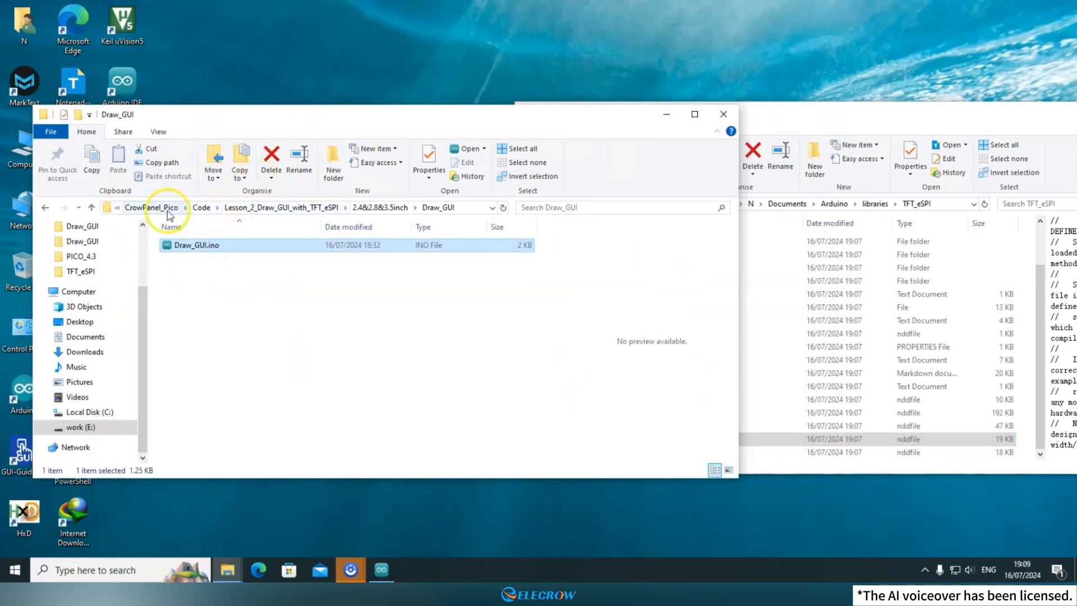
# Copy User_Setup.h from CrowPanel_Pico > File > User_Setup > 2.4inch
pyautogui.click(151, 206)
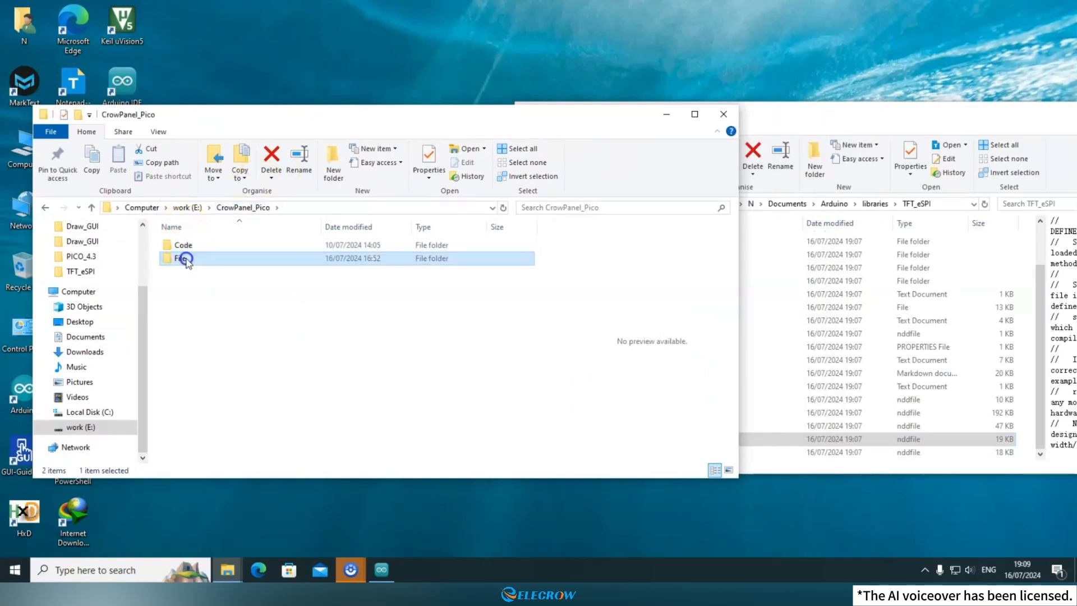
pyautogui.doubleClick(183, 258)
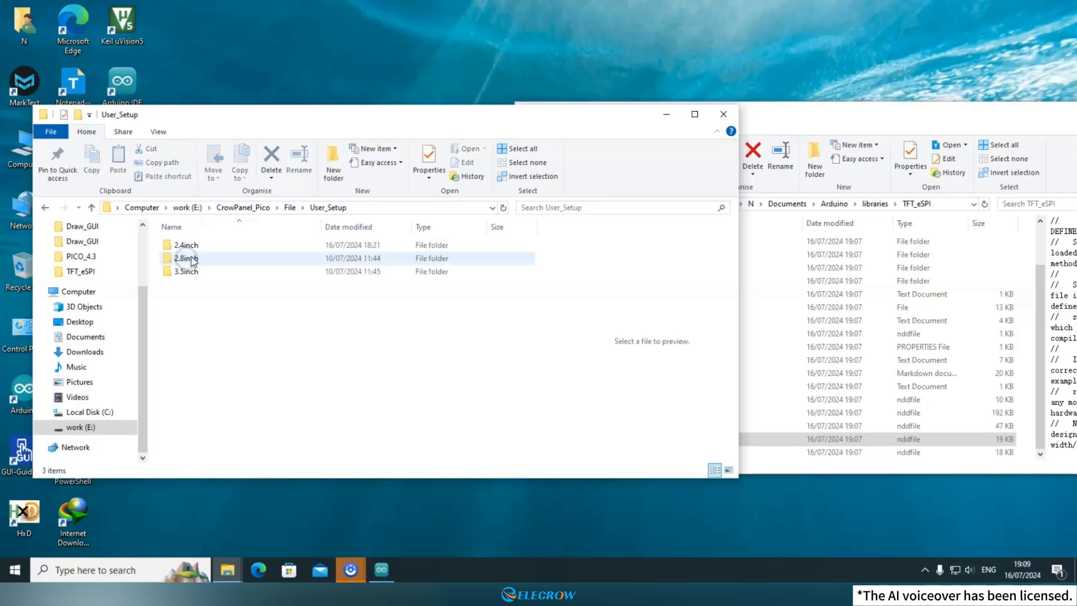
pyautogui.doubleClick(184, 244)
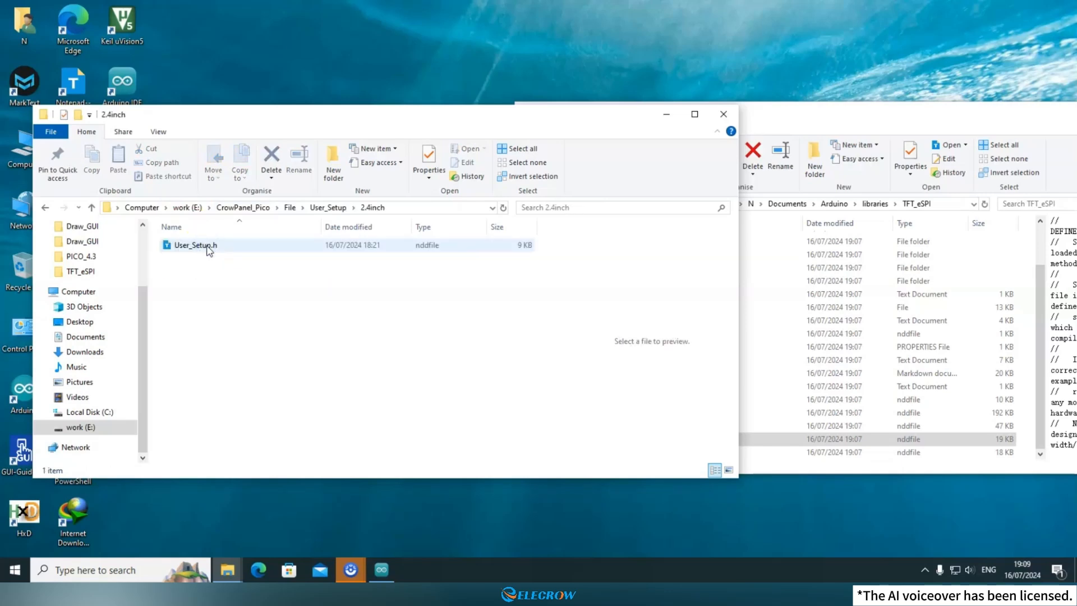
pyautogui.rightClick(194, 245)
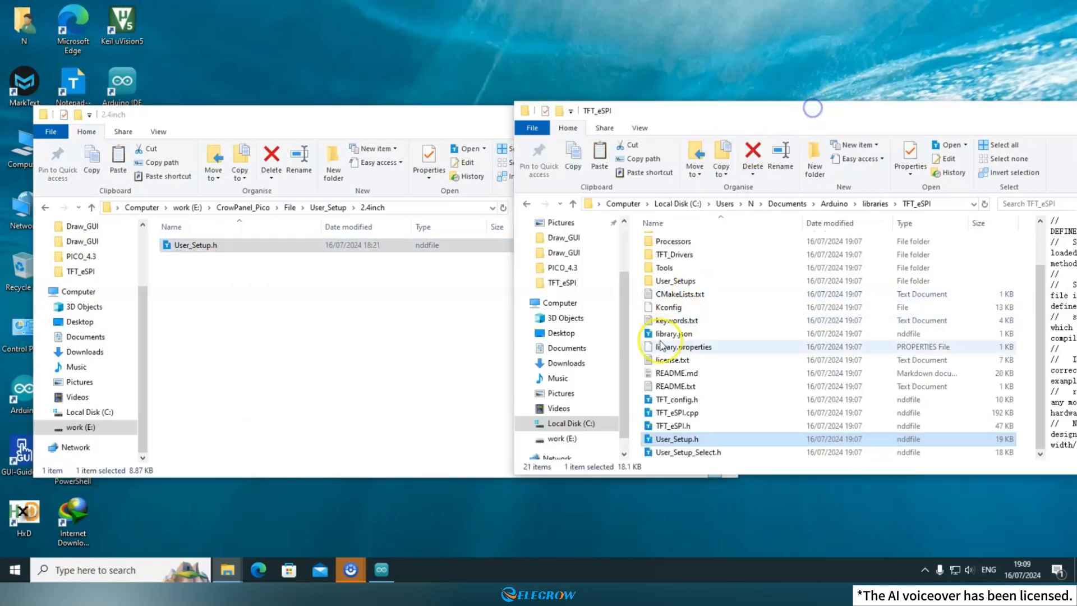
# Paste it into the TFT_eSPI folder, replacing the existing User_Setup.h
pyautogui.rightClick(638, 368)
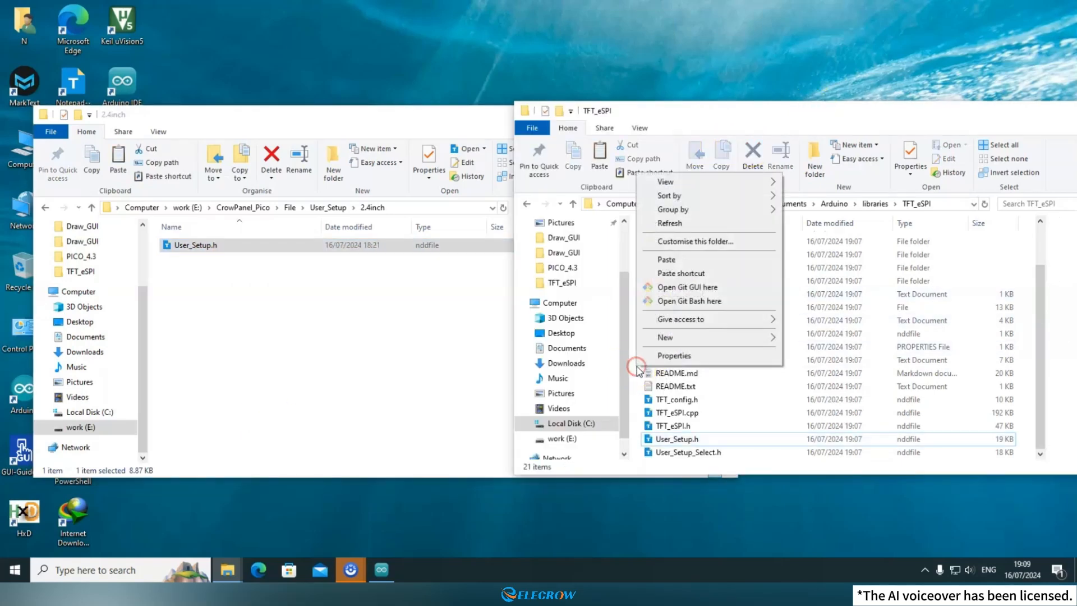
pyautogui.click(665, 259)
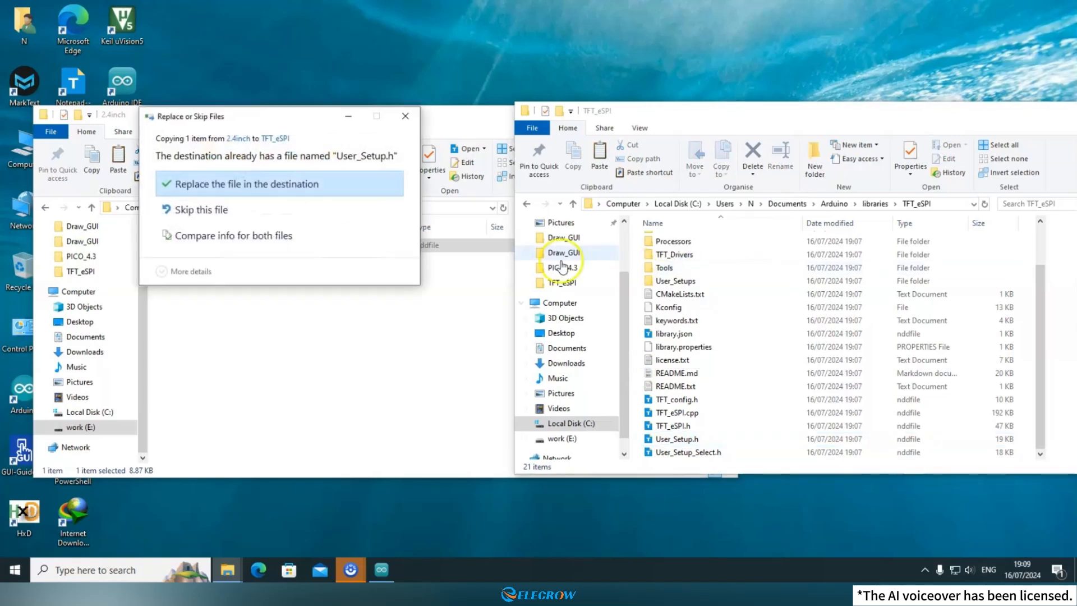
pyautogui.click(240, 183)
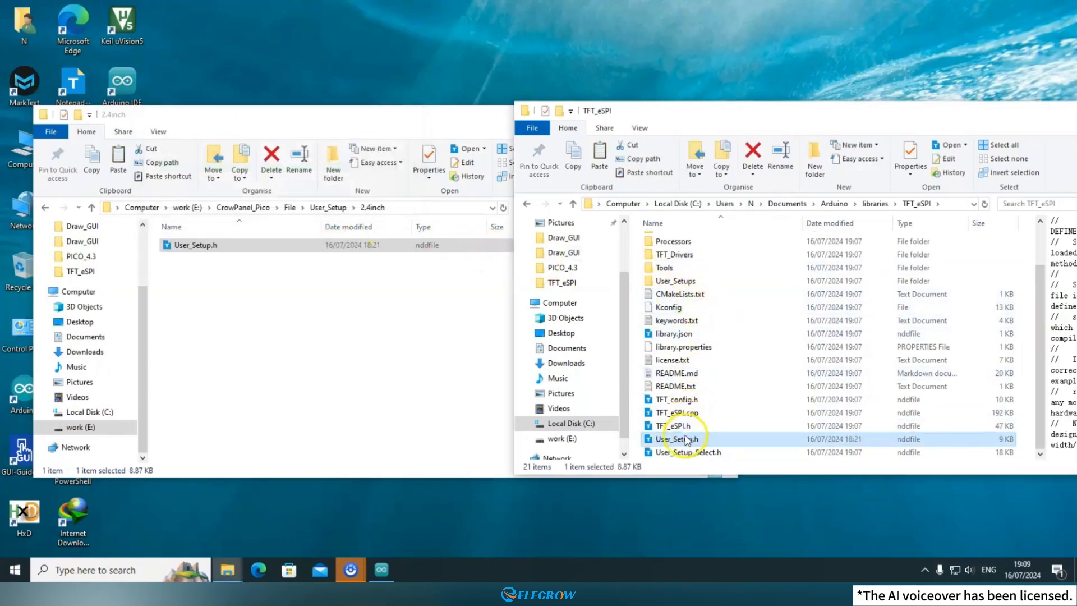
# Edit the new User_Setup.h with Notepad-- and highlight the enabled #define ILI9341_DRIVER line
pyautogui.rightClick(678, 438)
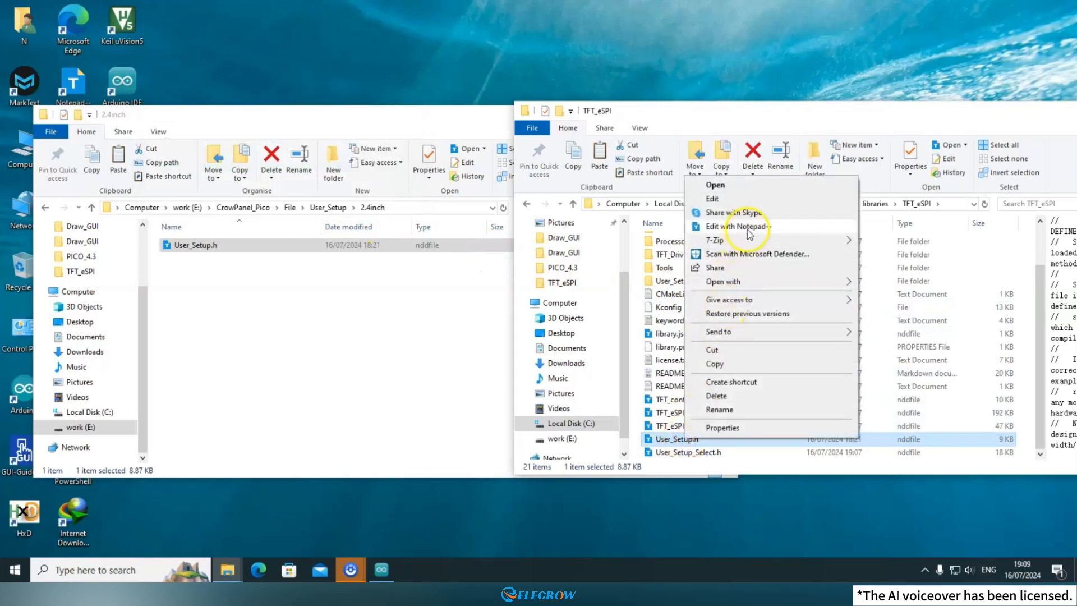
pyautogui.click(735, 226)
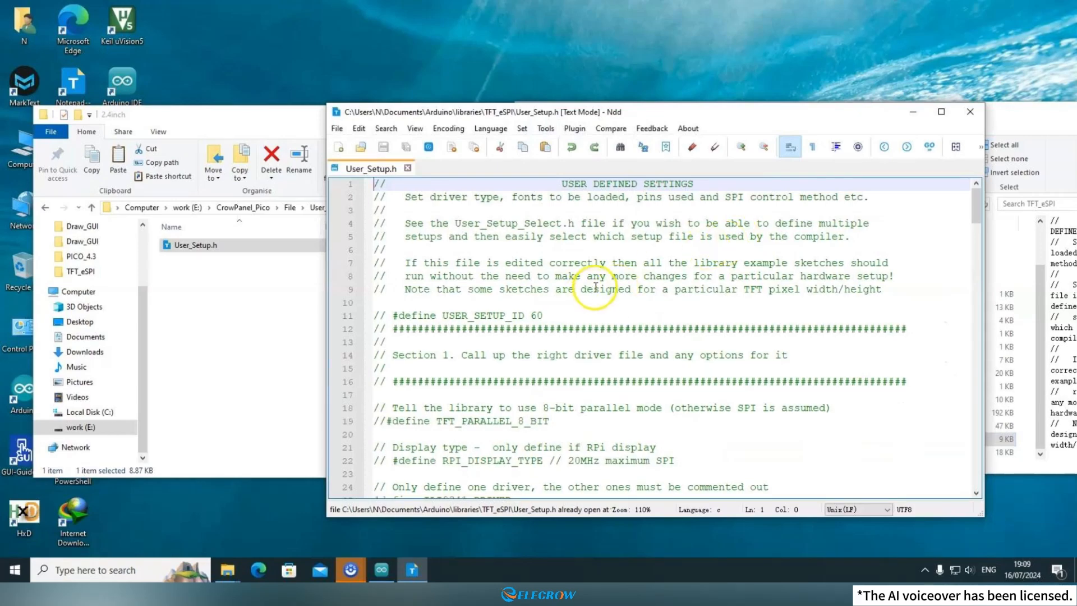
pyautogui.scroll(-3)
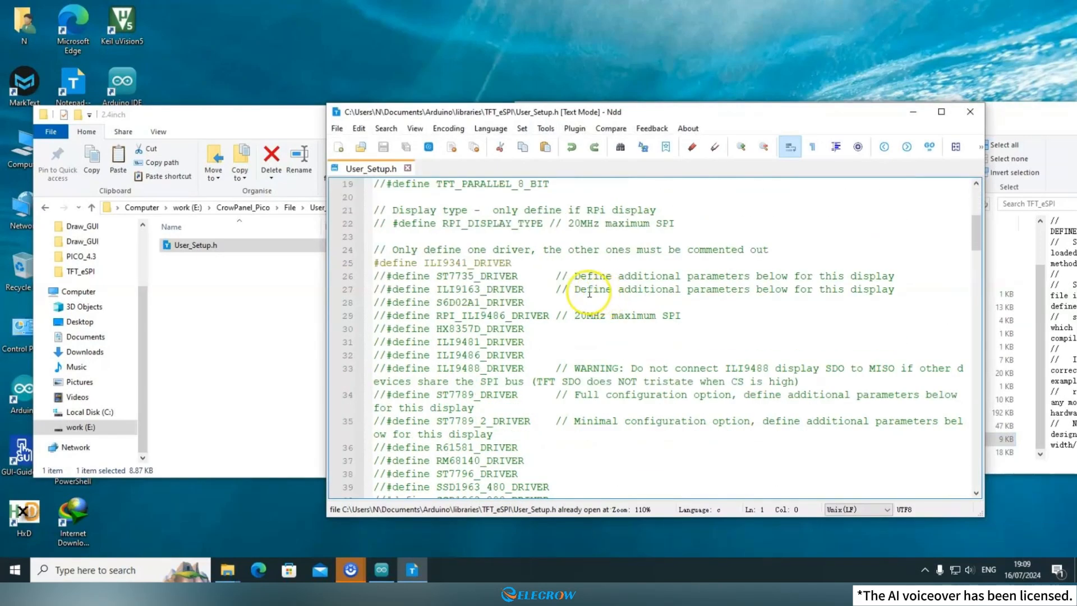
pyautogui.click(381, 262)
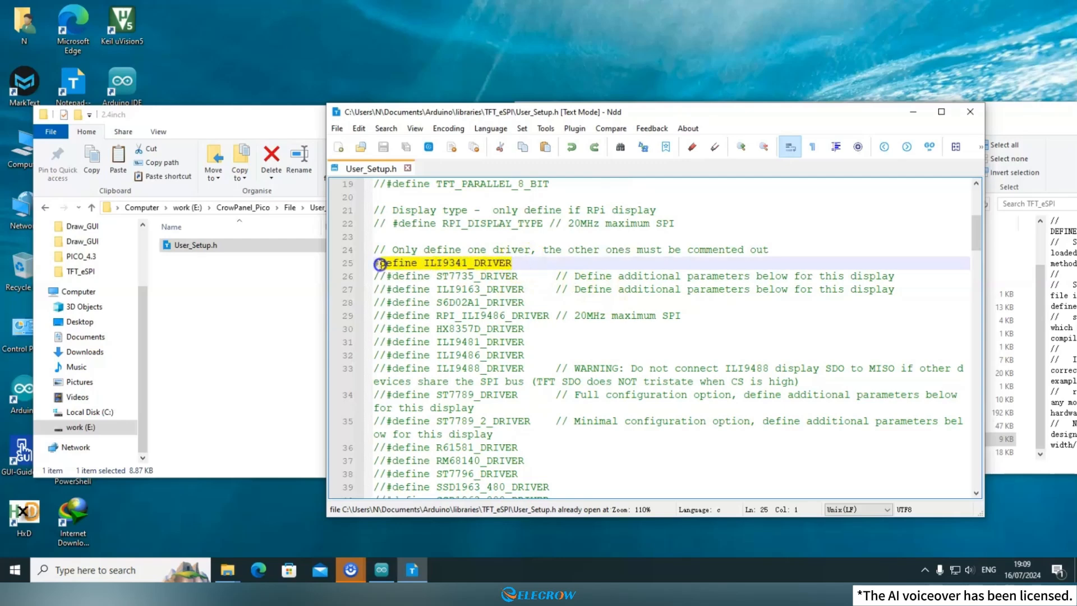
pyautogui.doubleClick(469, 262)
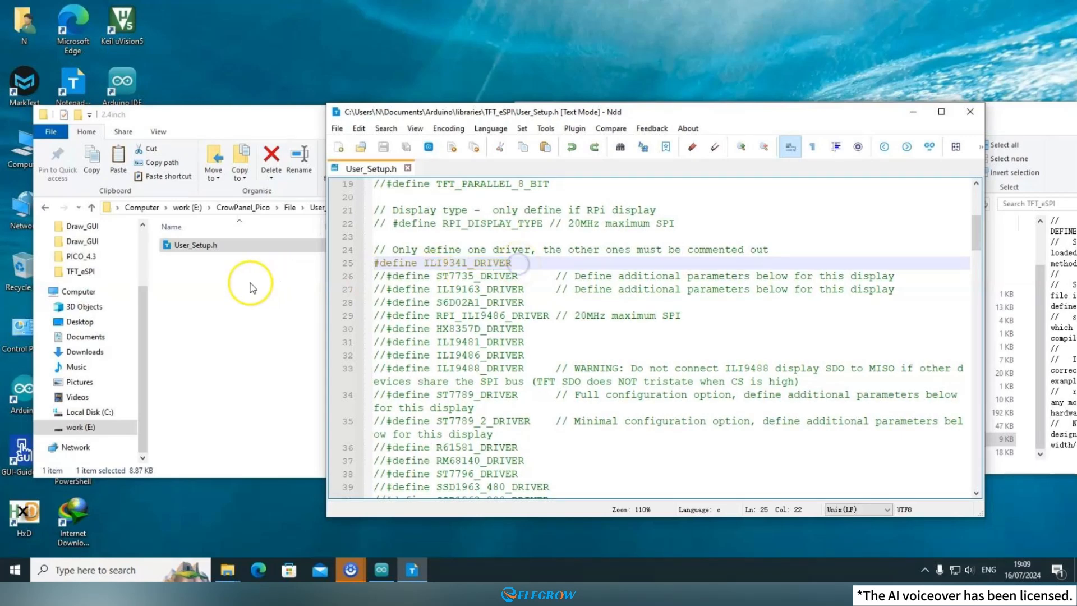
# Open the 2.8inch User_Setup.h from the User_Setup folder in a new Notepad-- tab
pyautogui.doubleClick(195, 245)
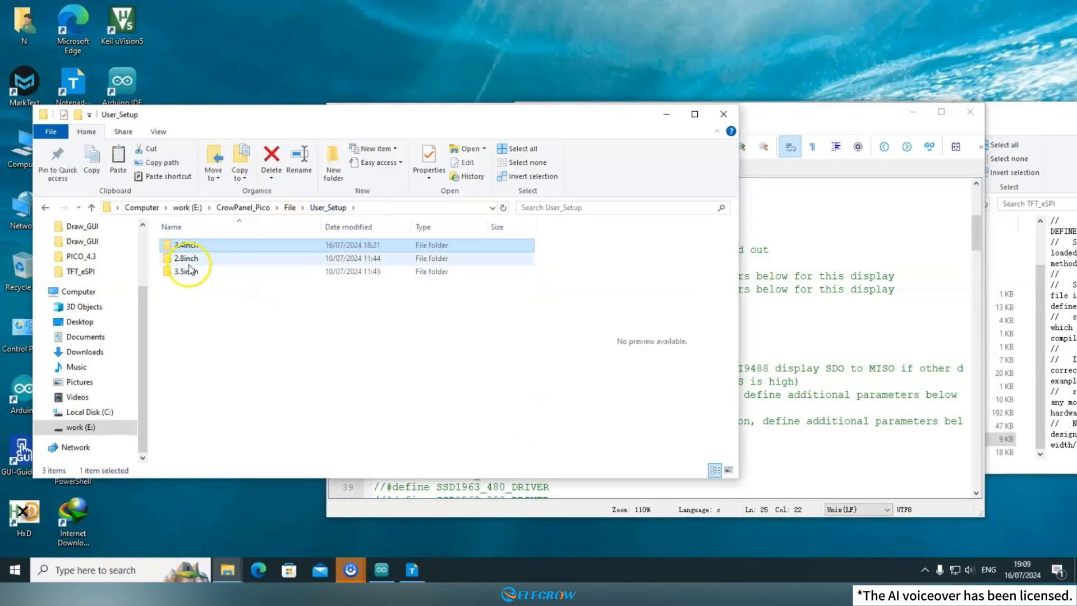
pyautogui.doubleClick(185, 258)
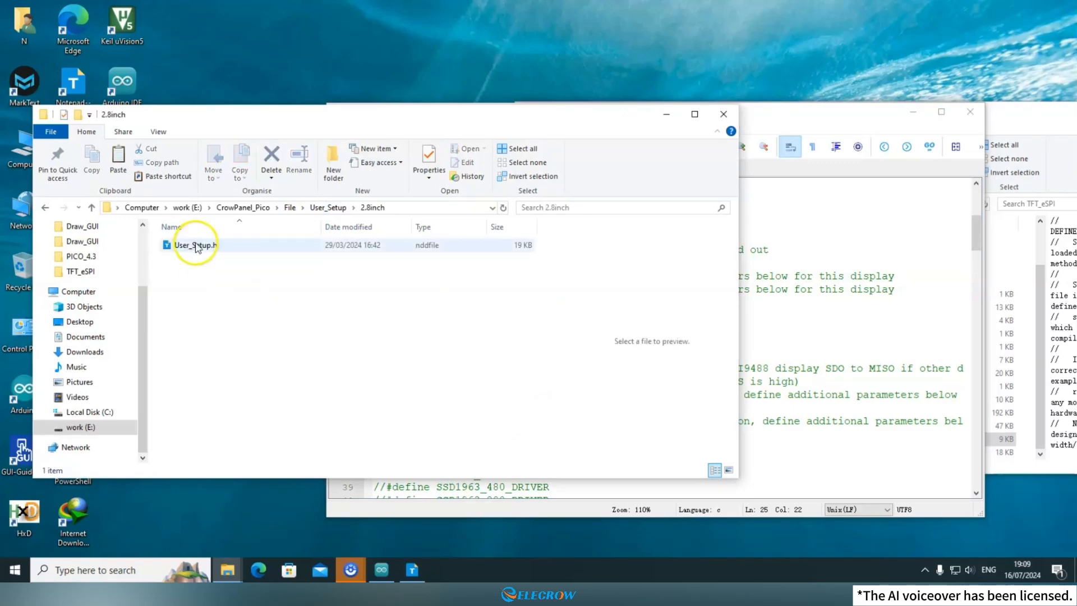
pyautogui.click(194, 246)
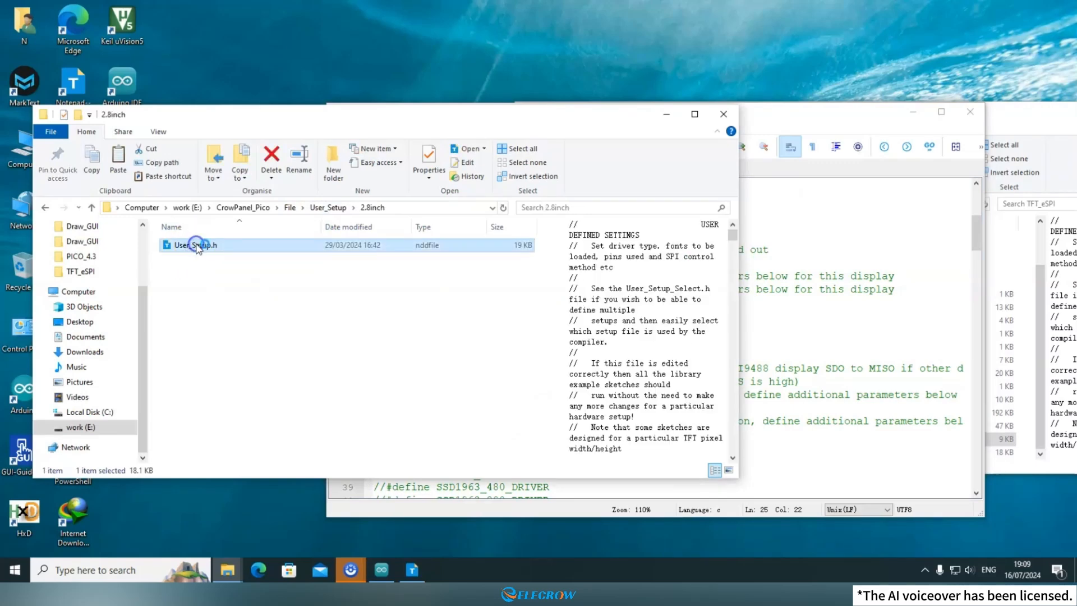
pyautogui.doubleClick(194, 246)
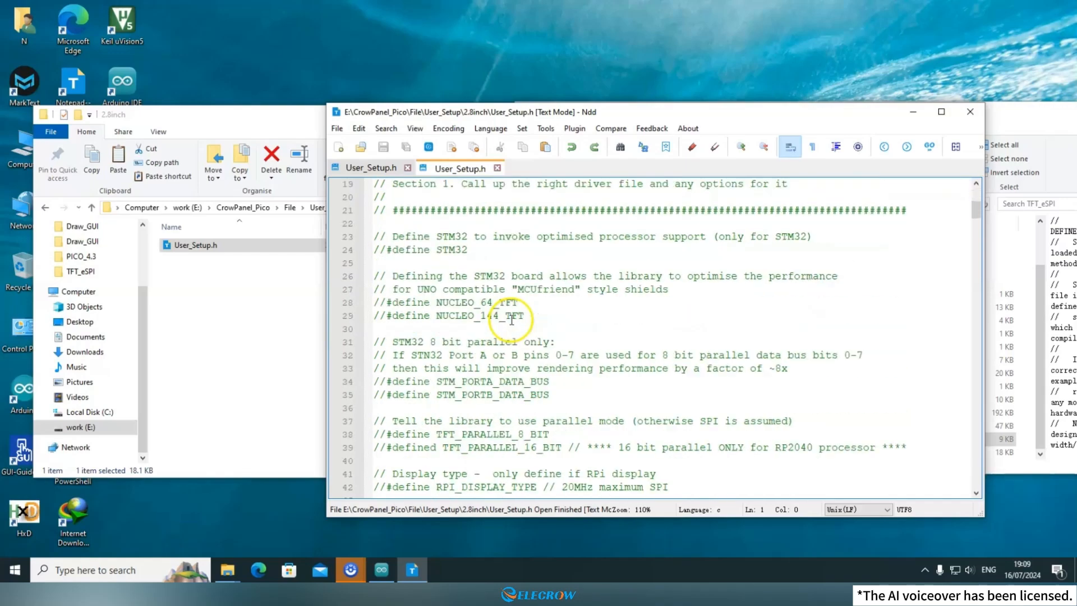
pyautogui.scroll(-3)
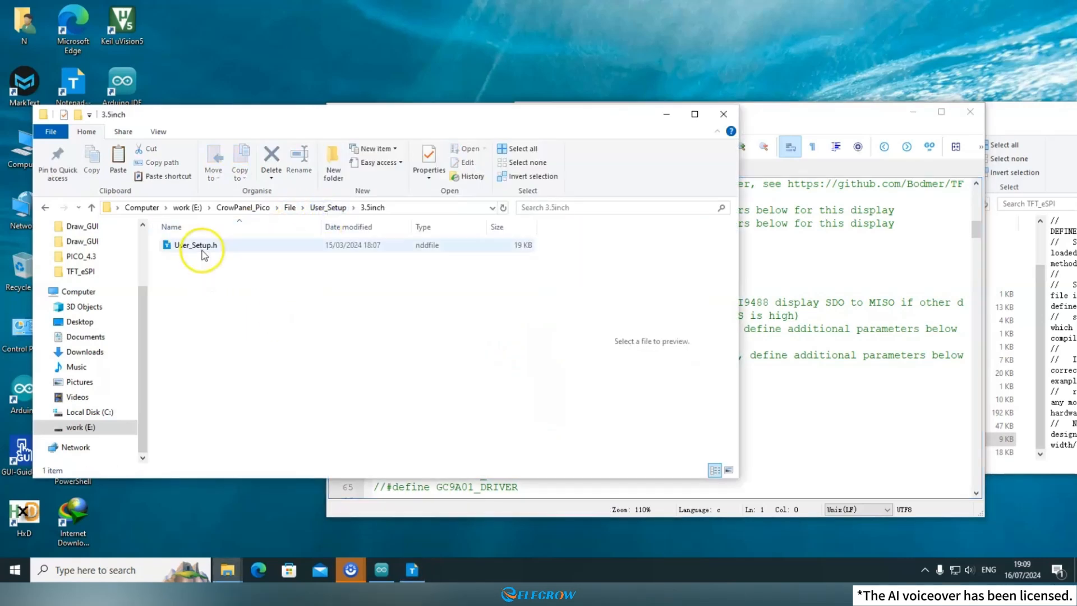
# Open the 3.5inch User_Setup.h, then review the library copy's Pico pin defines starting at TFT_MISO
pyautogui.doubleClick(195, 246)
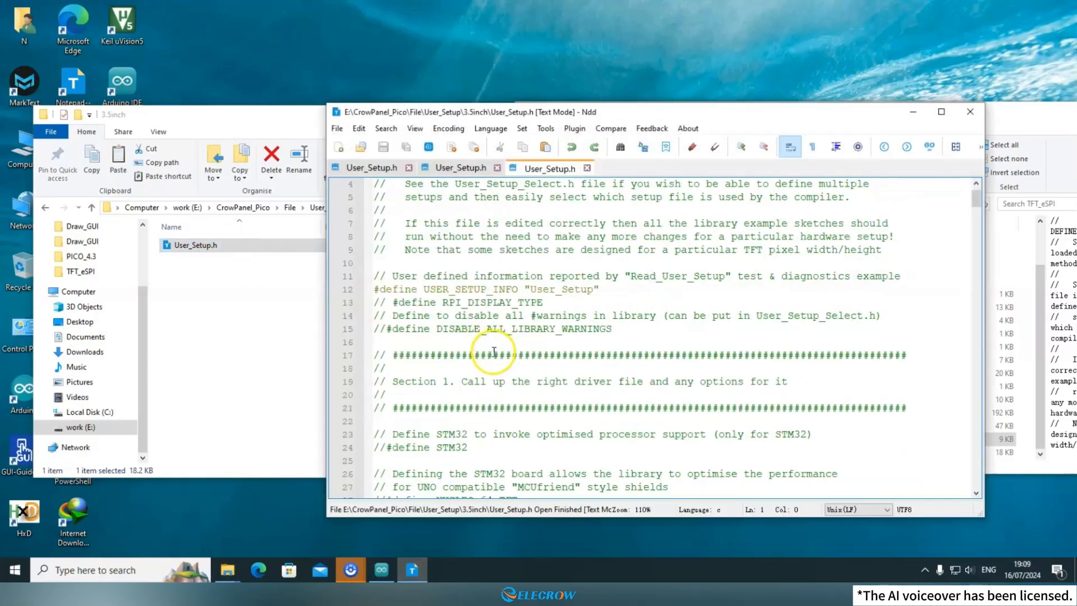
pyautogui.scroll(-3)
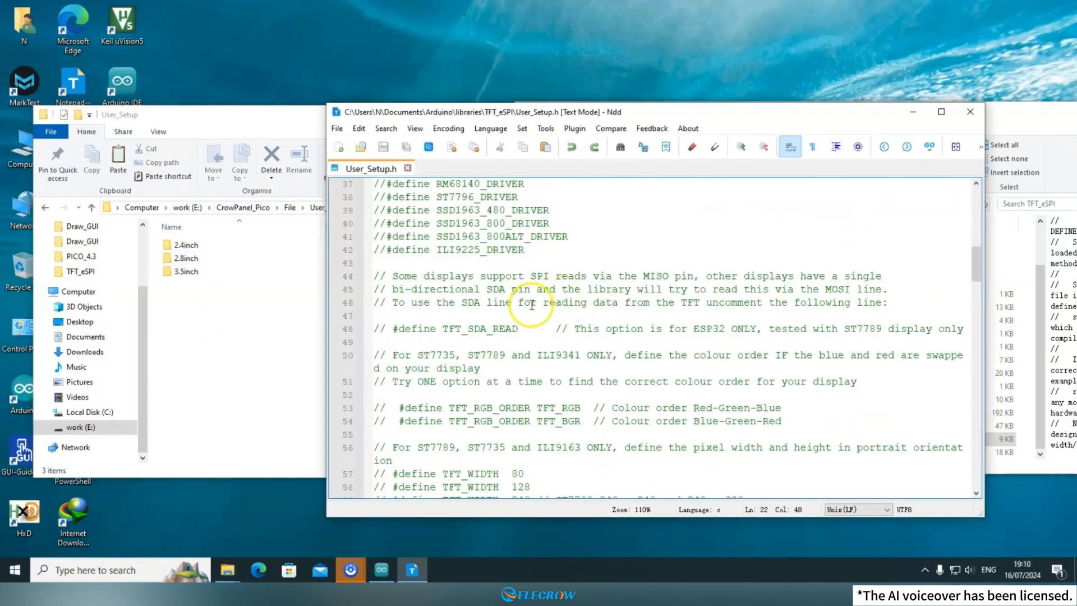
pyautogui.scroll(-3)
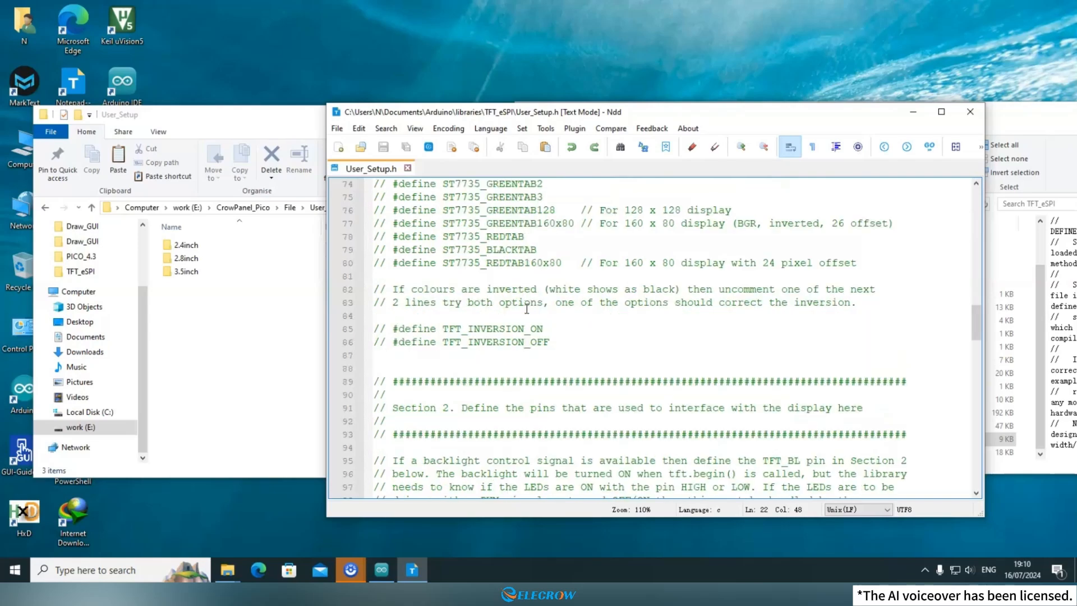
pyautogui.scroll(-3)
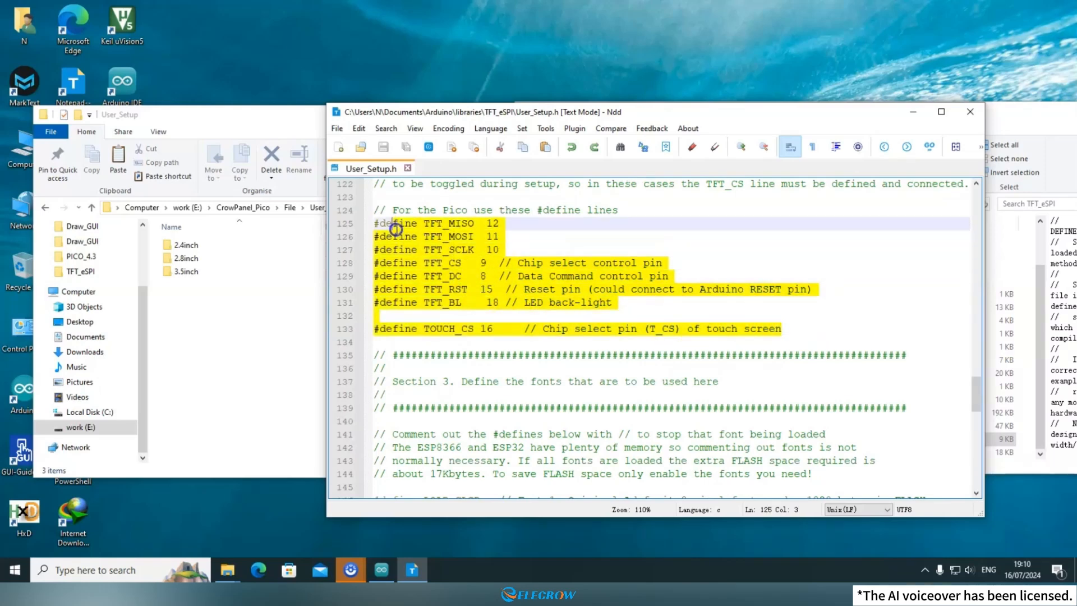
pyautogui.click(521, 223)
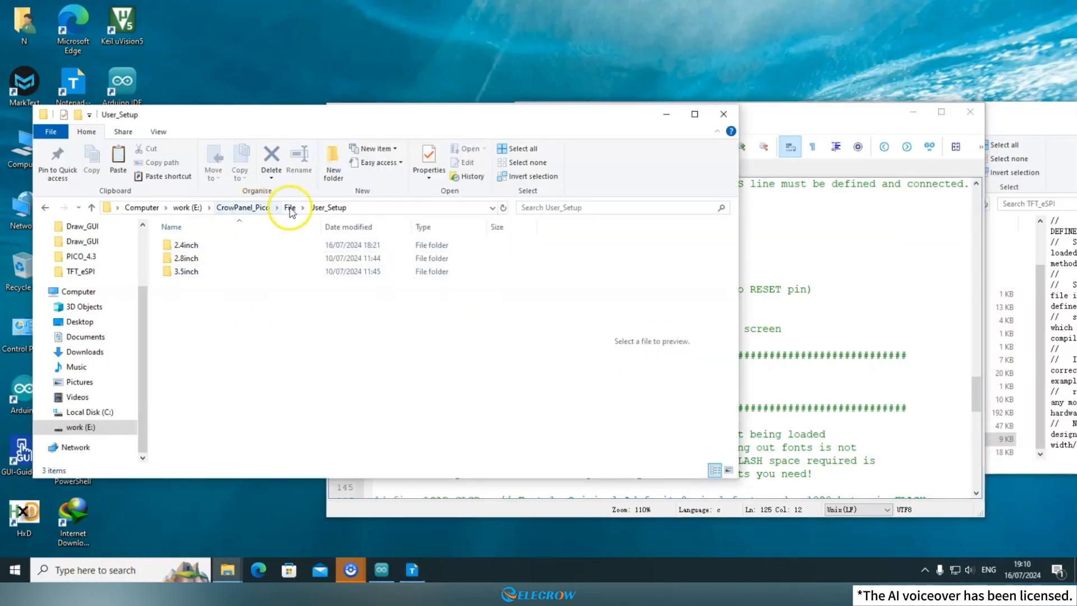
# Open the 2.4-inch schematic PDF and scroll to the XPT2046 touch-driver block to compare pins
pyautogui.click(290, 207)
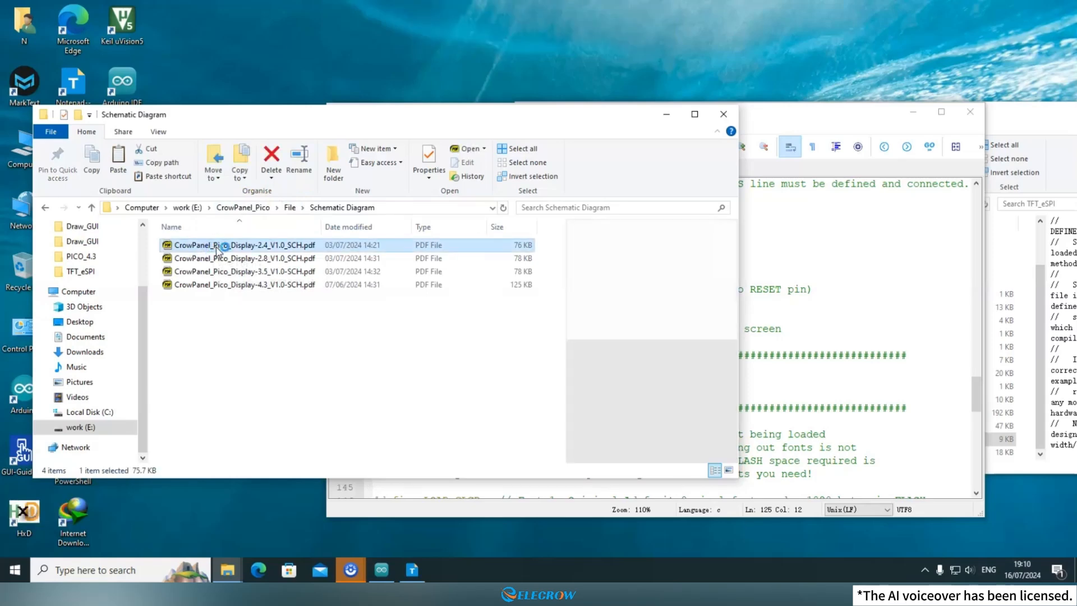
pyautogui.doubleClick(243, 245)
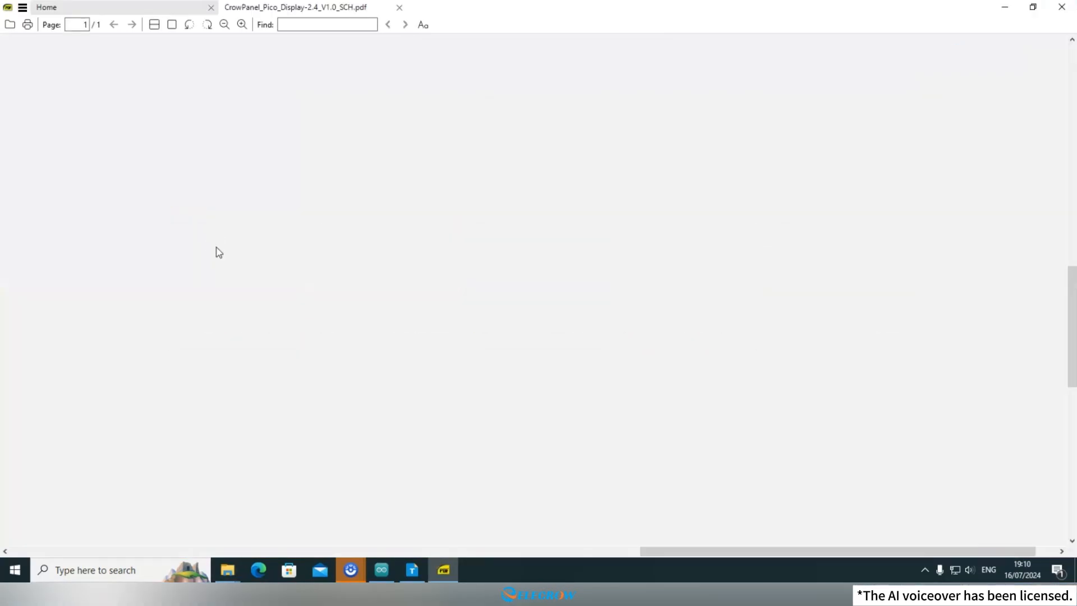
pyautogui.click(412, 570)
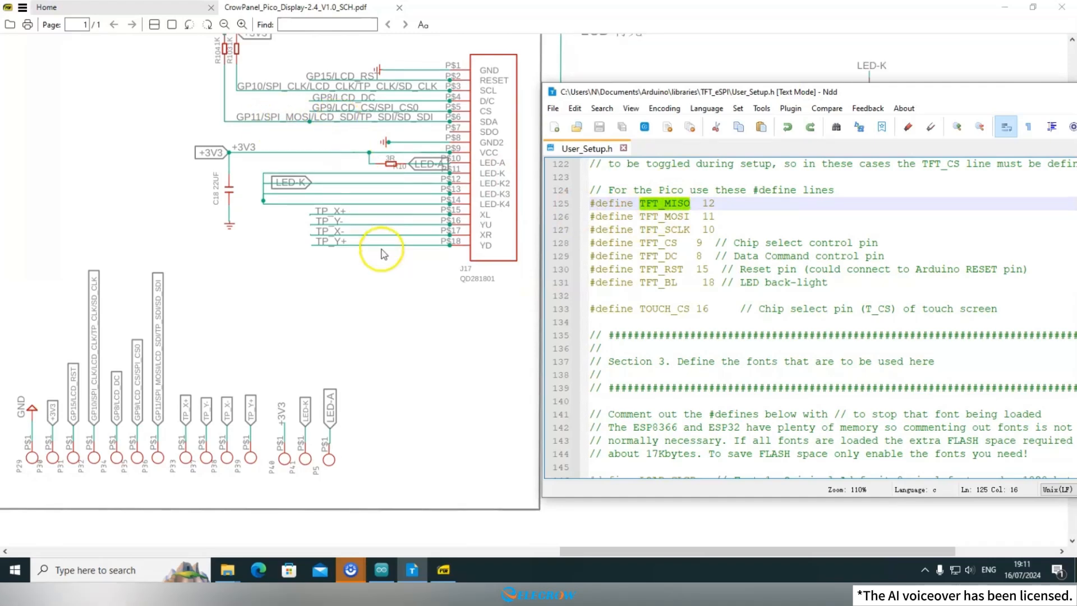
pyautogui.scroll(-3)
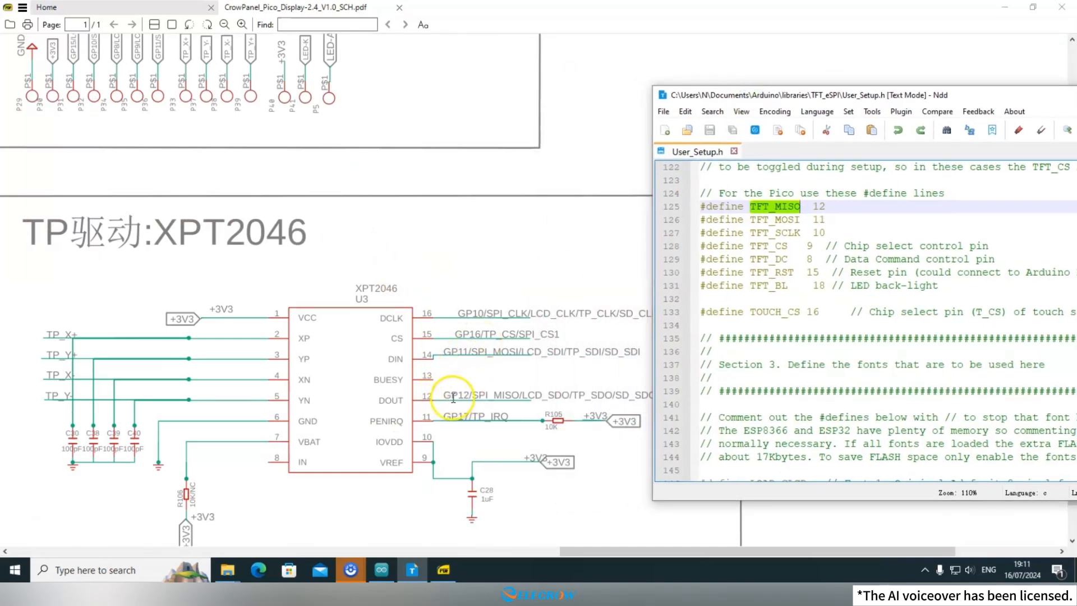
pyautogui.moveTo(731, 348)
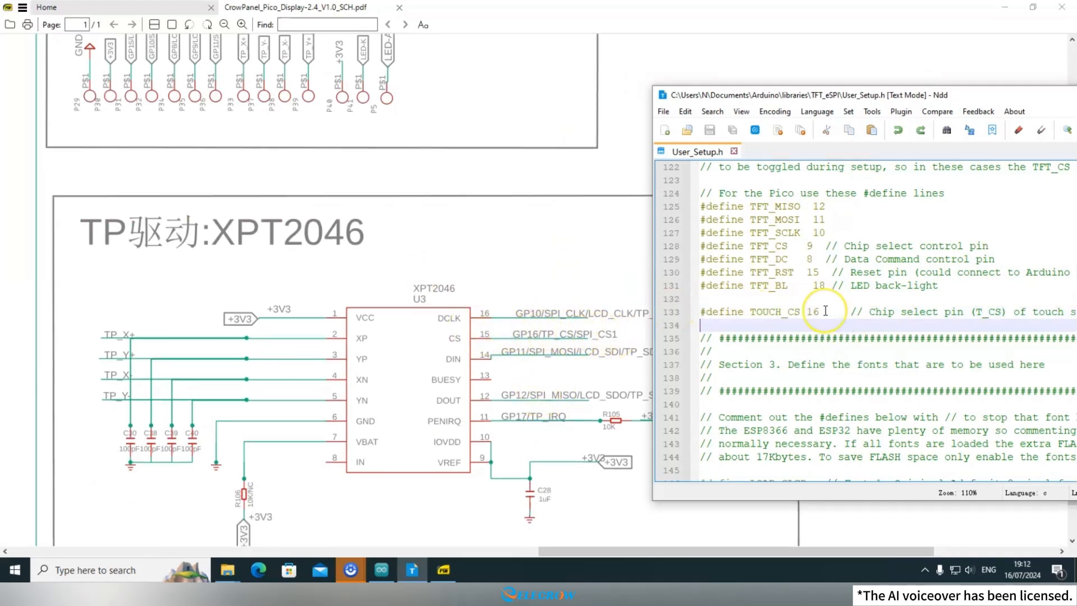
pyautogui.scroll(-3)
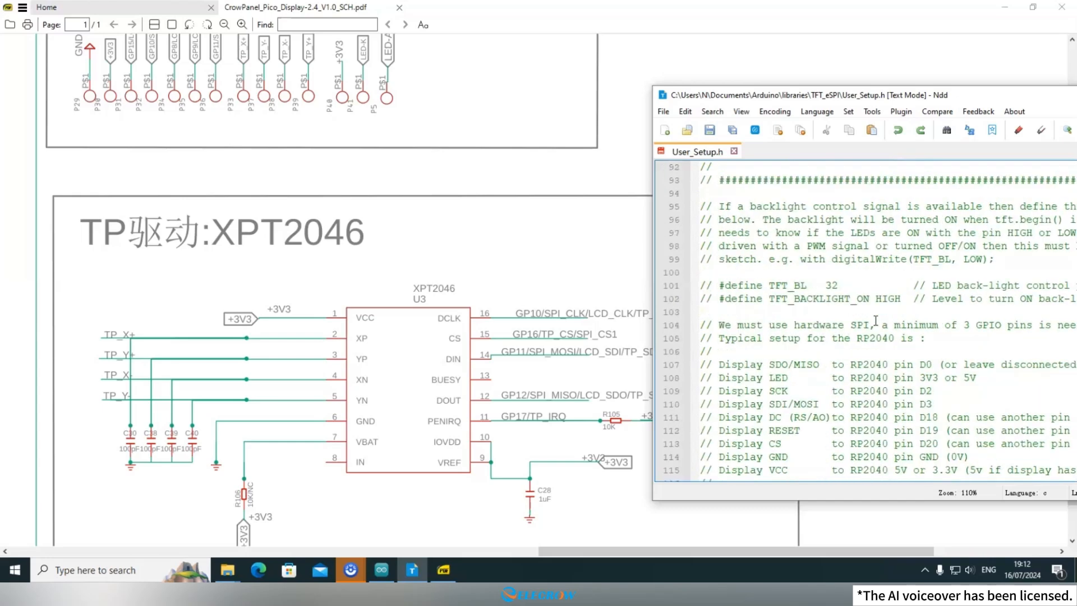
# Remove the // before #define TFT_BACKLIGHT_ON HIGH on line 102 of User_Setup.h
pyautogui.doubleClick(817, 299)
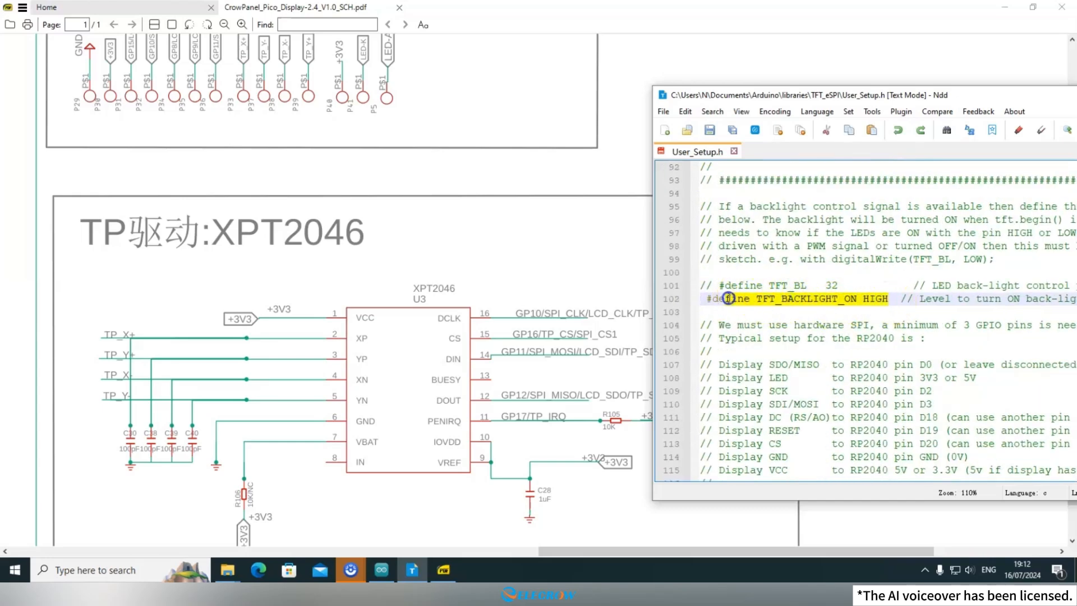
pyautogui.click(720, 310)
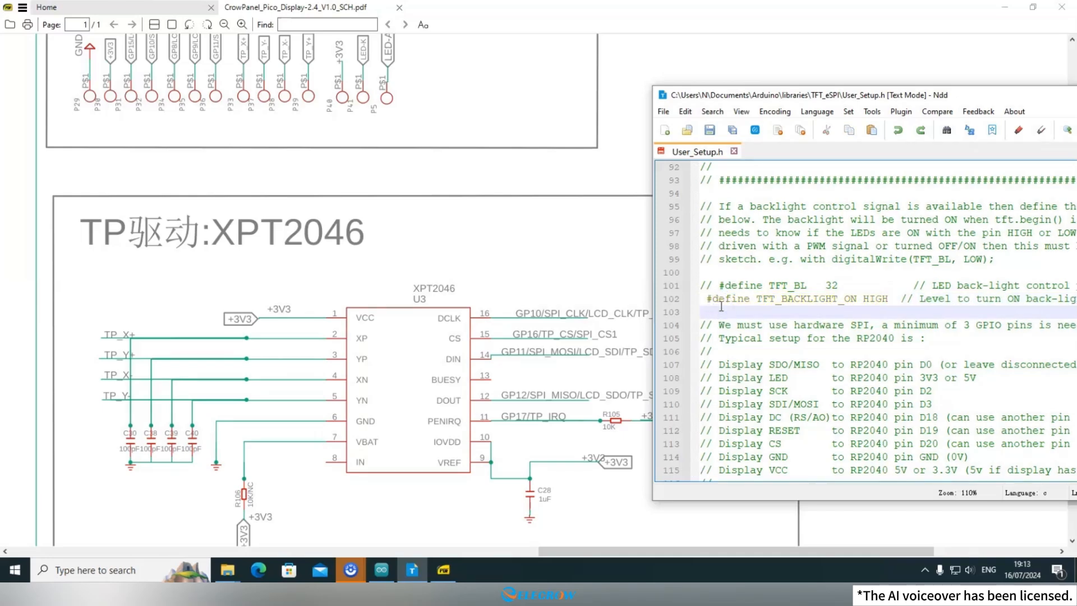
pyautogui.scroll(-3)
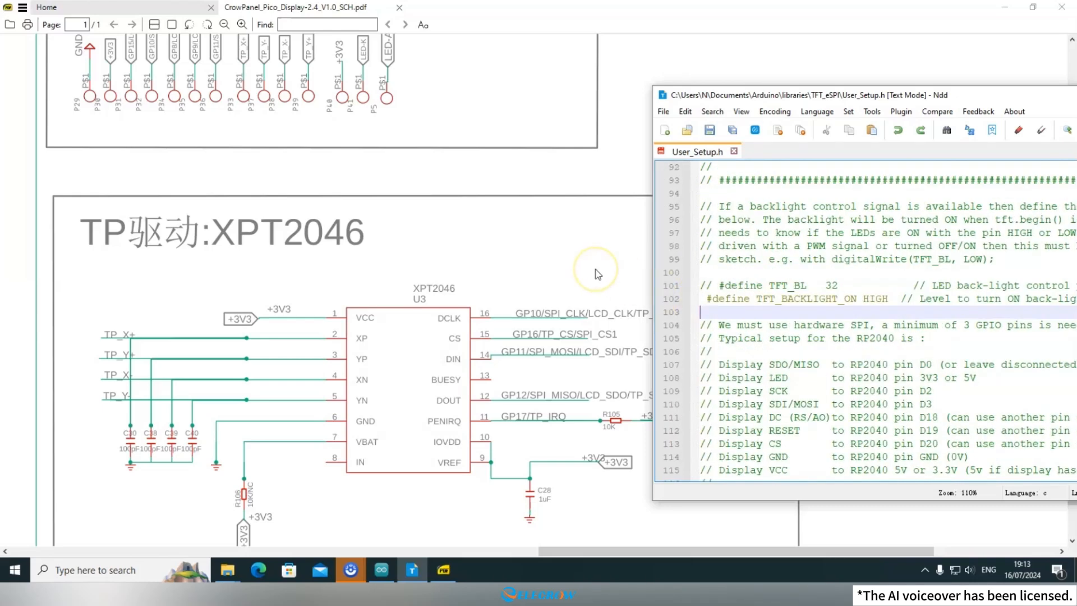
pyautogui.click(23, 8)
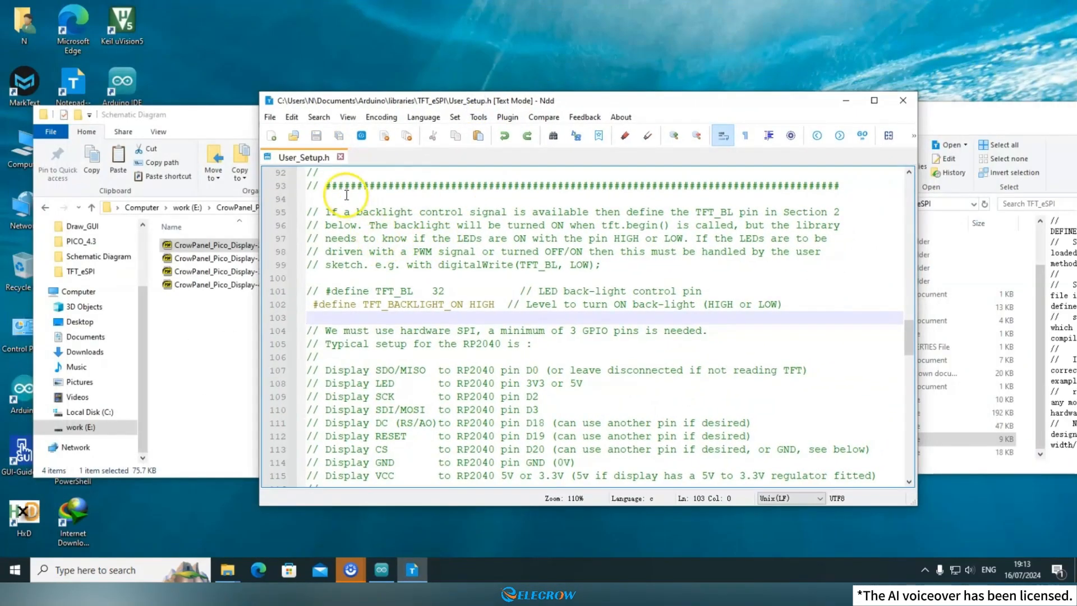
# Review Draw_GUI.ino's #include lines, LED pin define, calData and setup() drawing calls
pyautogui.click(380, 570)
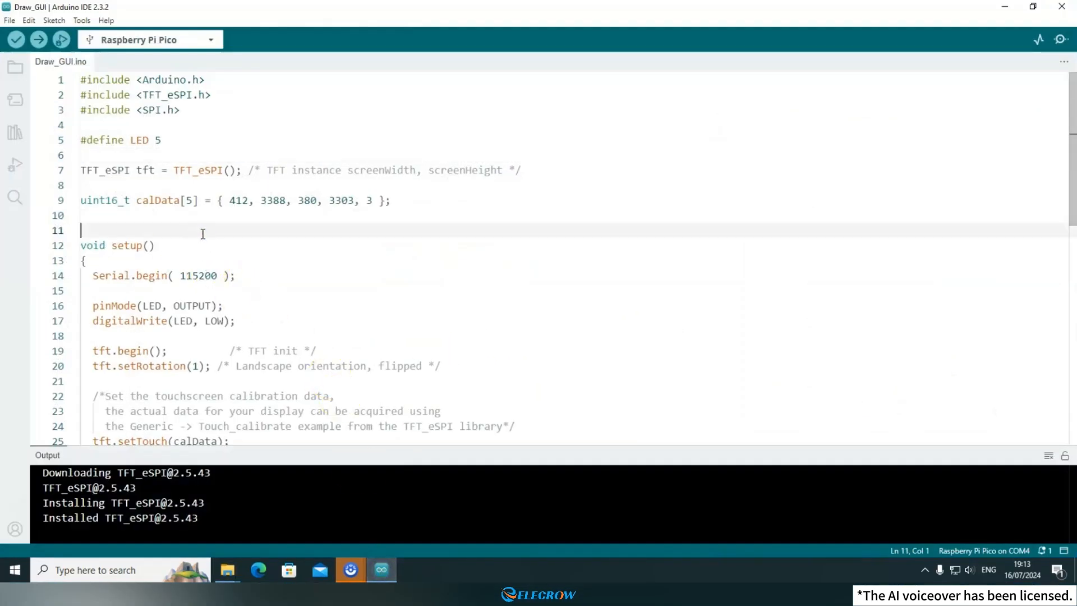
pyautogui.click(165, 140)
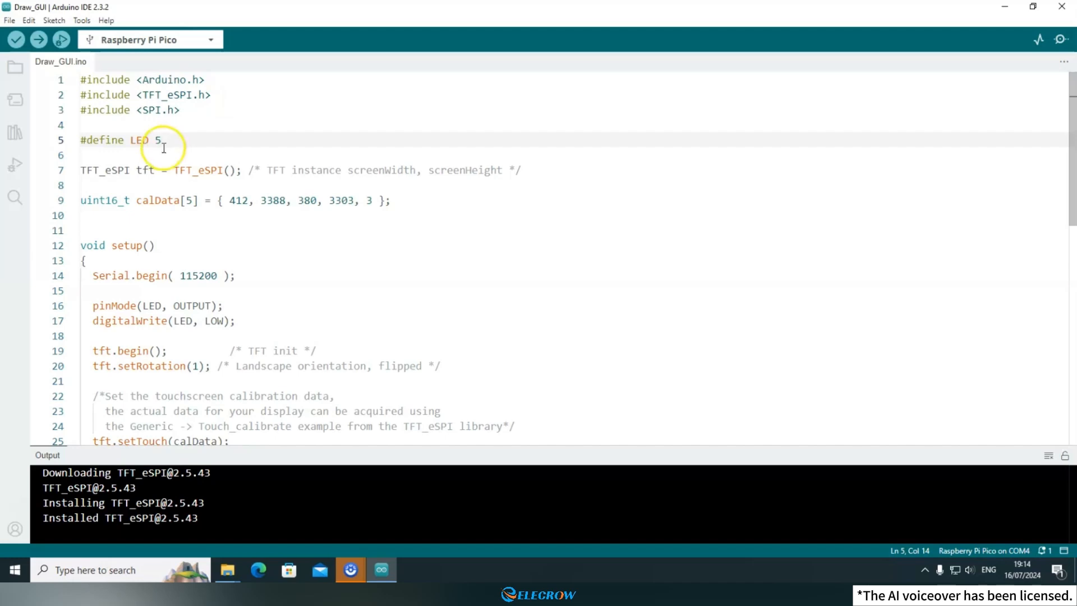
pyautogui.doubleClick(144, 169)
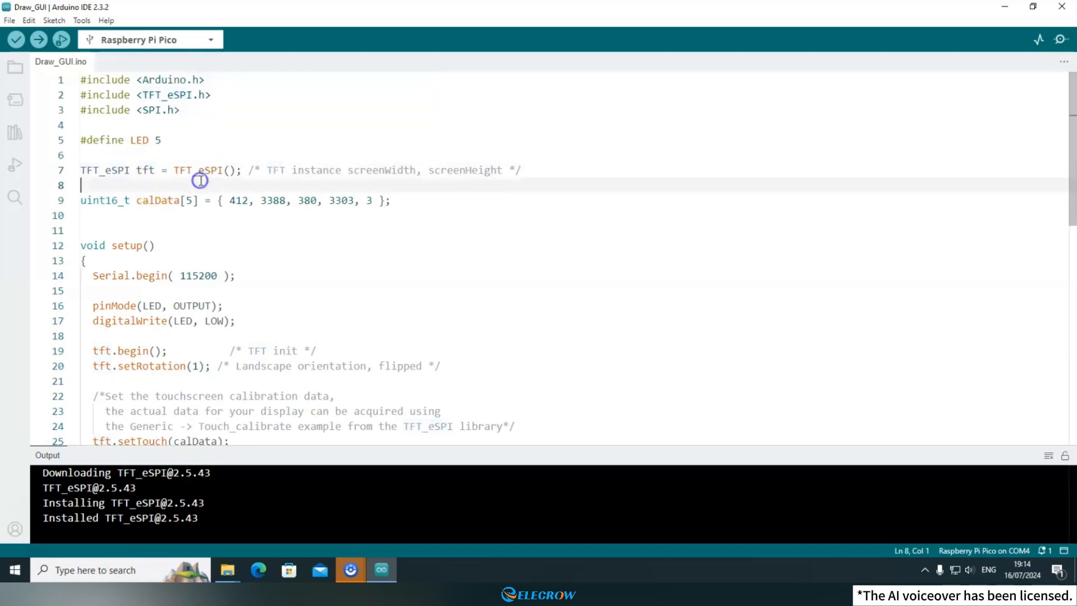
pyautogui.scroll(-3)
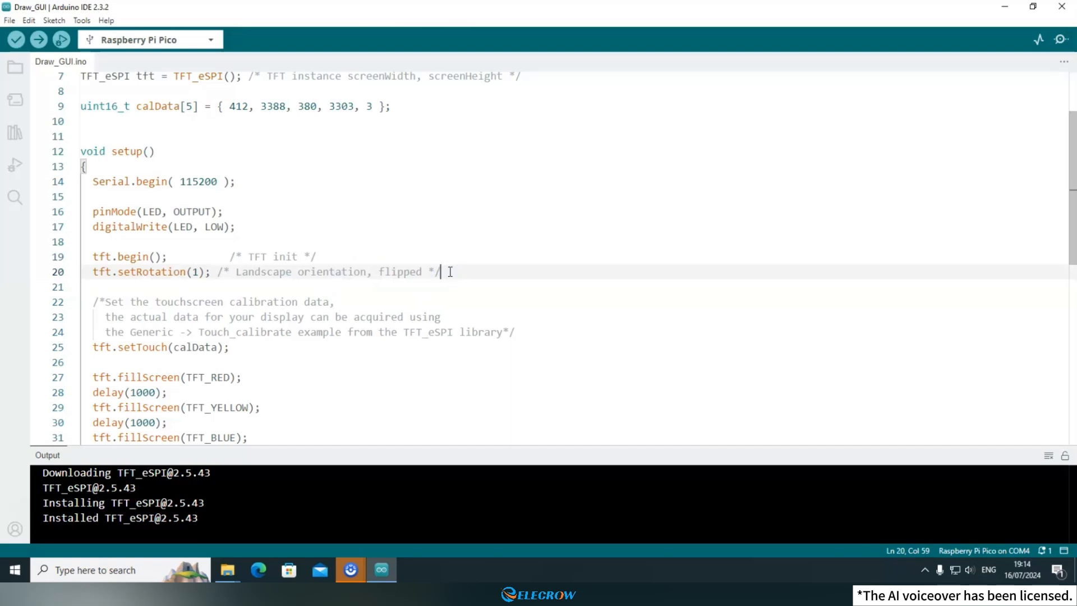
pyautogui.moveTo(284, 227)
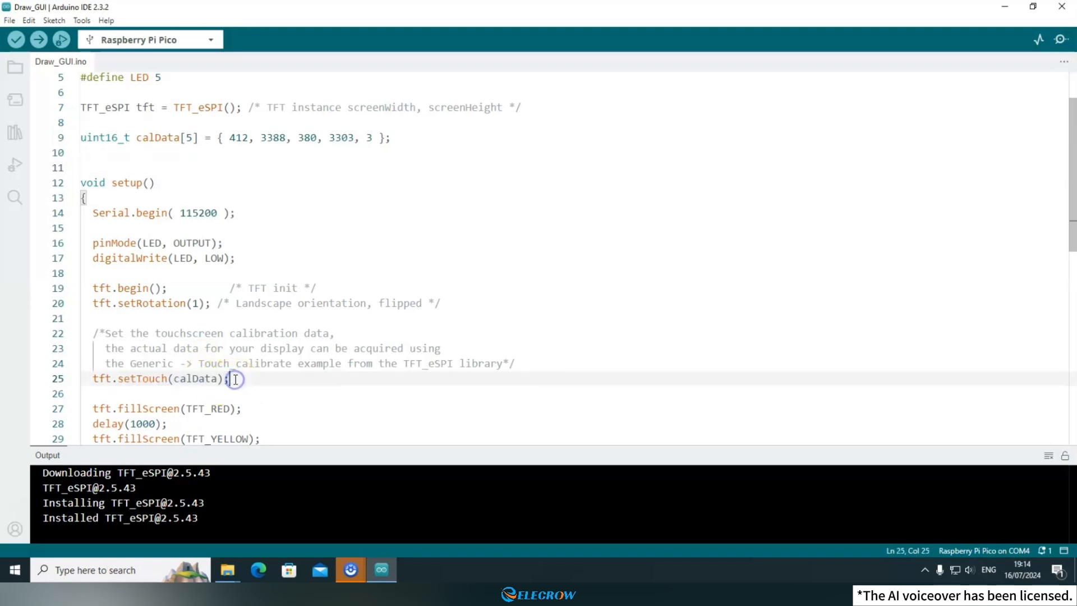
pyautogui.scroll(-3)
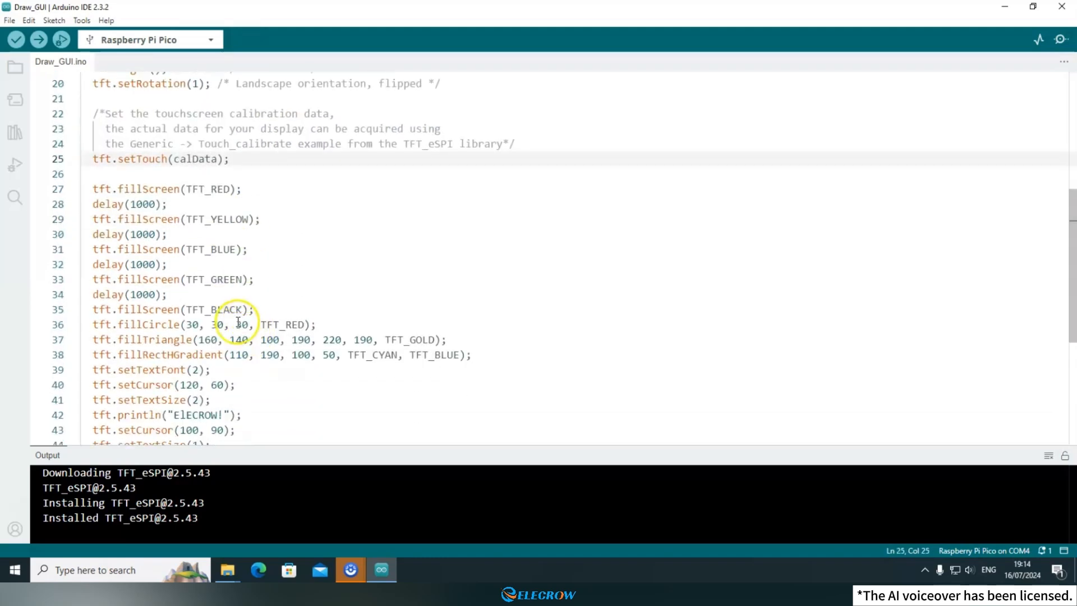
pyautogui.scroll(-3)
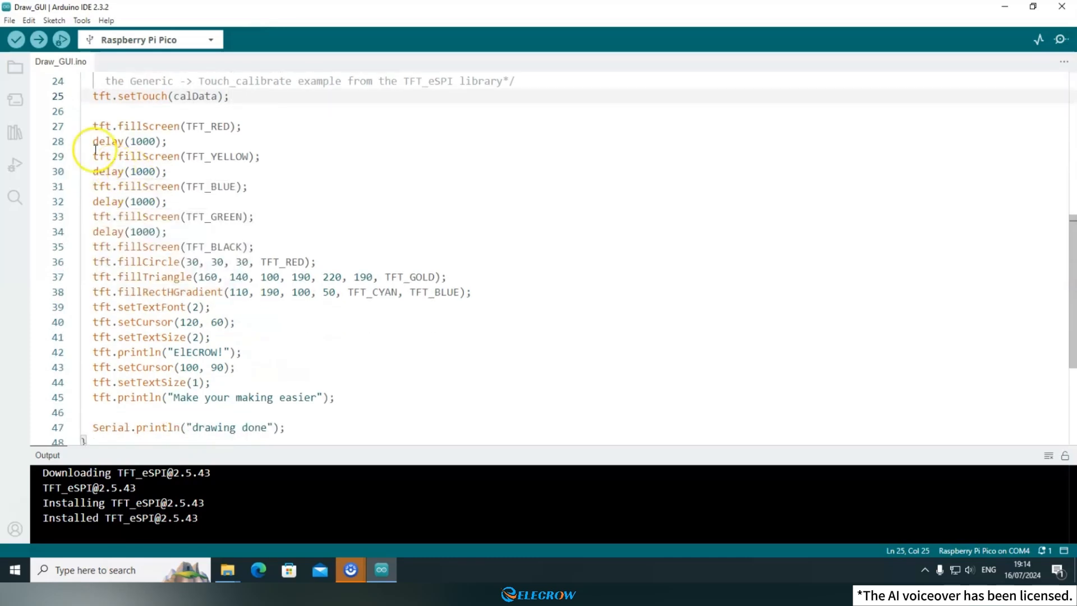
pyautogui.doubleClick(144, 125)
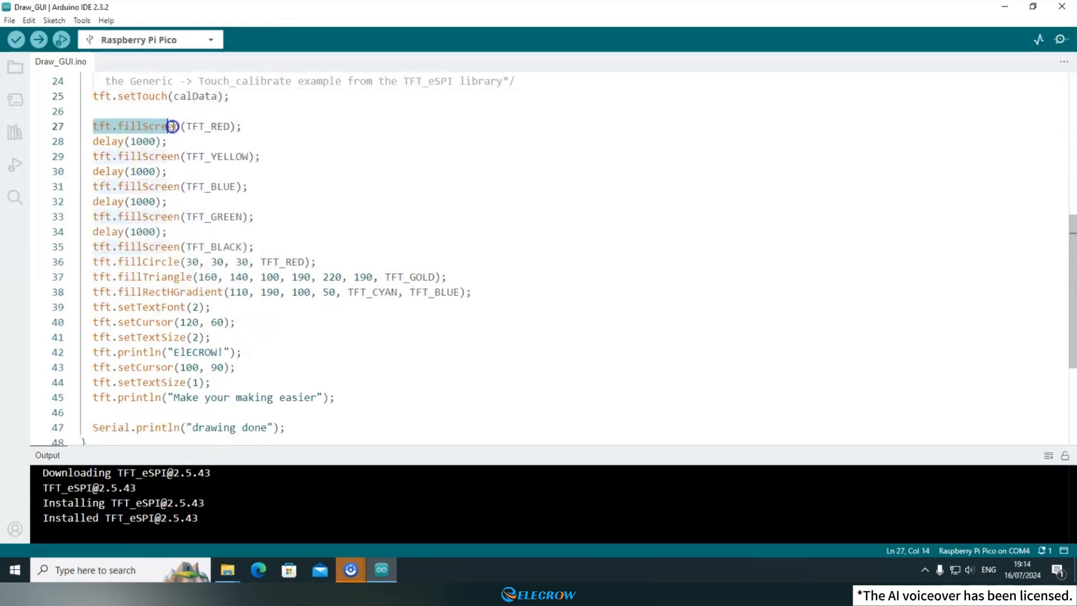
pyautogui.click(237, 125)
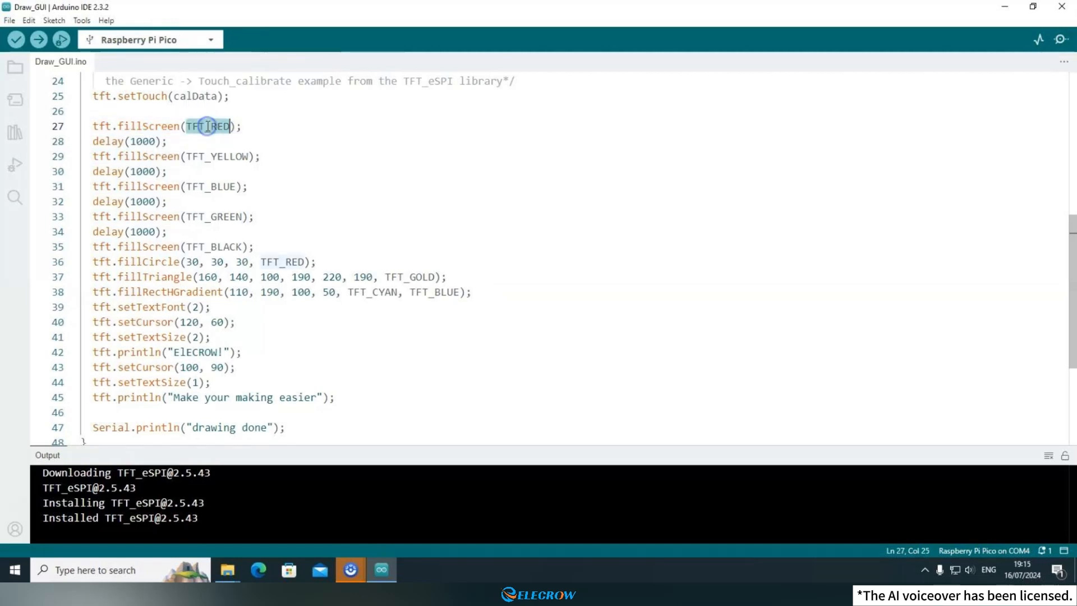
pyautogui.doubleClick(213, 216)
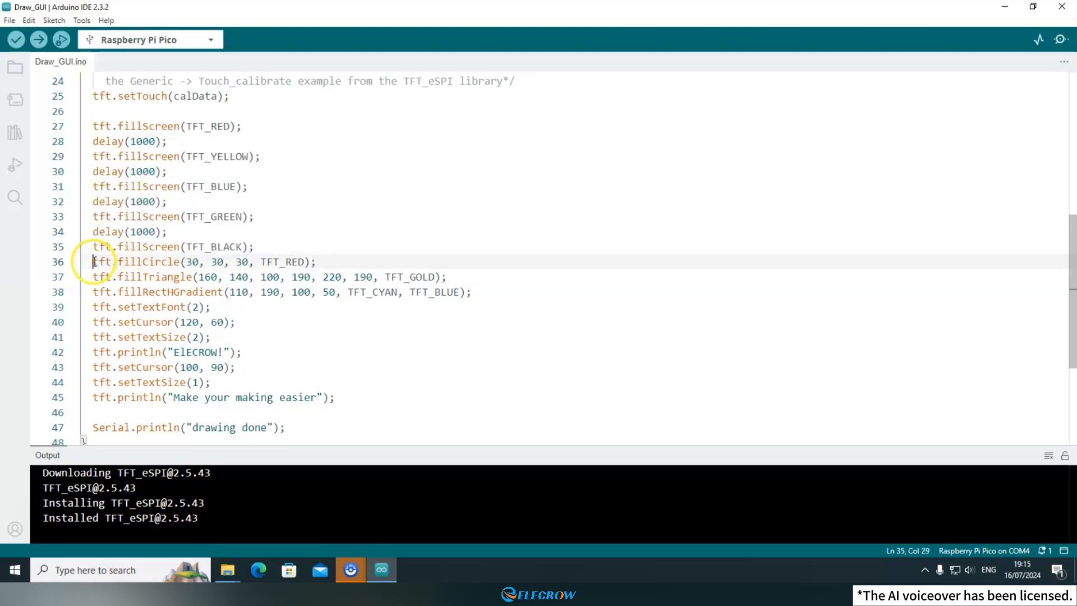
pyautogui.click(159, 261)
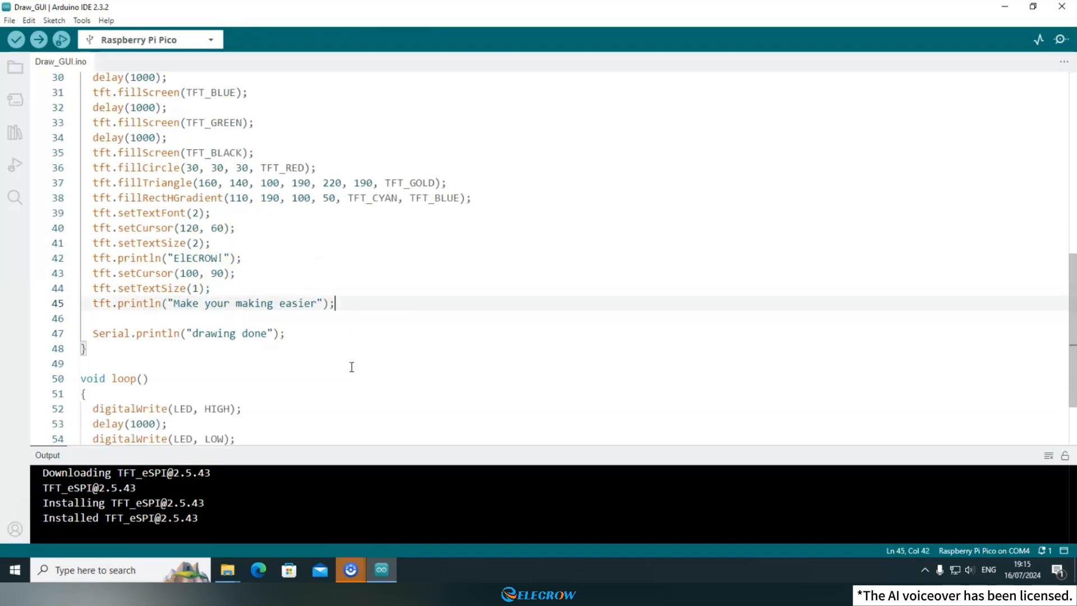
pyautogui.scroll(-3)
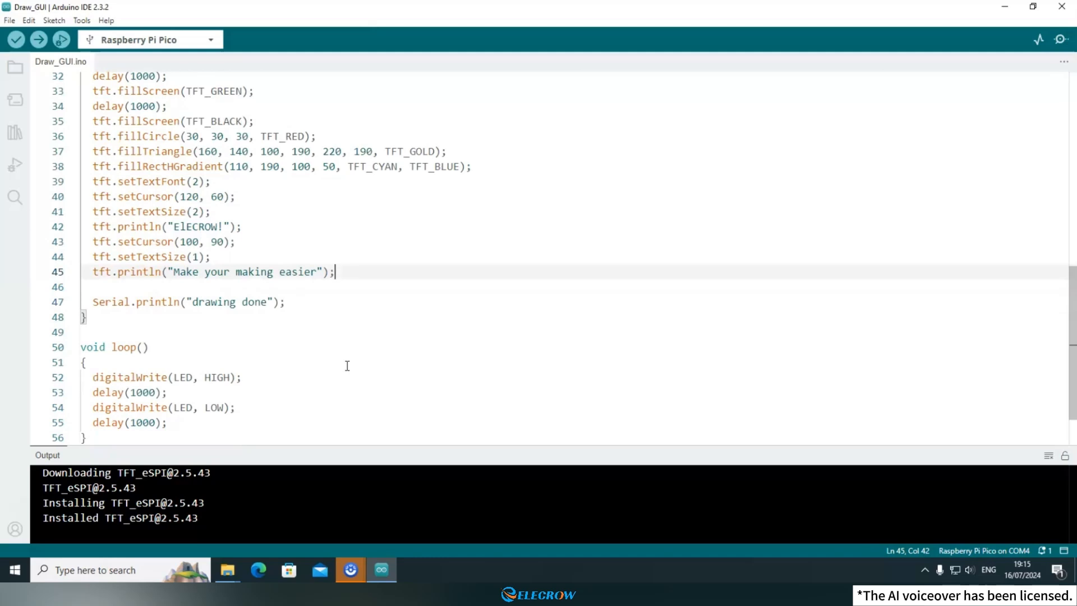
pyautogui.click(286, 301)
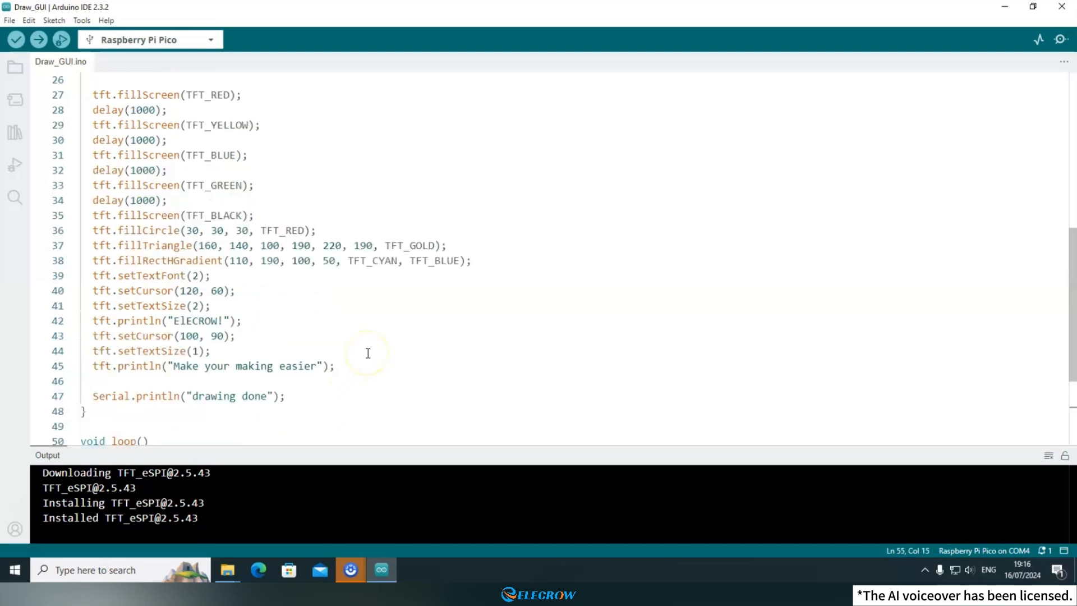
pyautogui.moveTo(125, 191)
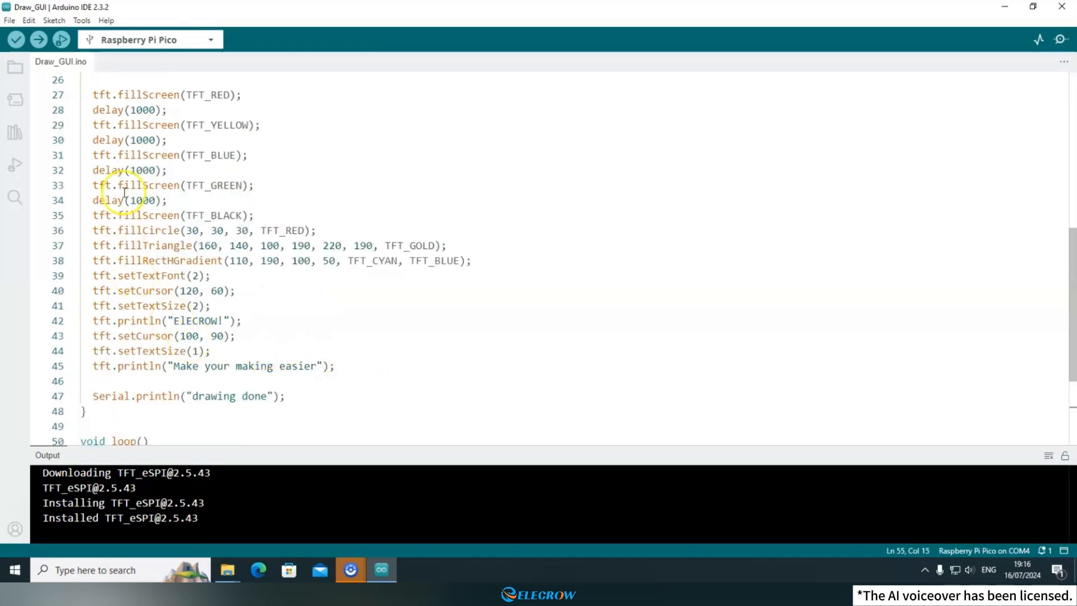
pyautogui.moveTo(352, 371)
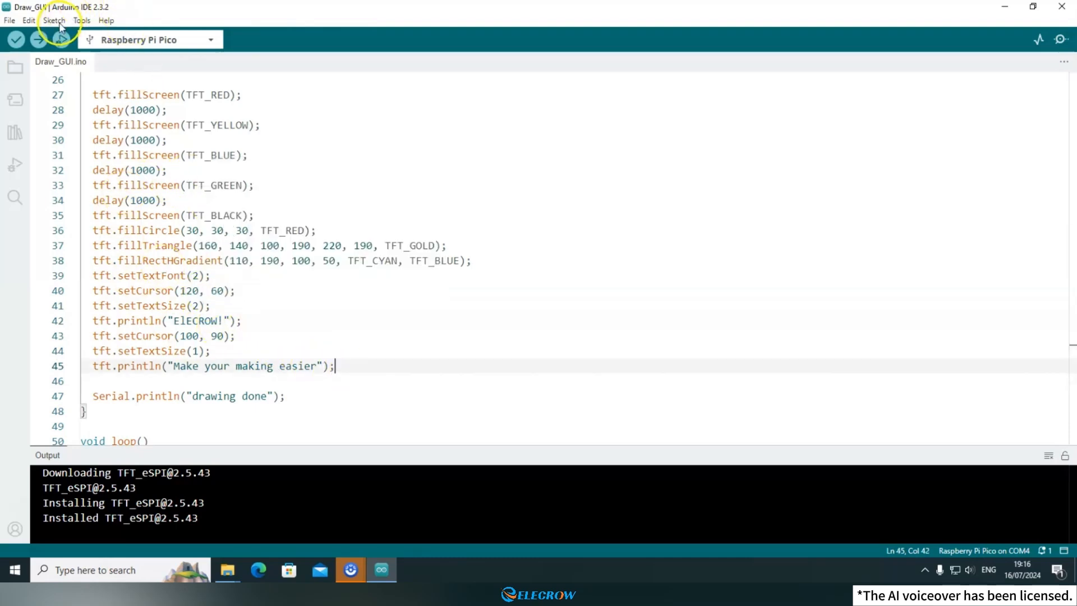
# Find the installed TFT_eSPI in the Library Manager and open its GitHub page via More info
pyautogui.click(54, 20)
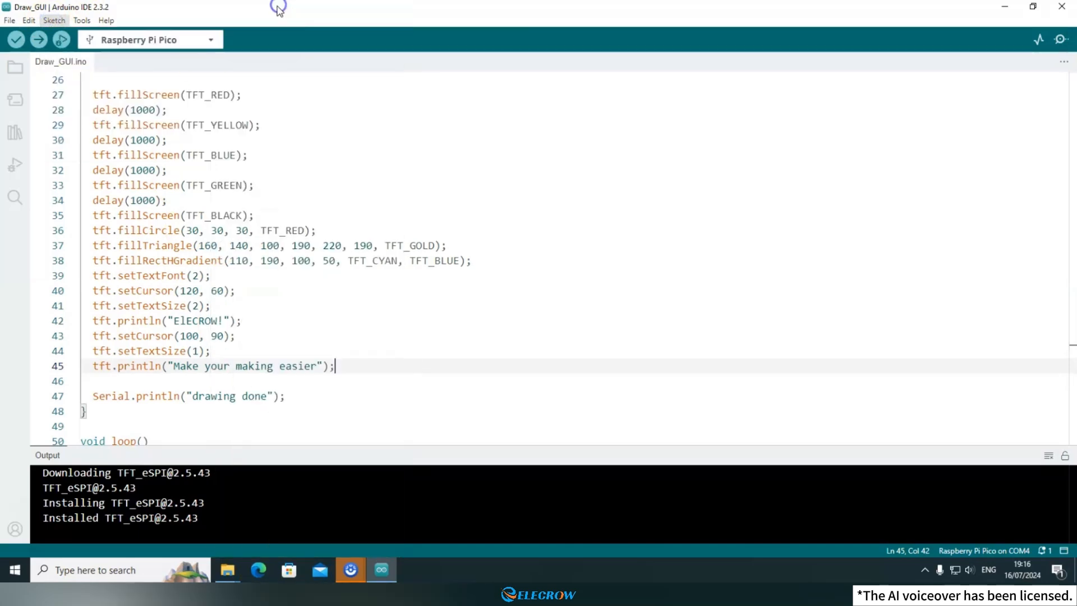
pyautogui.click(14, 132)
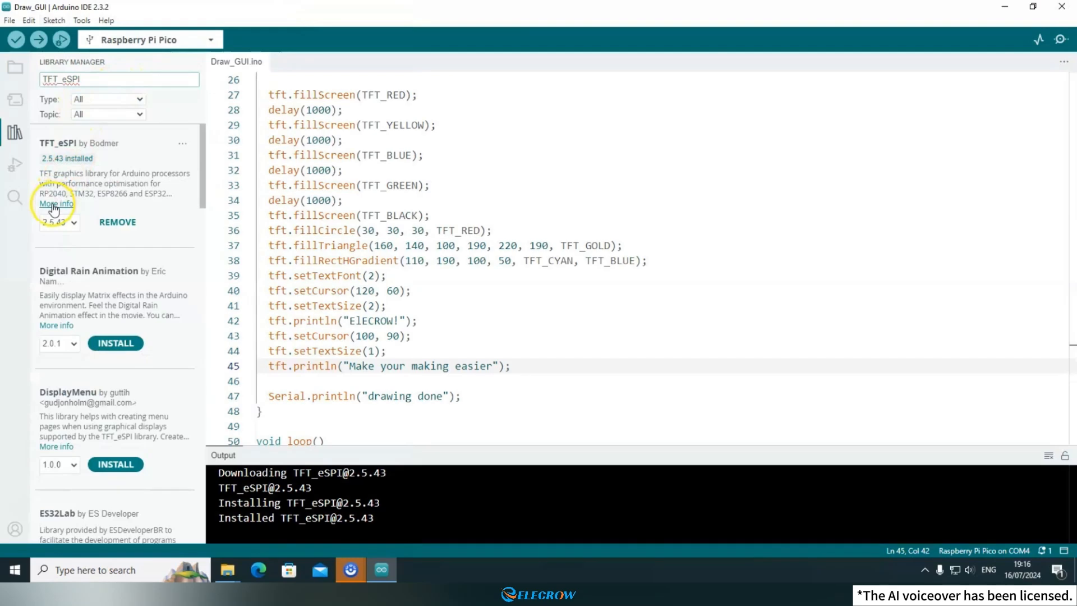
pyautogui.moveTo(56, 203)
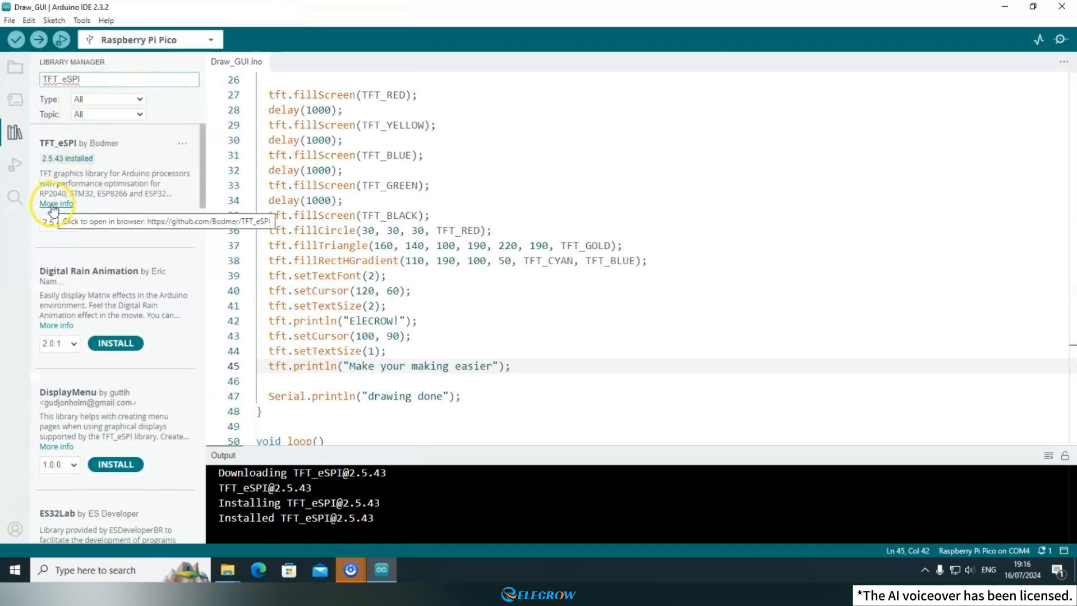
pyautogui.click(56, 203)
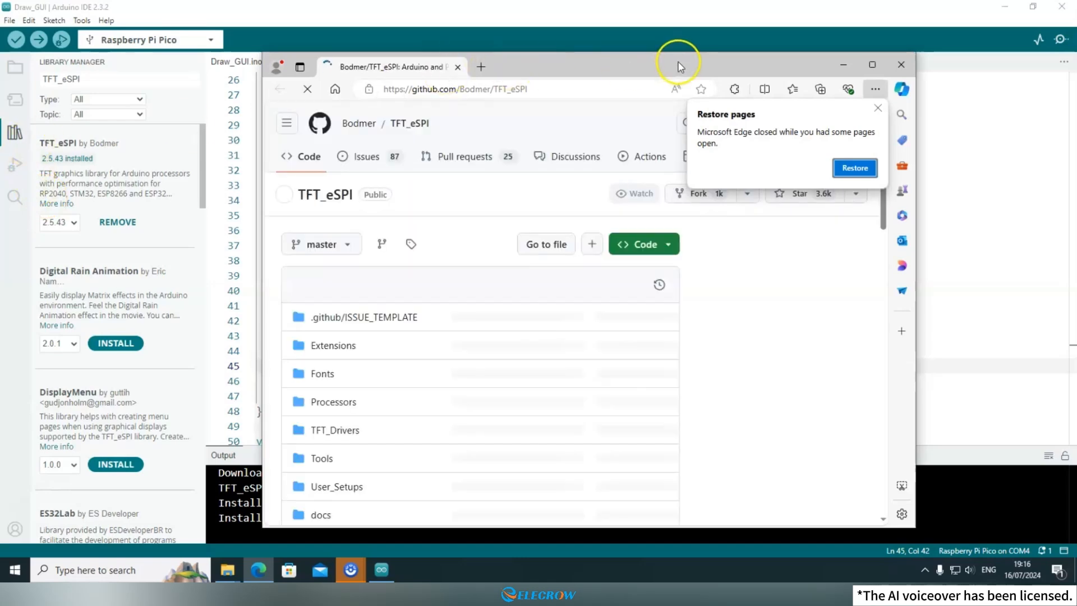
# Maximize the Edge window and scroll through TFT_eSPI's keywords.txt on GitHub
pyautogui.scroll(-3)
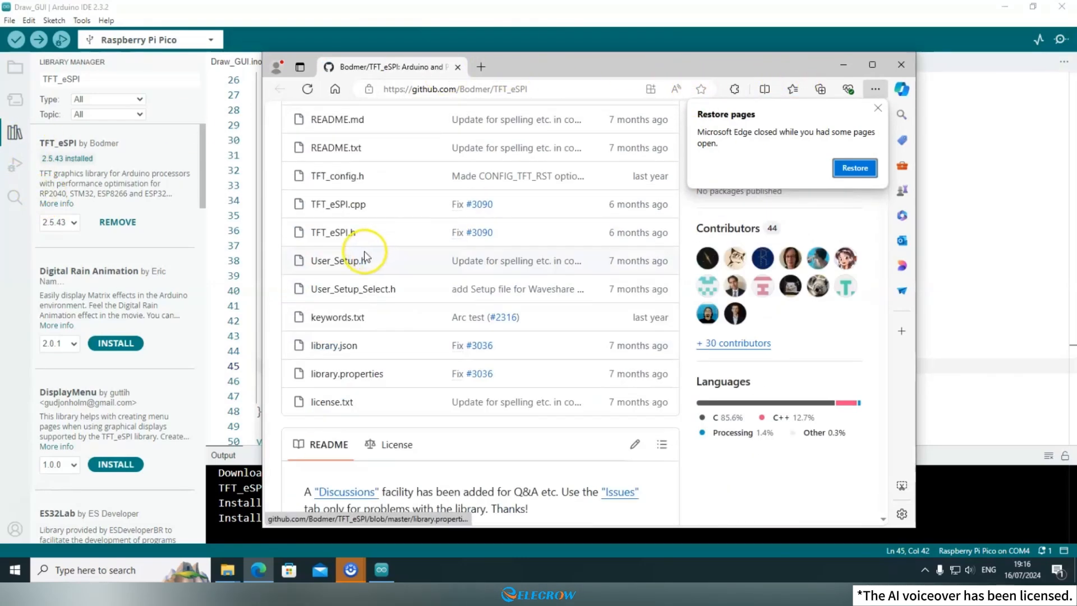
pyautogui.click(337, 316)
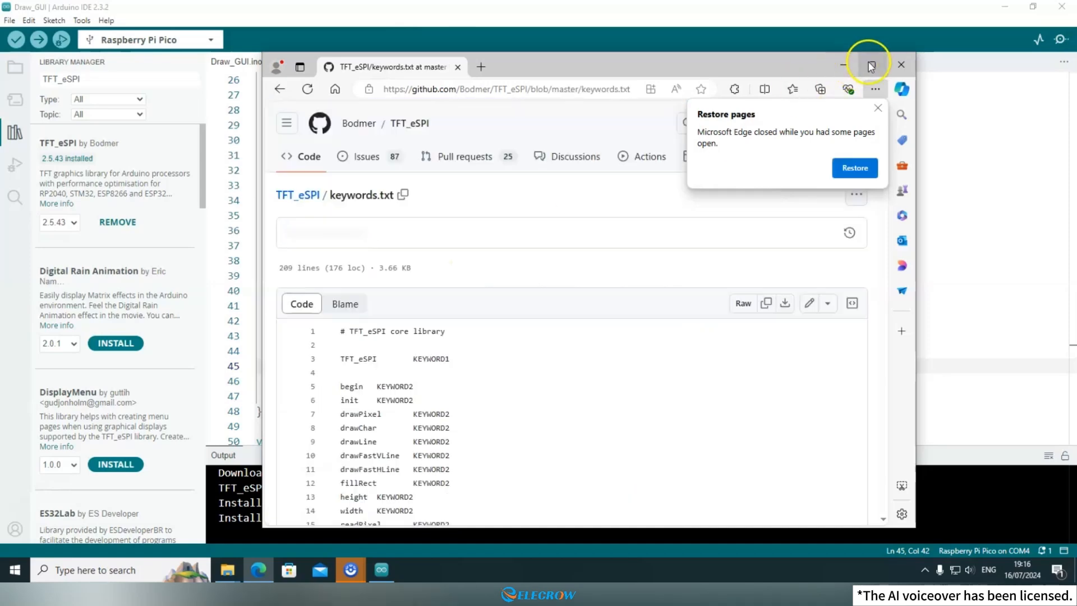
pyautogui.click(870, 62)
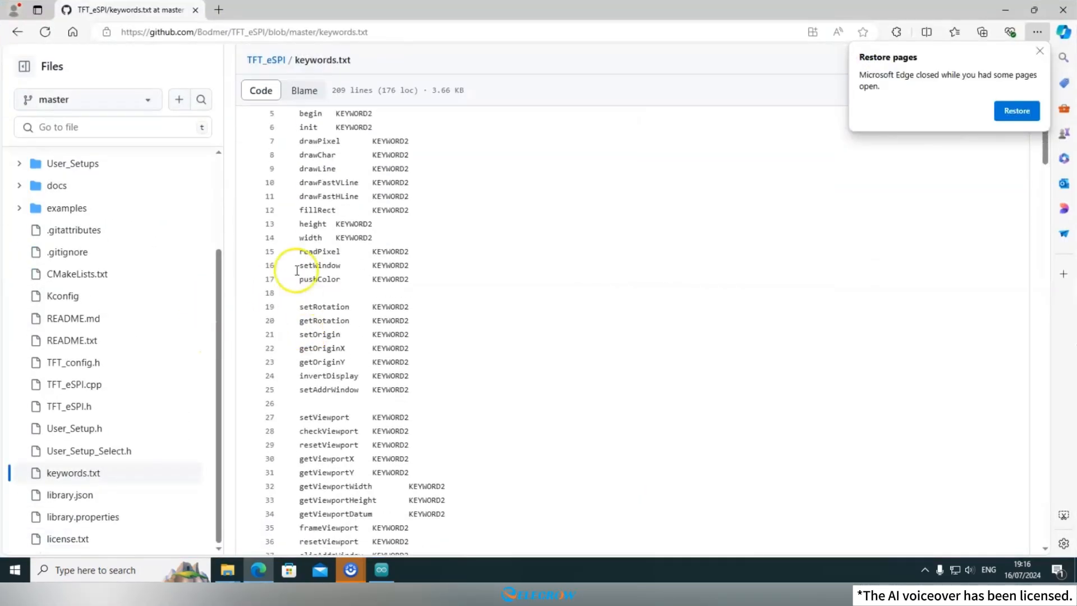
pyautogui.scroll(-3)
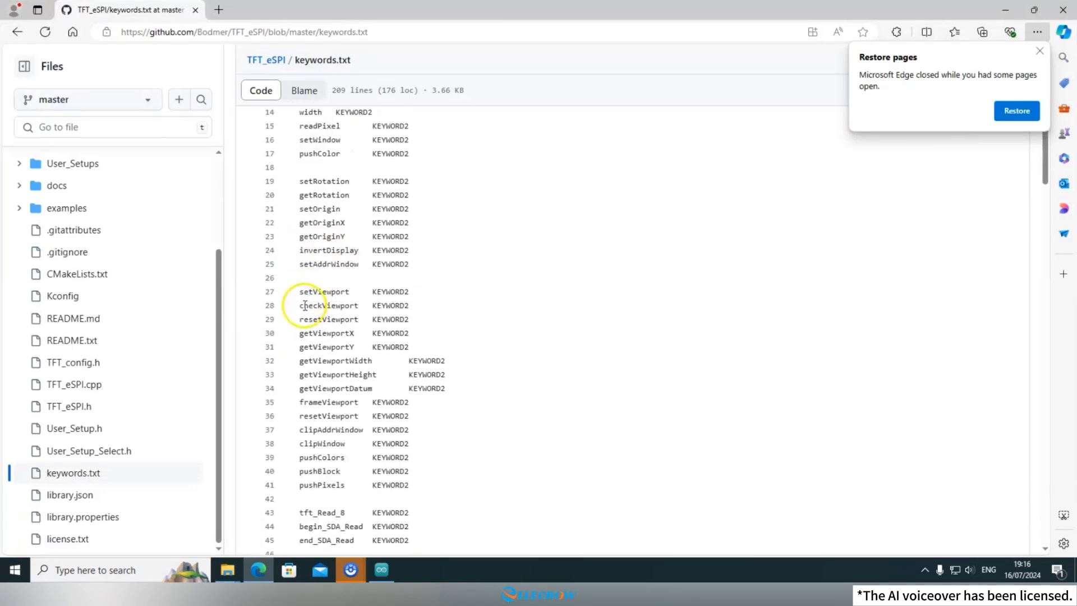
pyautogui.scroll(-3)
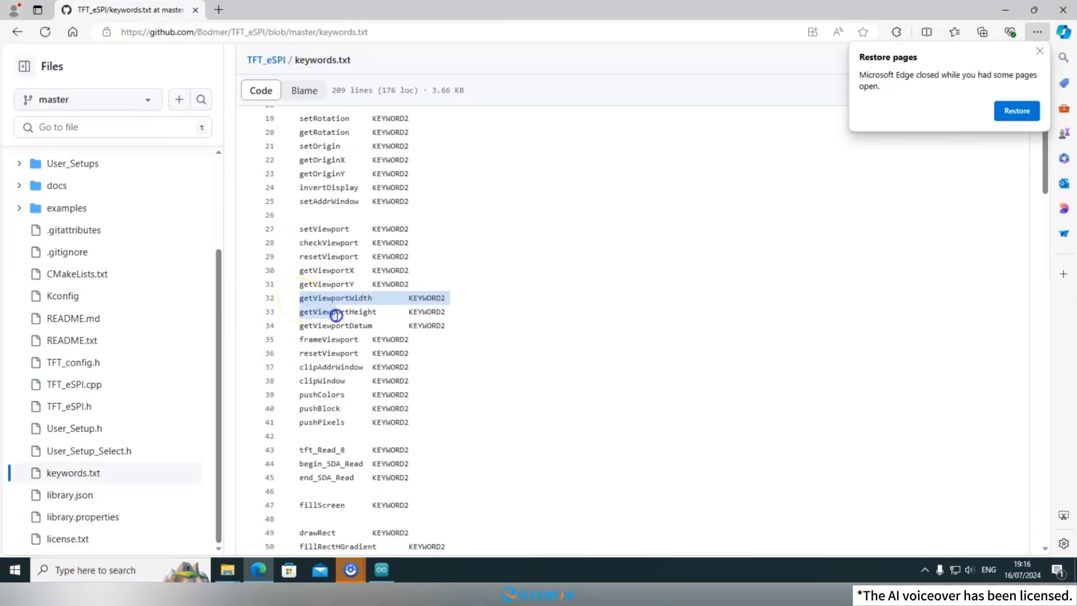
pyautogui.scroll(-3)
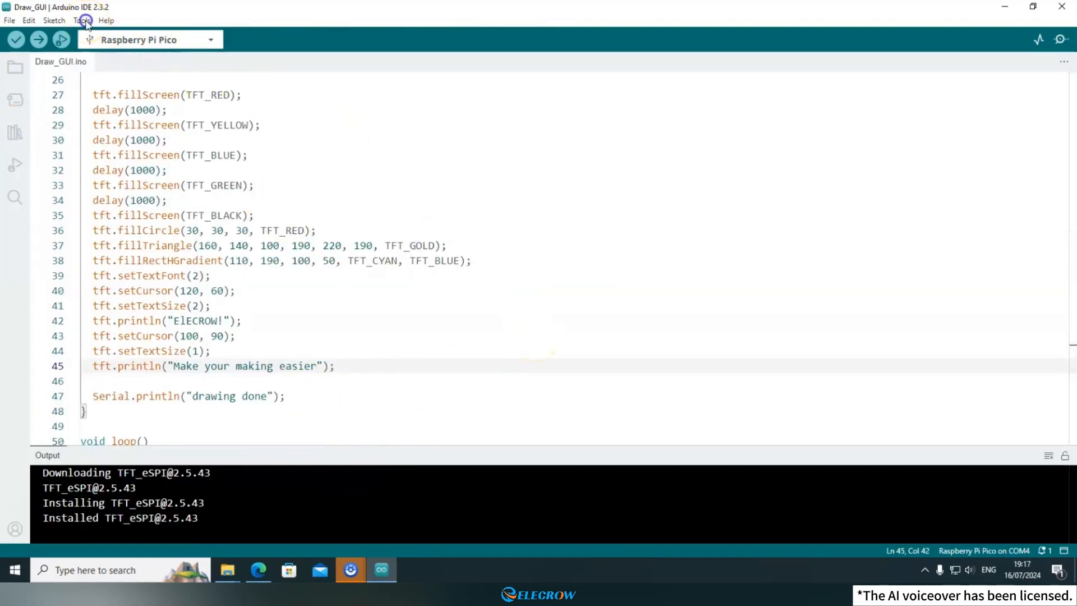
pyautogui.click(80, 20)
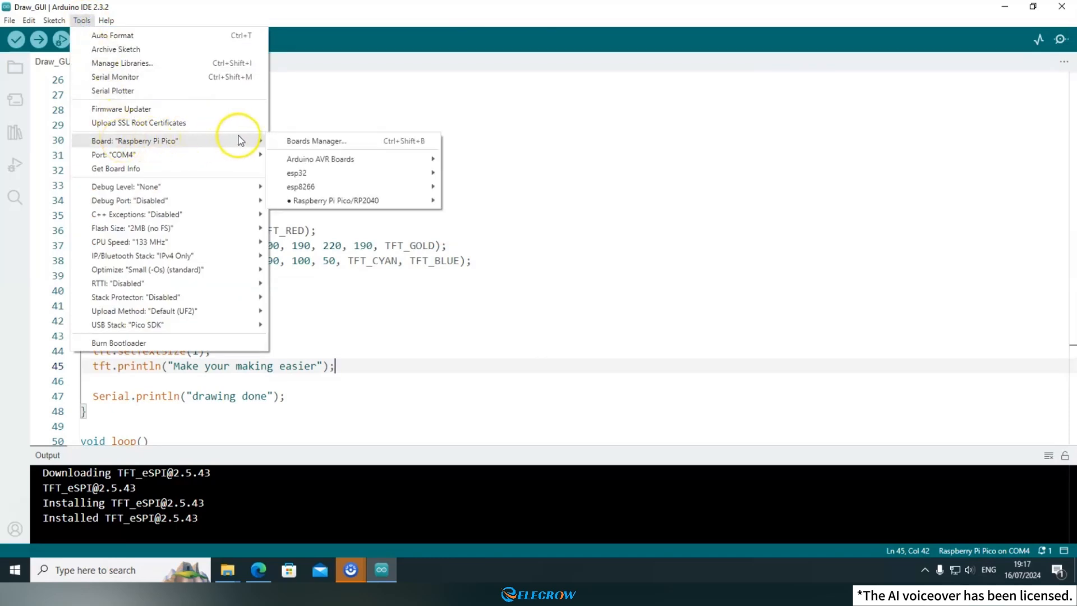
pyautogui.click(336, 200)
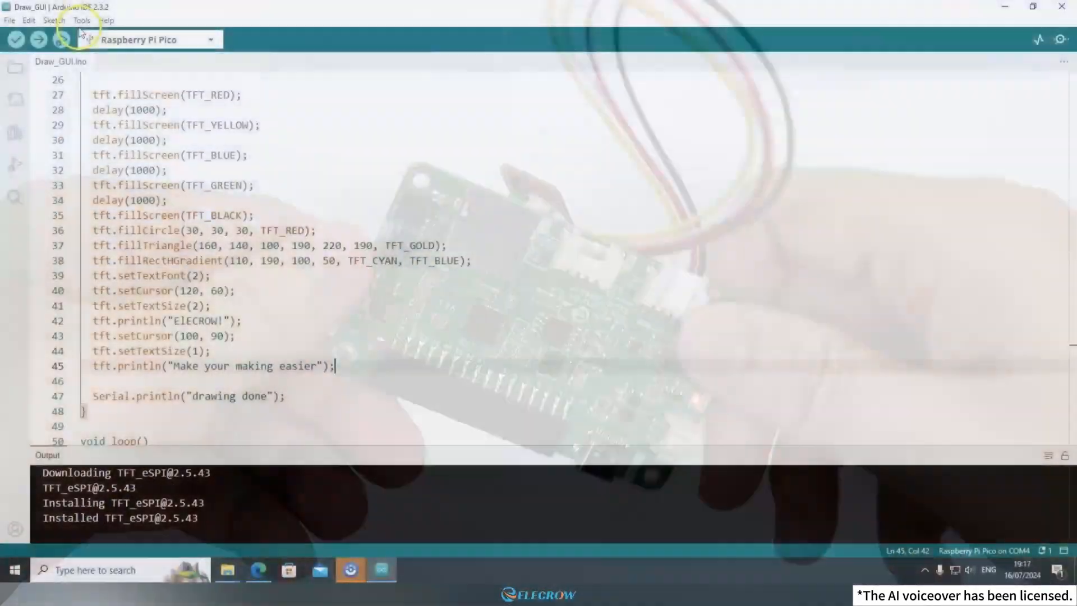
pyautogui.click(81, 20)
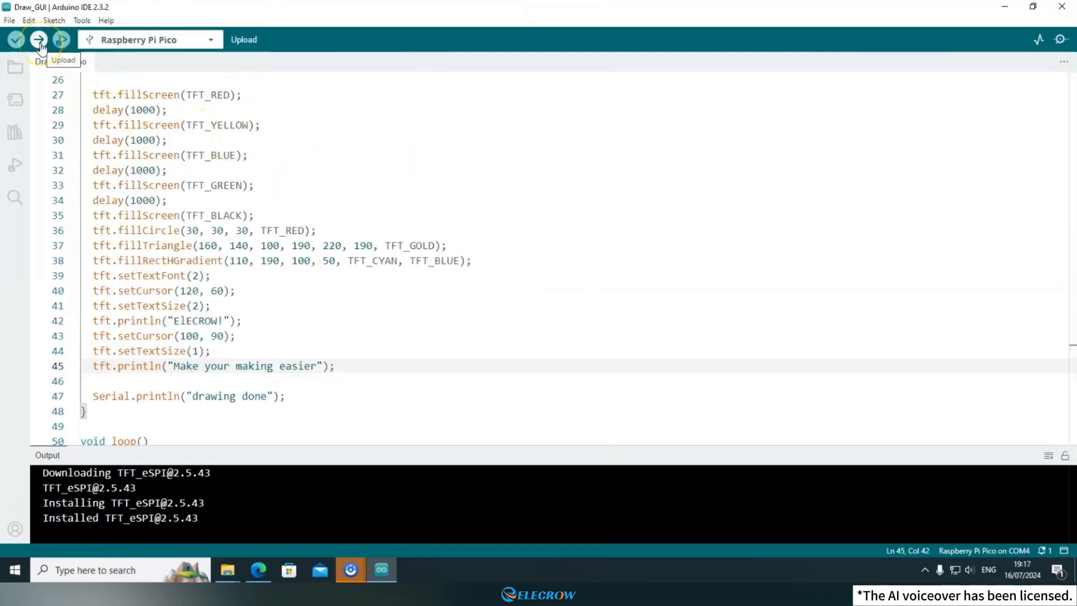
# Upload the Draw_GUI sketch to the Raspberry Pi Pico
pyautogui.click(61, 39)
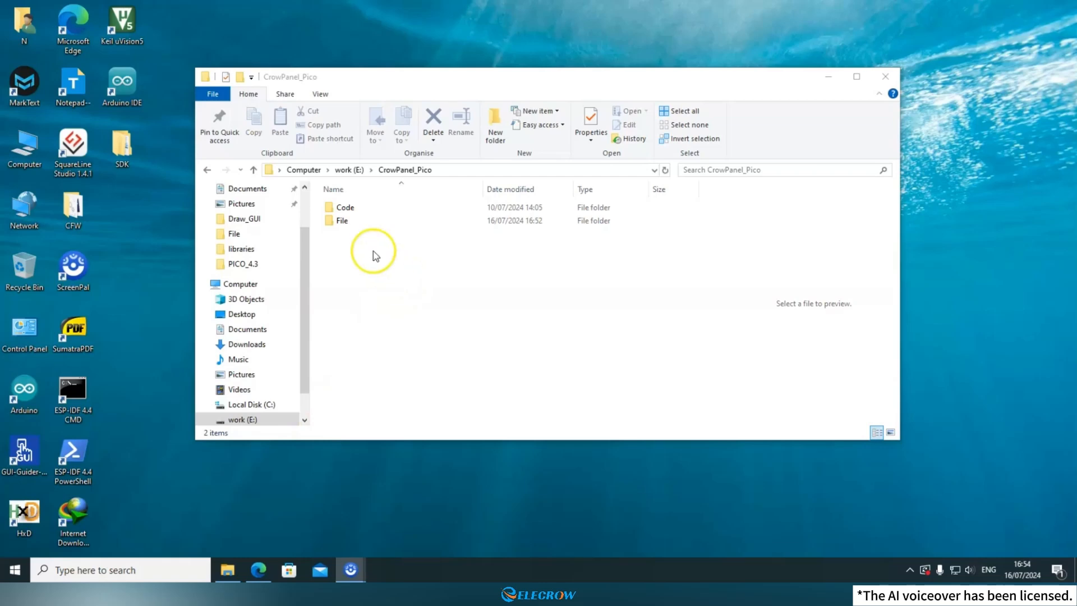
# Open Code > Lesson_2_Draw_GUI_with_TFT_eSPI > 4.3inch > Draw_GUI.ino in Arduino IDE
pyautogui.doubleClick(345, 207)
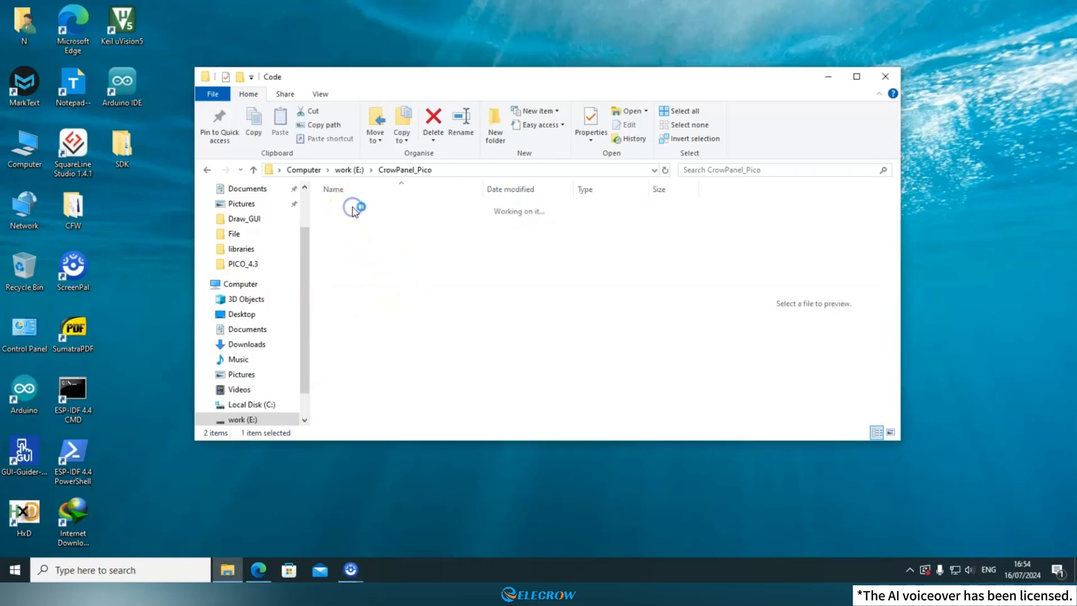
pyautogui.click(353, 221)
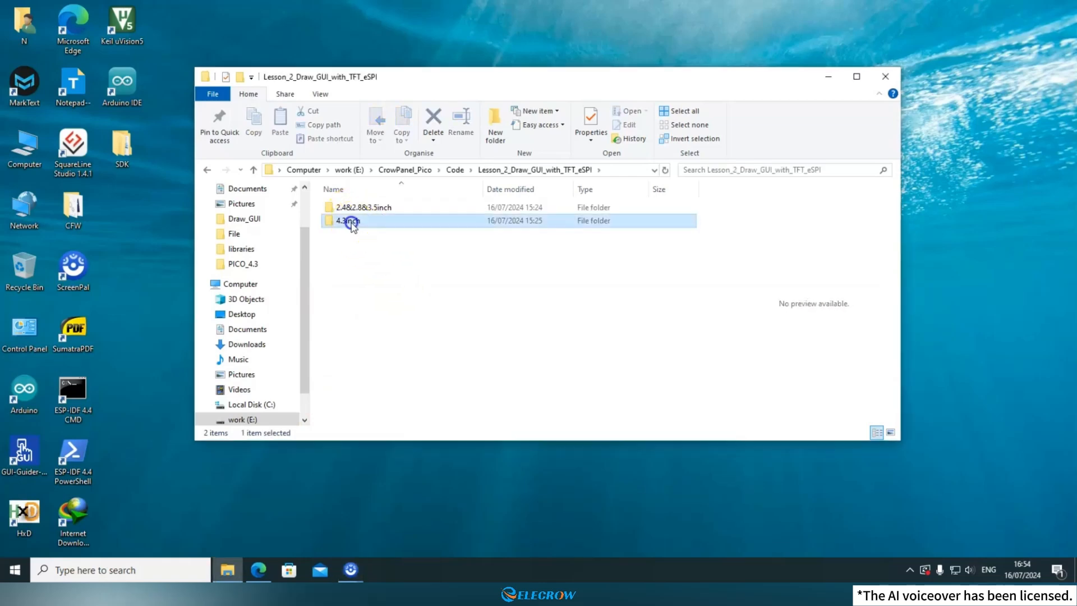
pyautogui.doubleClick(346, 221)
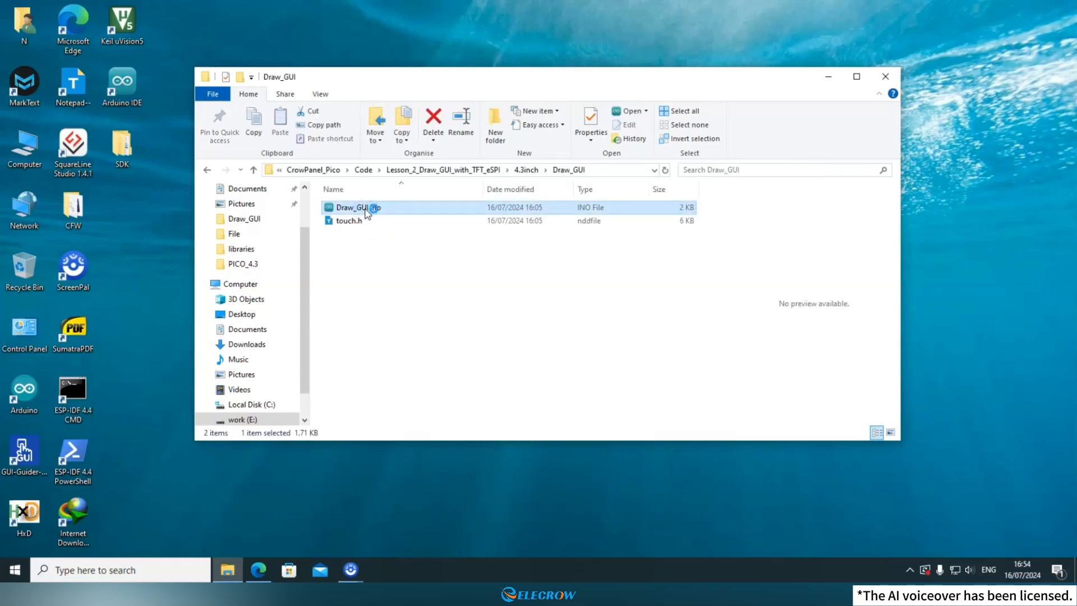
pyautogui.doubleClick(355, 207)
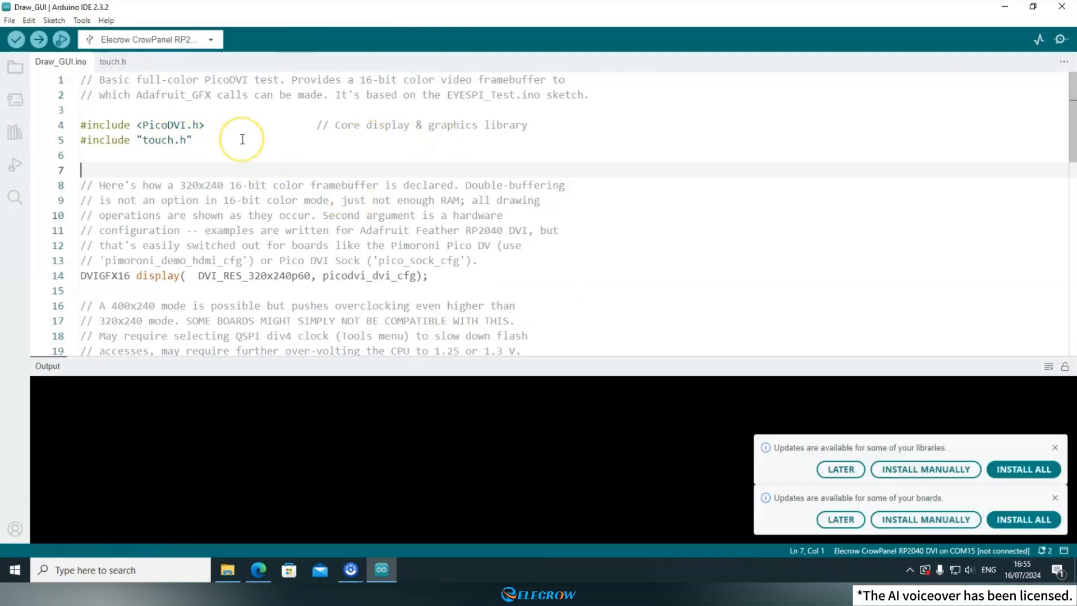
pyautogui.moveTo(170, 124)
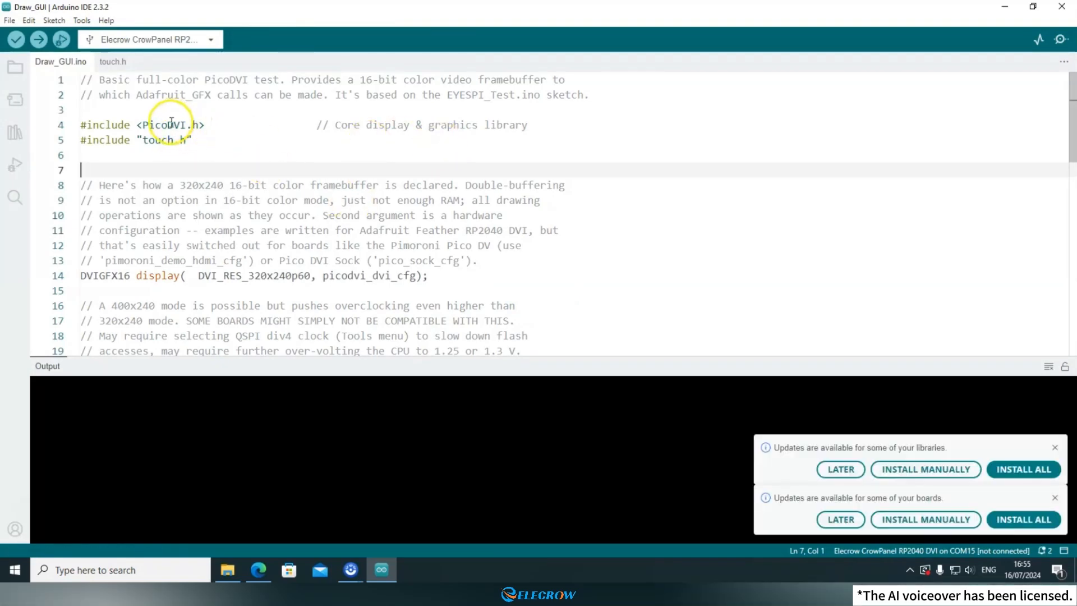
pyautogui.rightClick(168, 125)
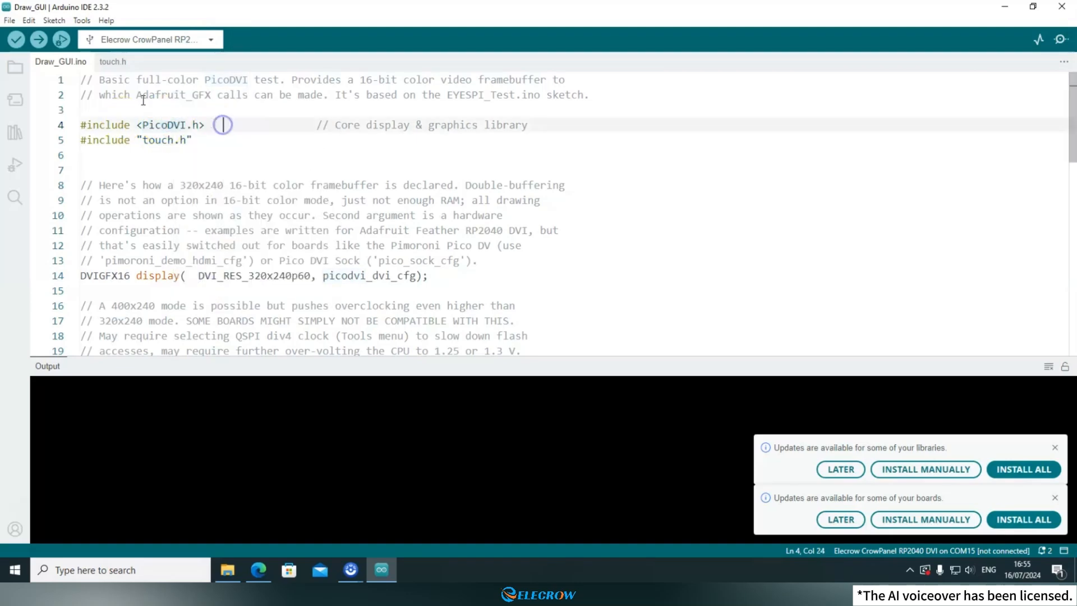
pyautogui.click(53, 20)
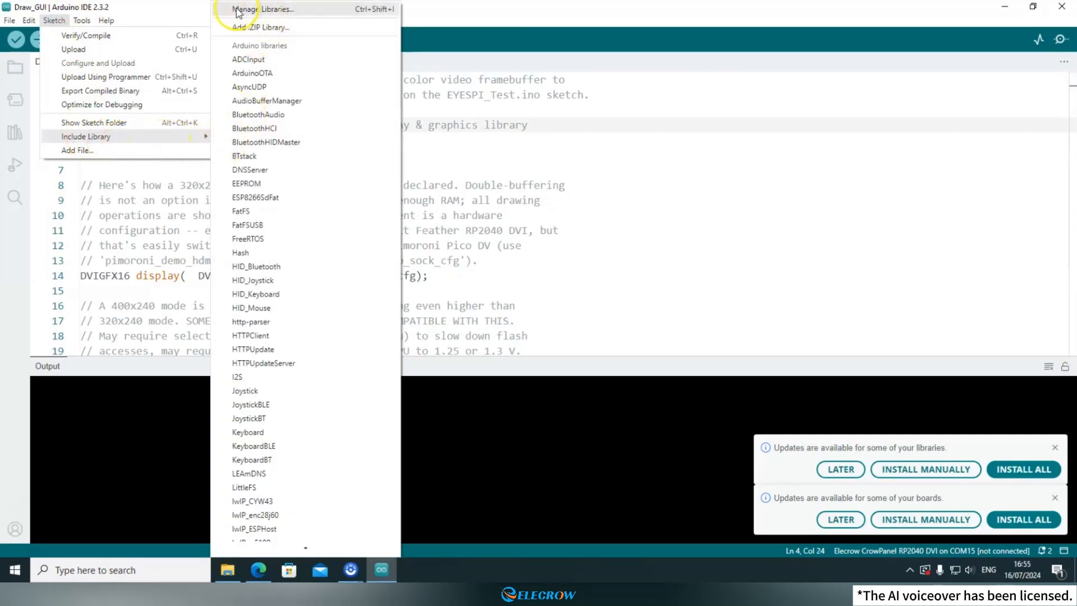
# Search the Library Manager for PicoDVI and install PicoDVI - Adafruit Fork with all dependencies
pyautogui.click(265, 9)
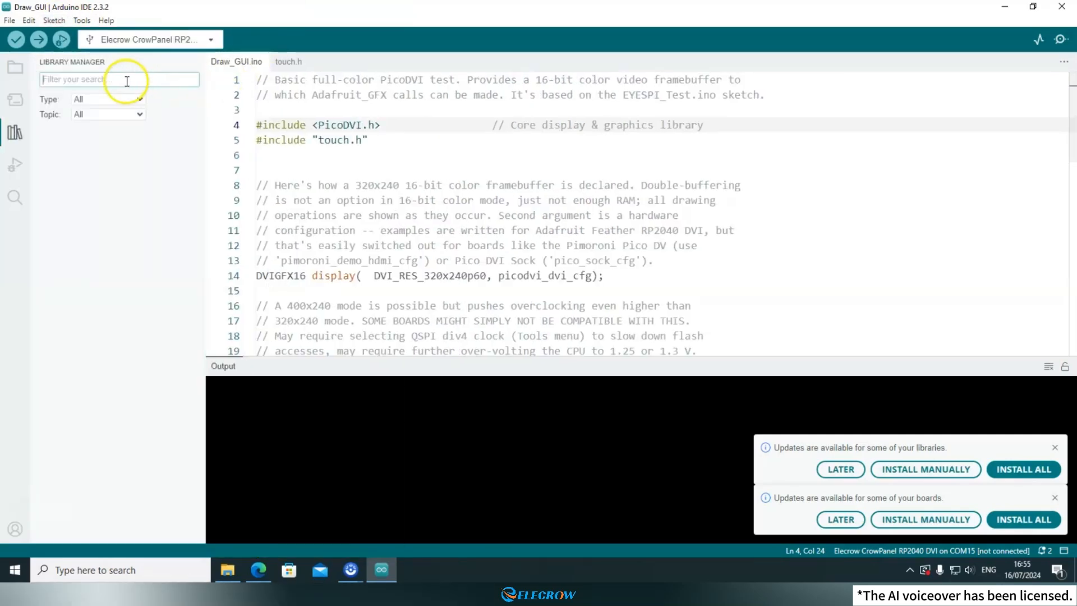
pyautogui.write('PicoDVI')
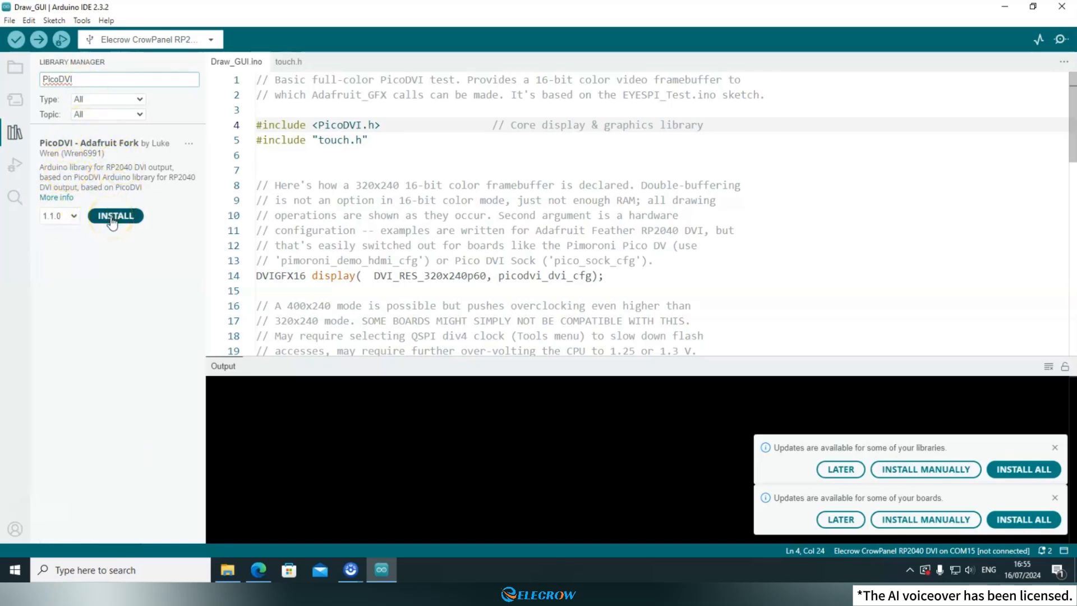
pyautogui.click(115, 216)
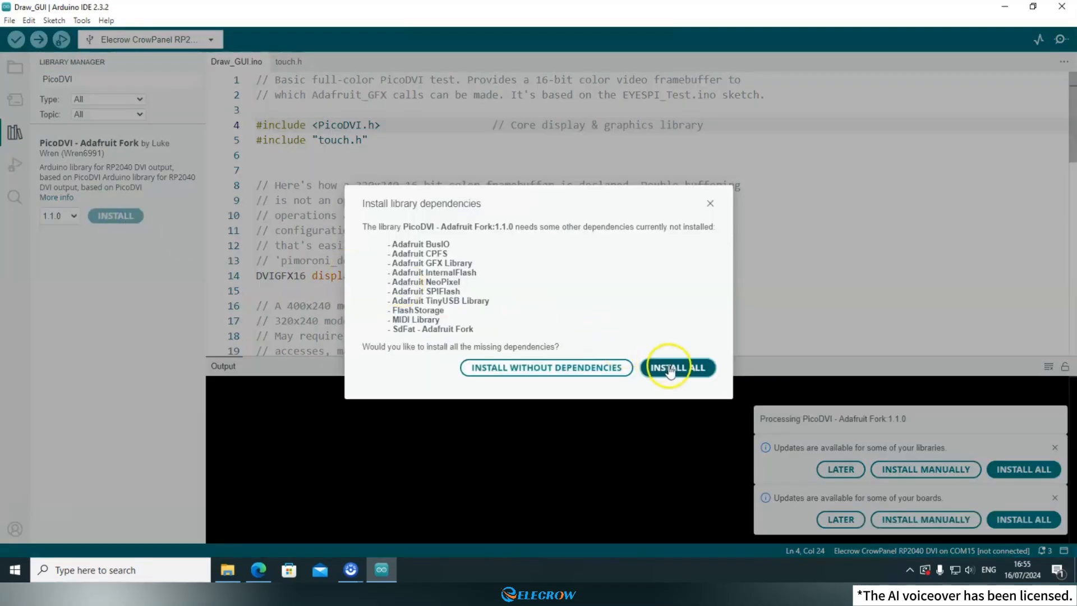
pyautogui.moveTo(676, 368)
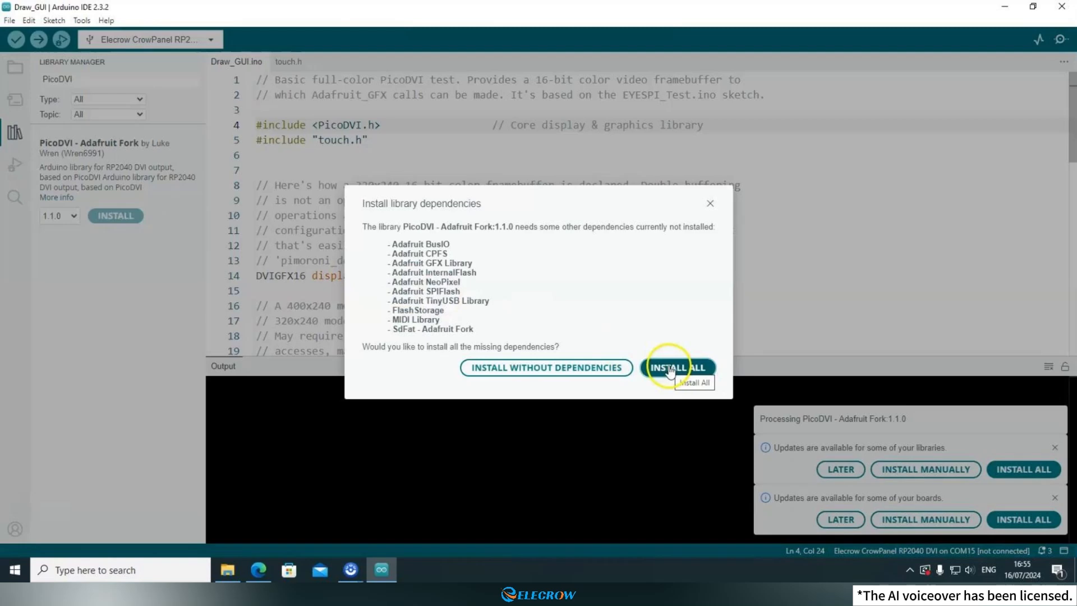
pyautogui.click(675, 367)
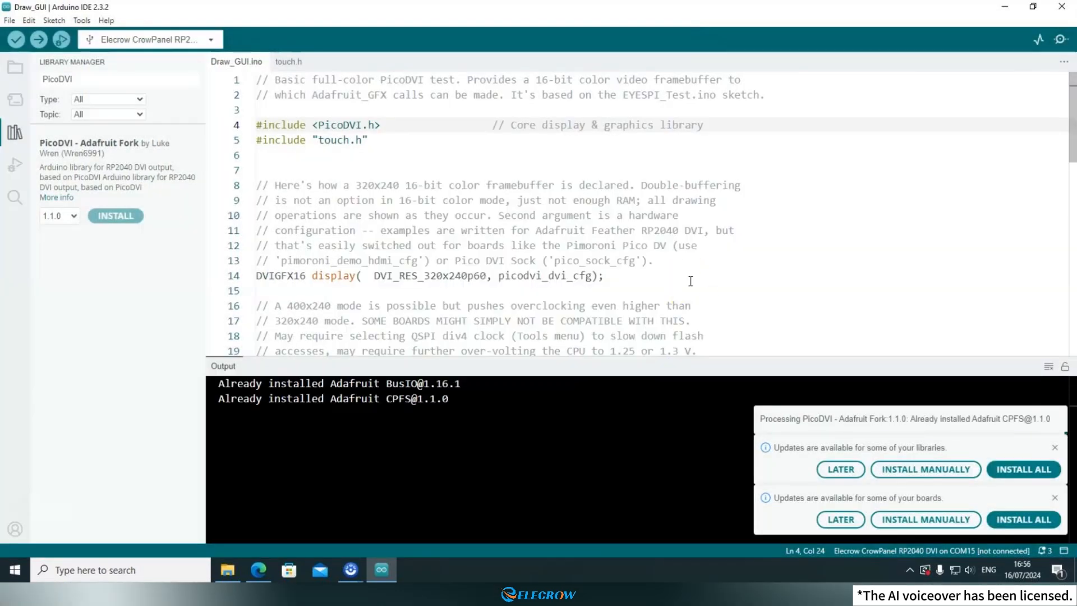
pyautogui.click(115, 215)
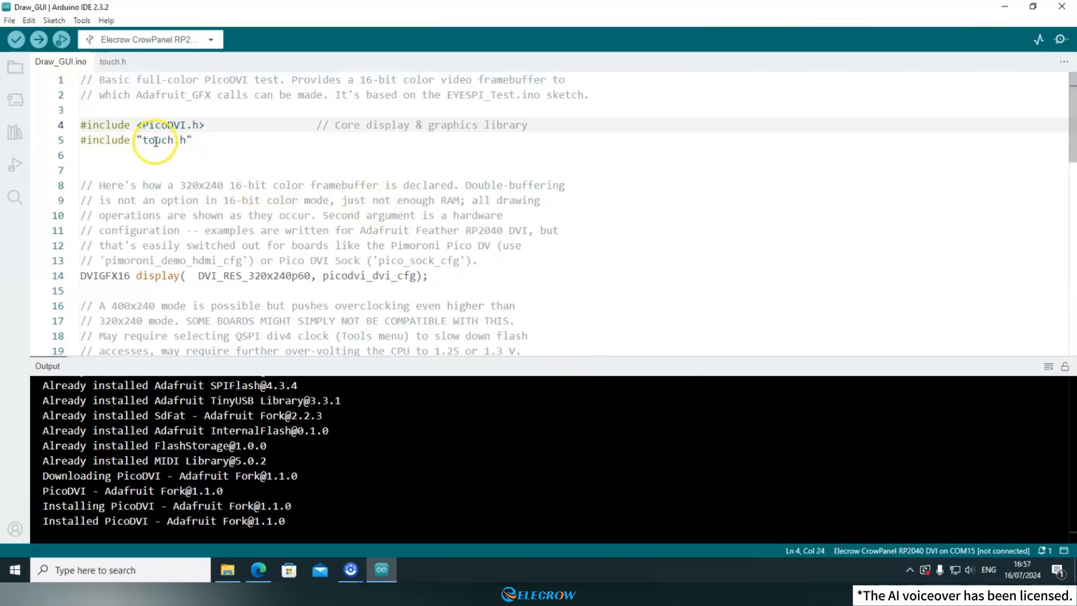
# Review touch.h's TOUCH_GT911 block and its TAMC_GT911 include, then return to Draw_GUI.ino
pyautogui.doubleClick(157, 140)
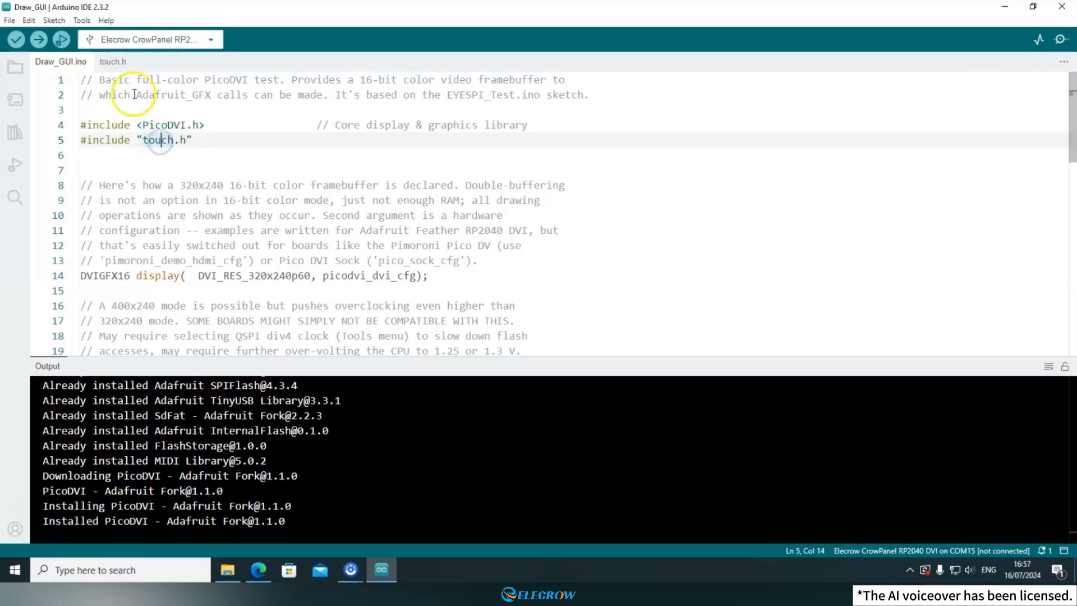
pyautogui.click(112, 61)
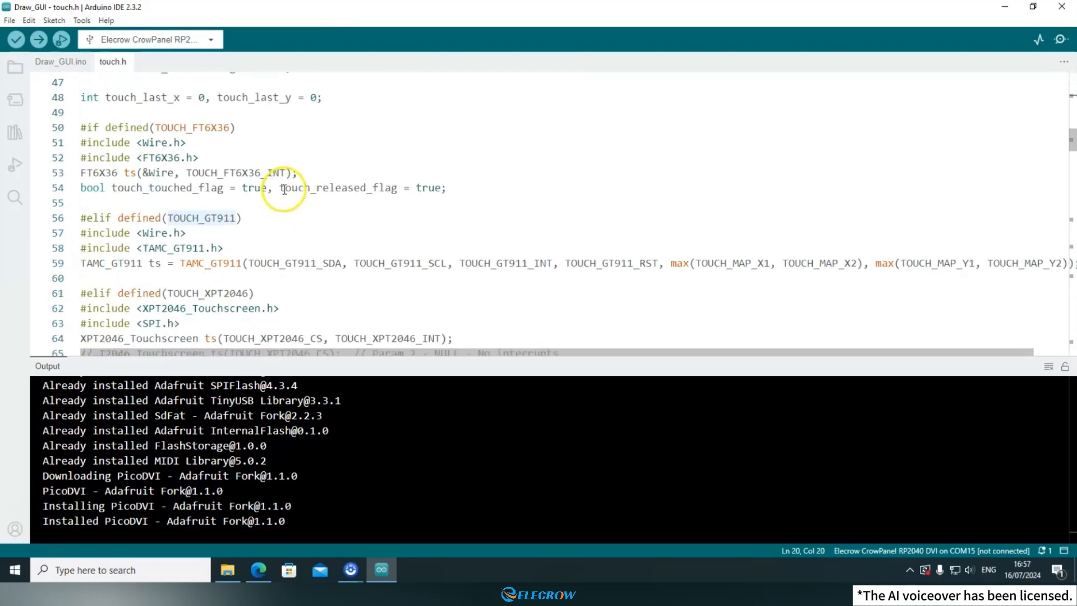
pyautogui.doubleClick(163, 248)
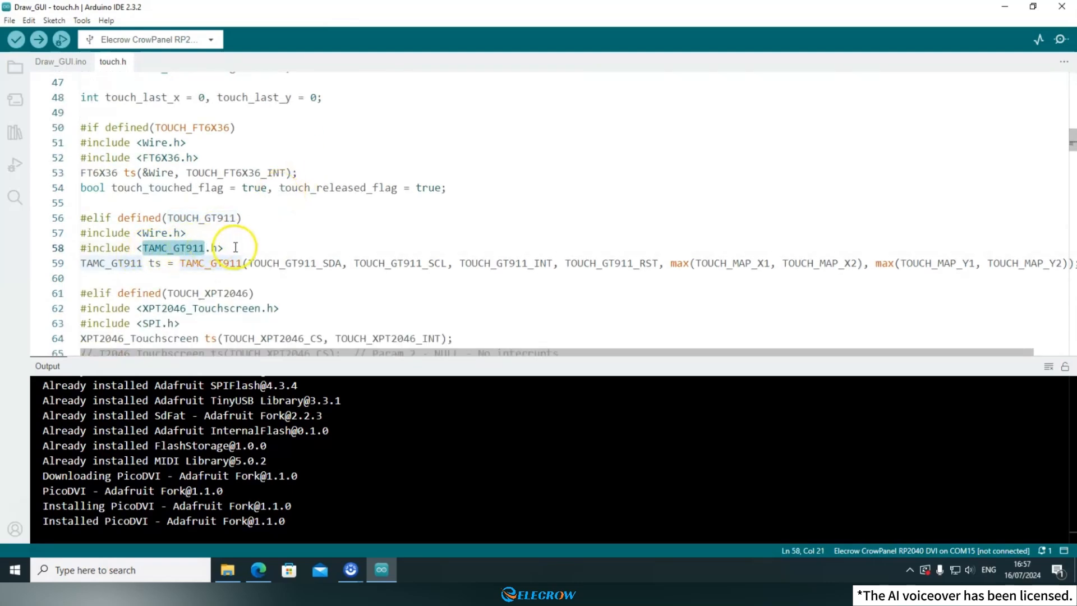
pyautogui.click(223, 248)
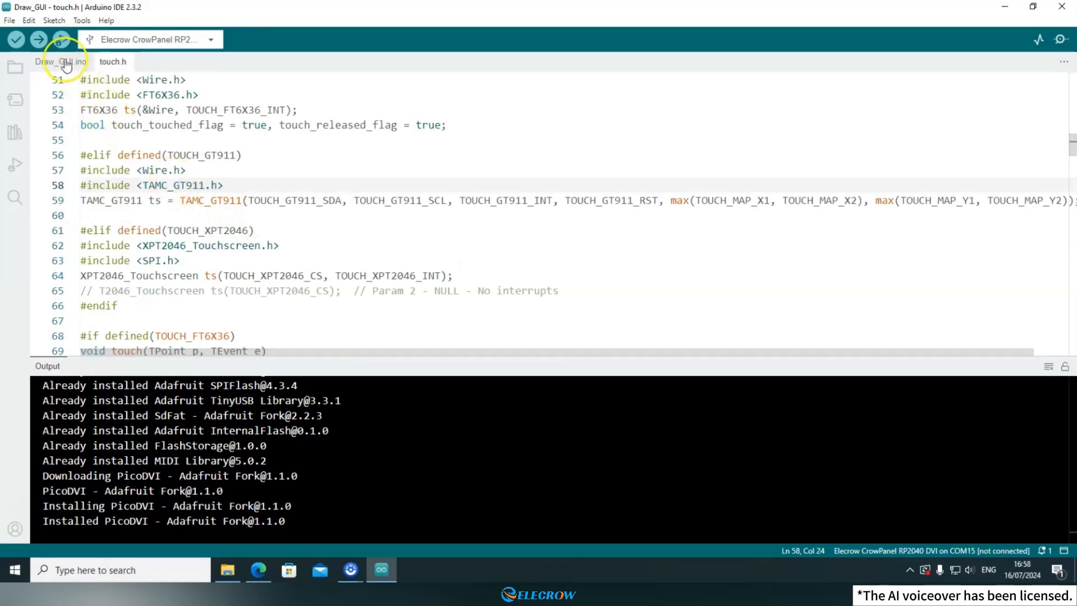
pyautogui.click(61, 61)
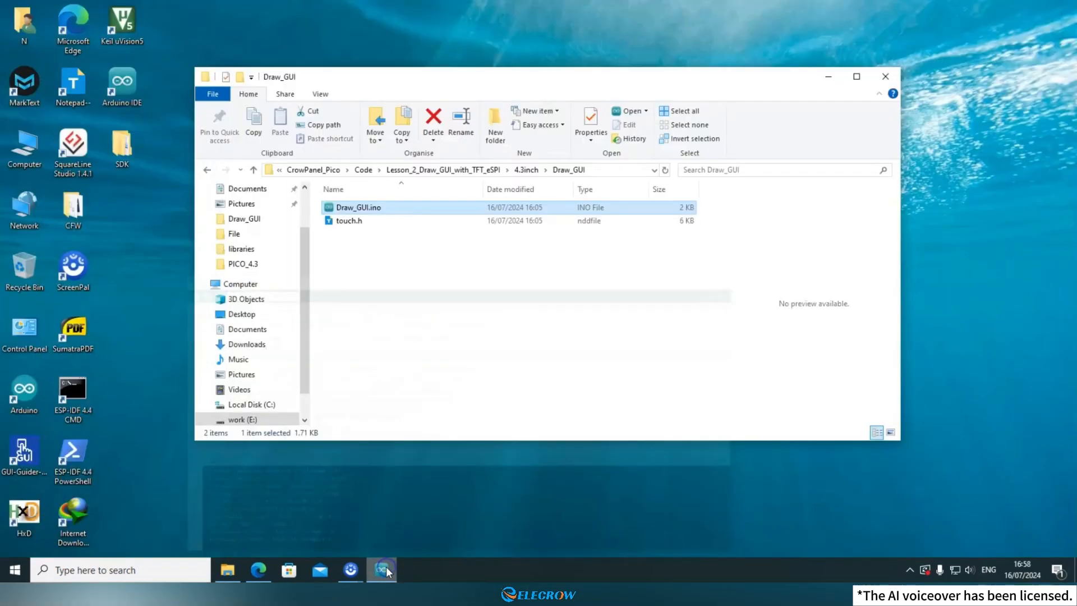
# Go up to CrowPanel_Pico, open the File folder and open the Library_GT911.txt note
pyautogui.click(384, 275)
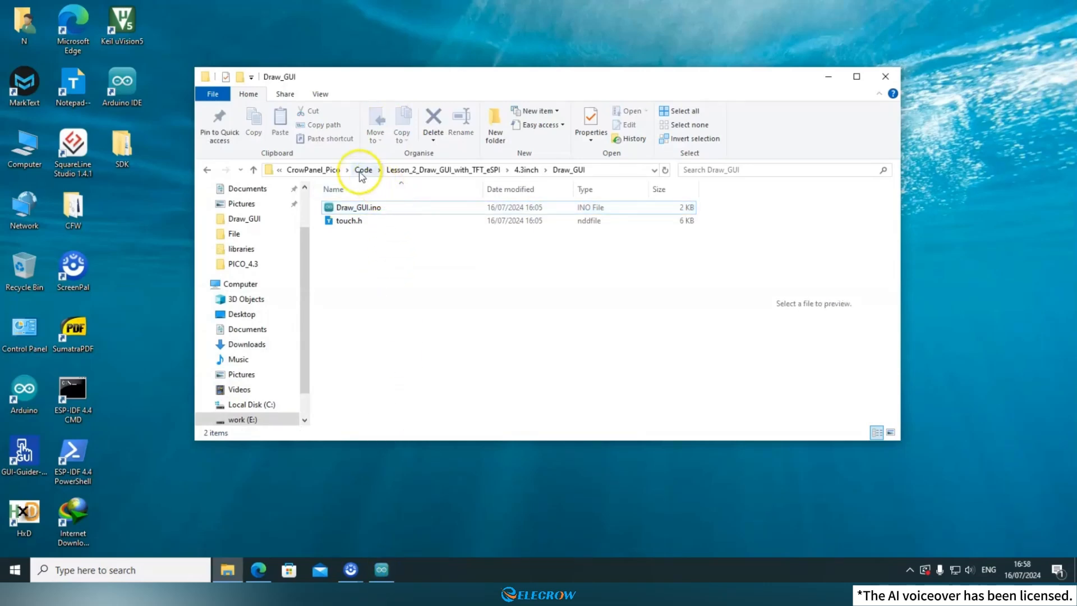
pyautogui.click(312, 169)
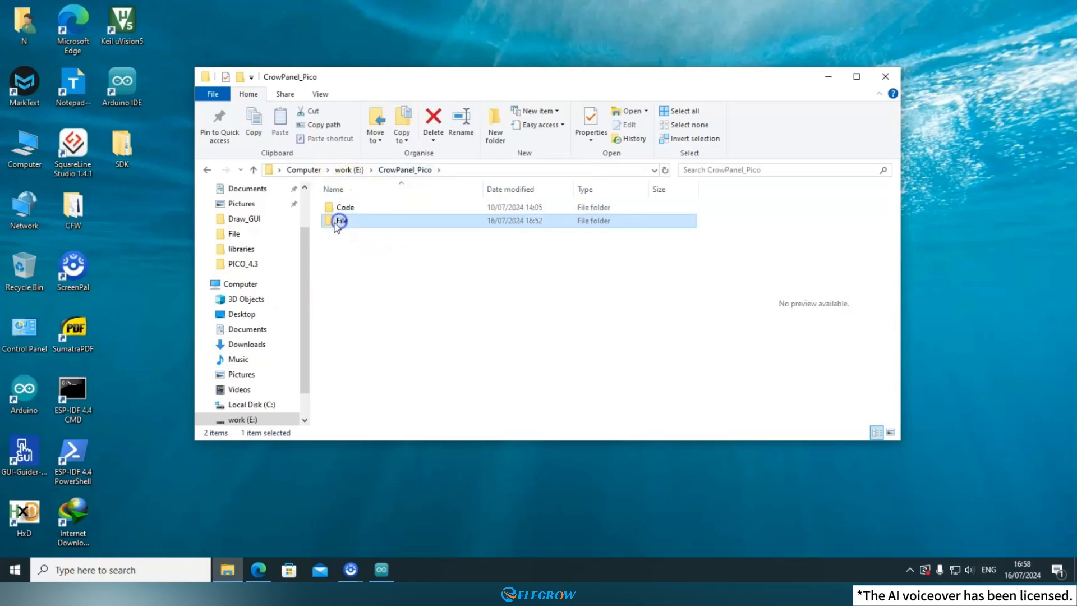
pyautogui.doubleClick(341, 221)
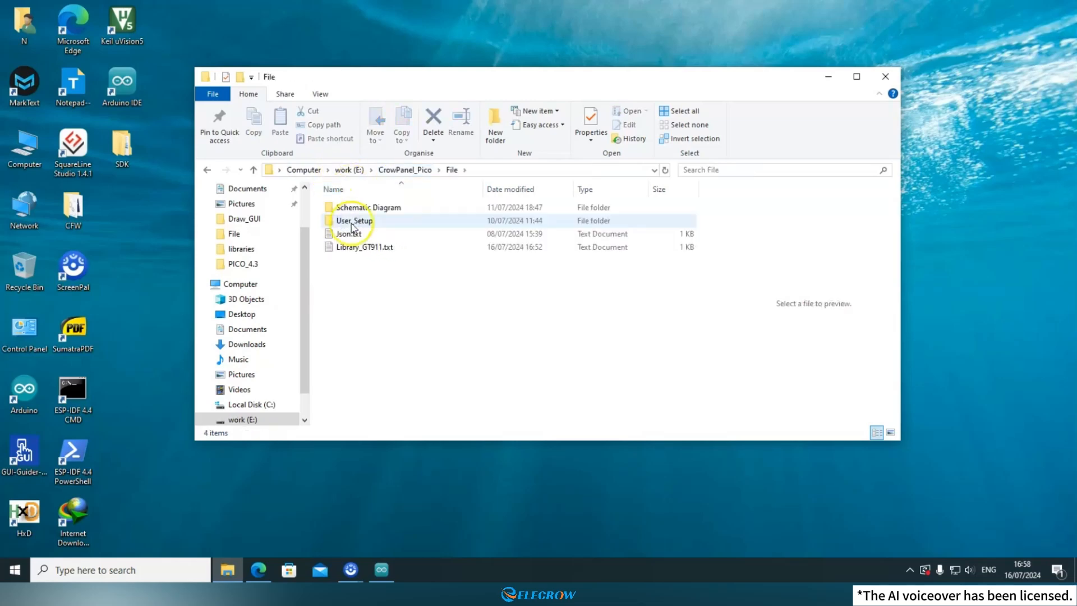
pyautogui.click(365, 247)
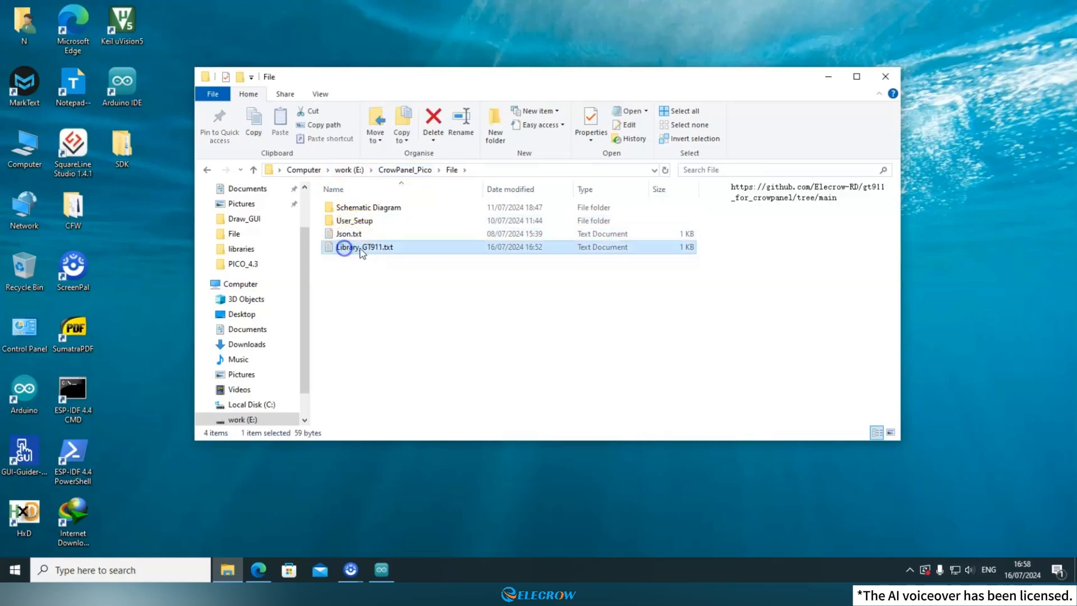
pyautogui.doubleClick(368, 246)
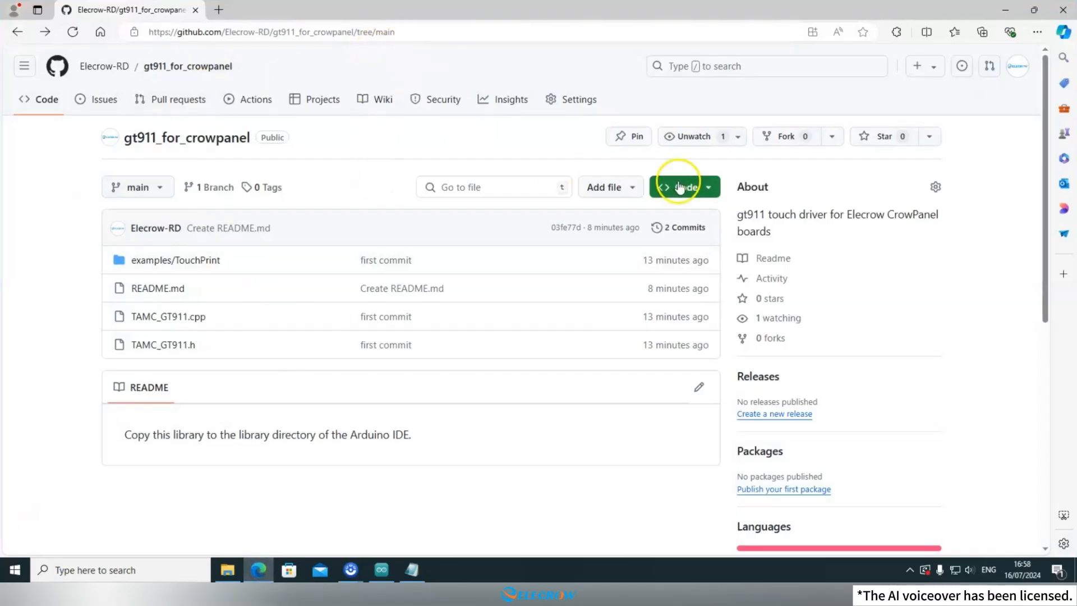
# Download gt911_for_crowpanel as a ZIP from GitHub and open the gt911_for_crowpanel-main folder
pyautogui.click(683, 187)
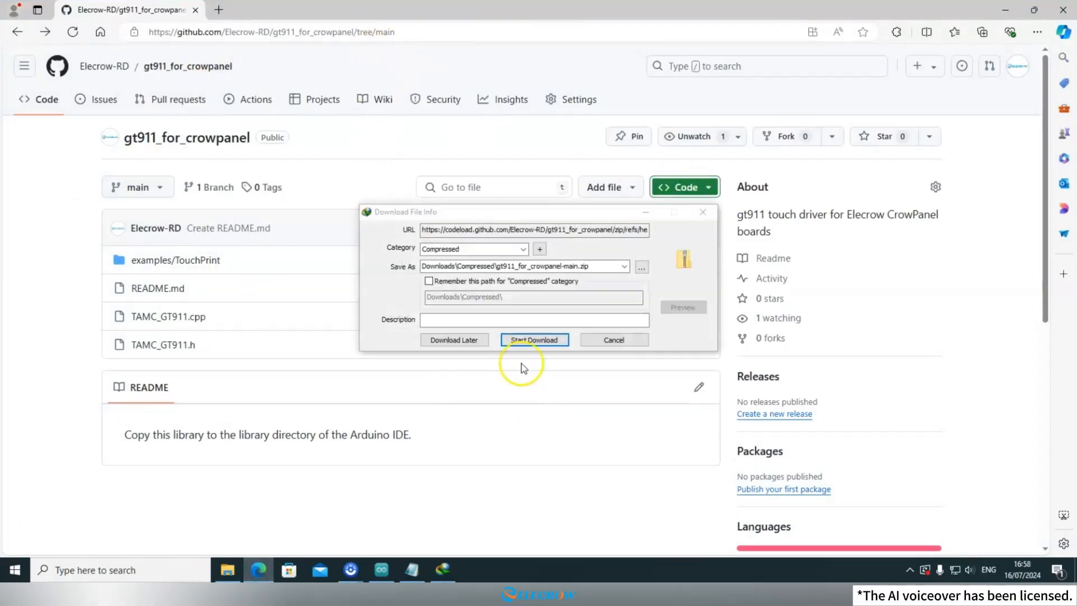
pyautogui.click(534, 339)
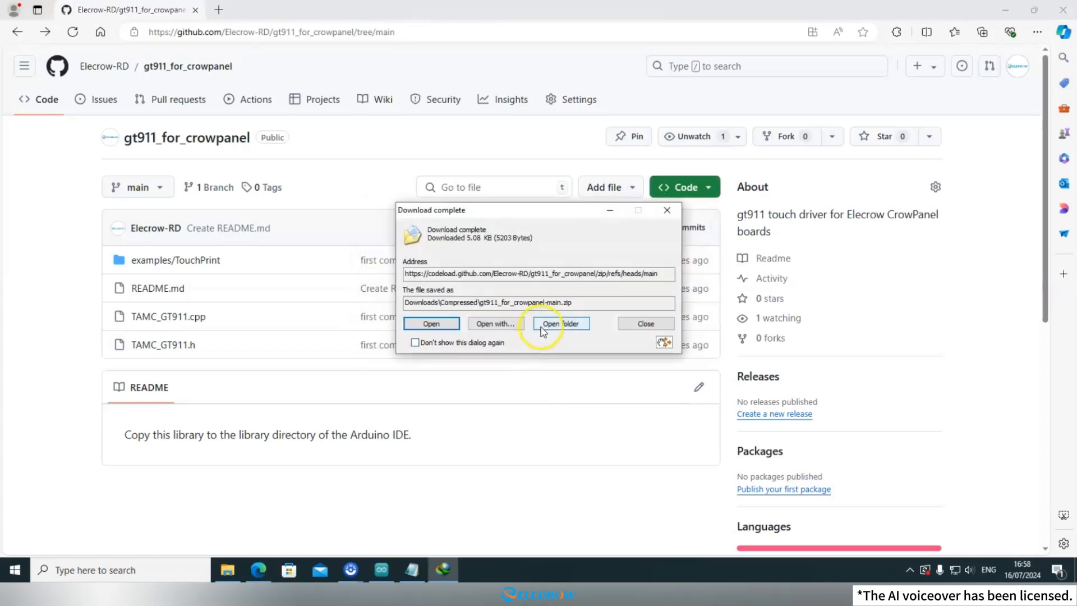
pyautogui.click(559, 323)
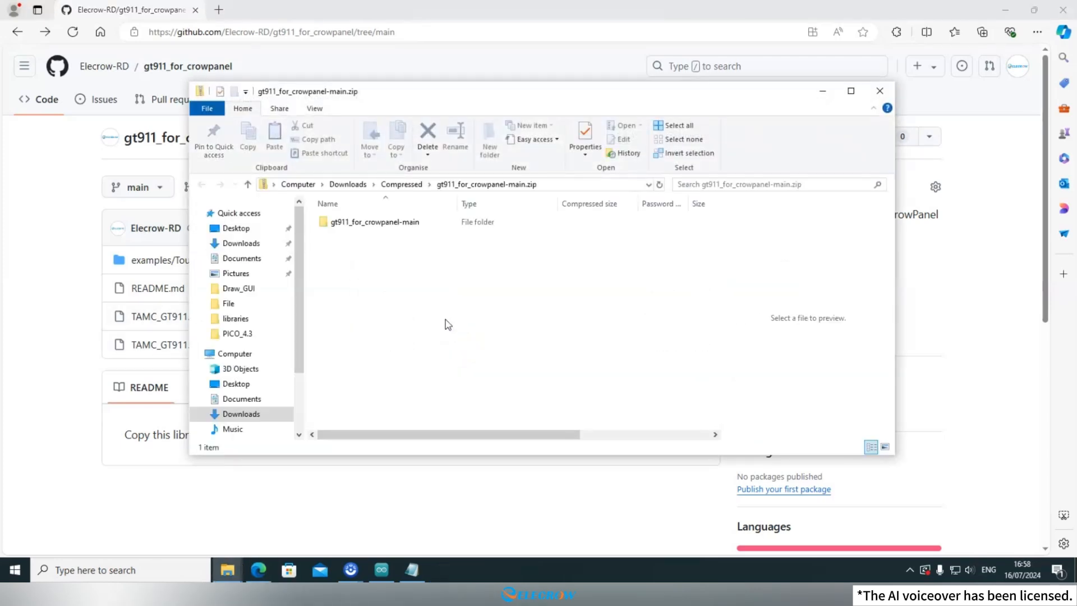
pyautogui.click(372, 221)
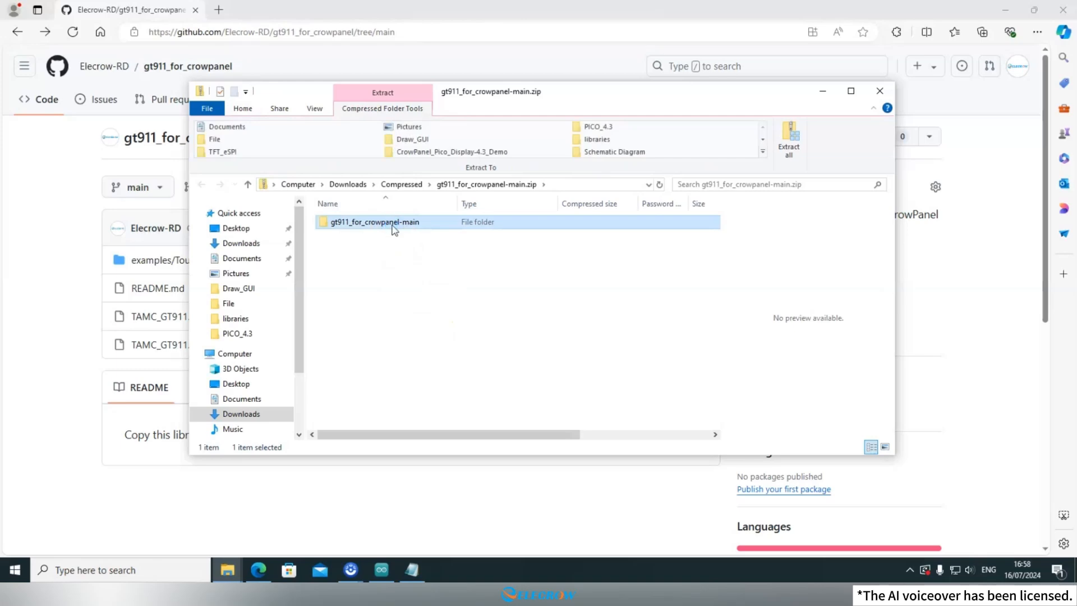
pyautogui.moveTo(230, 569)
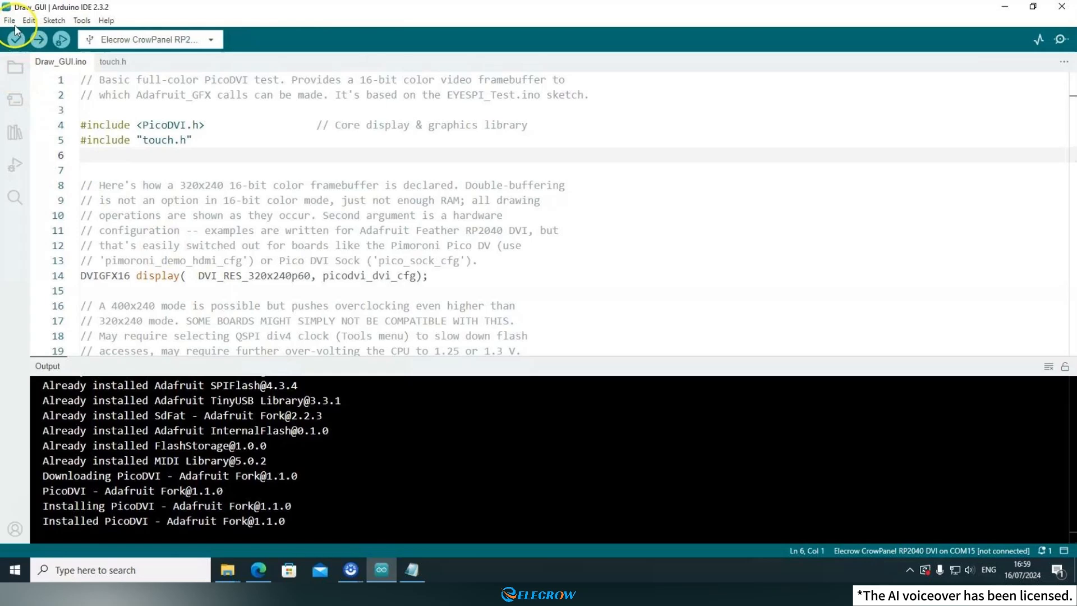
# Open Documents > Arduino > libraries, paste the gt911 library there, and close the zip window
pyautogui.click(10, 21)
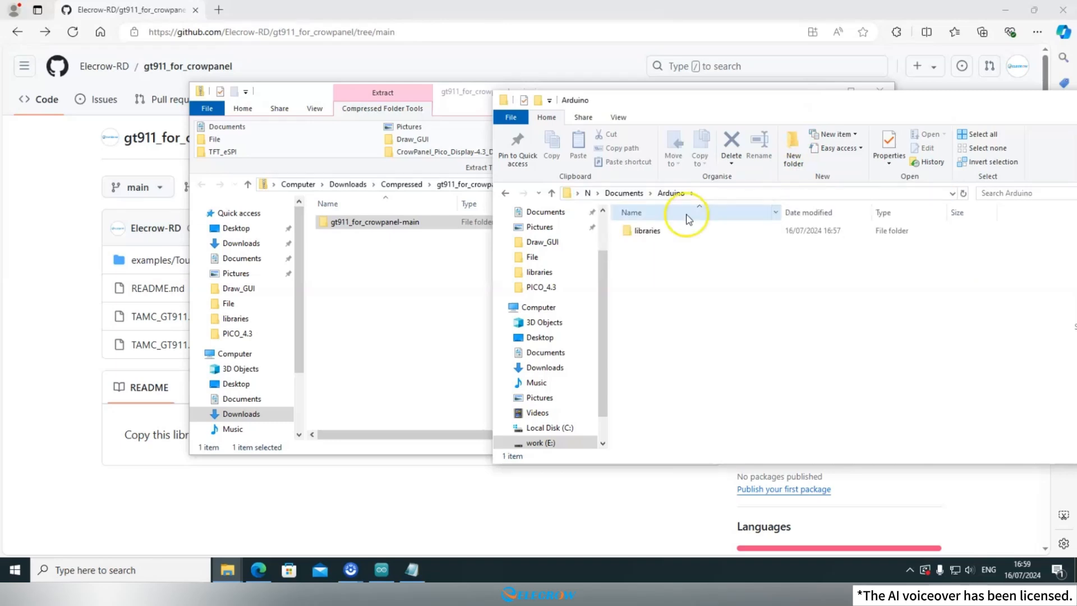
pyautogui.click(646, 231)
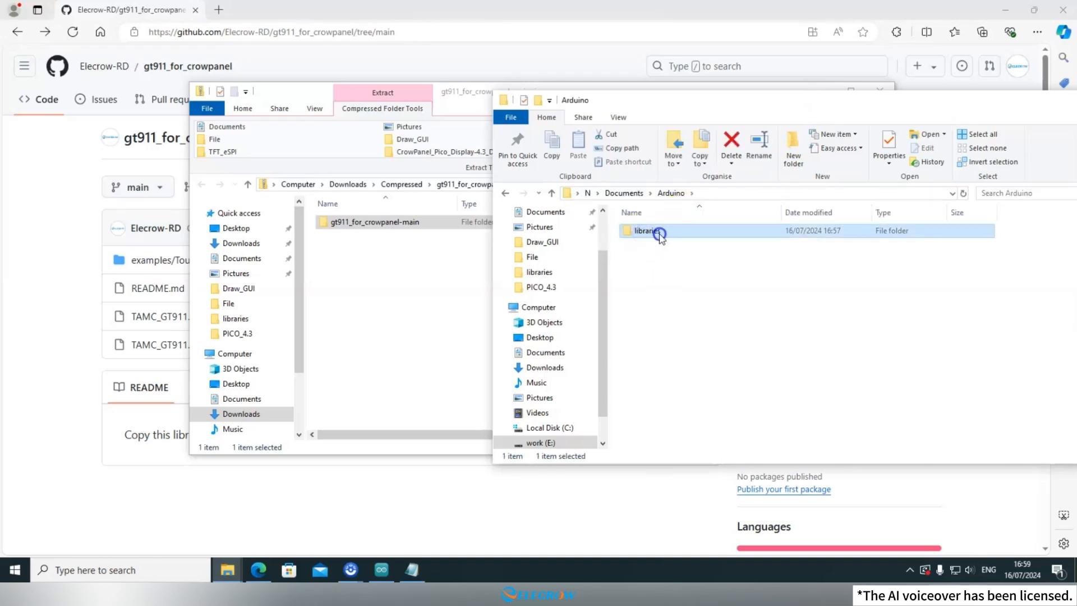
pyautogui.doubleClick(646, 231)
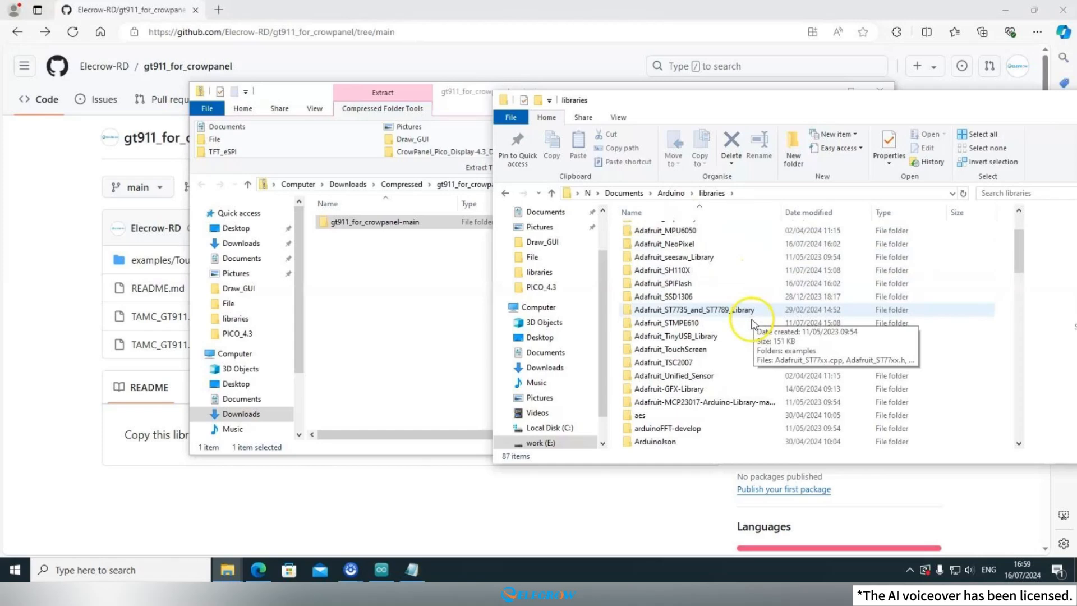
pyautogui.rightClick(372, 221)
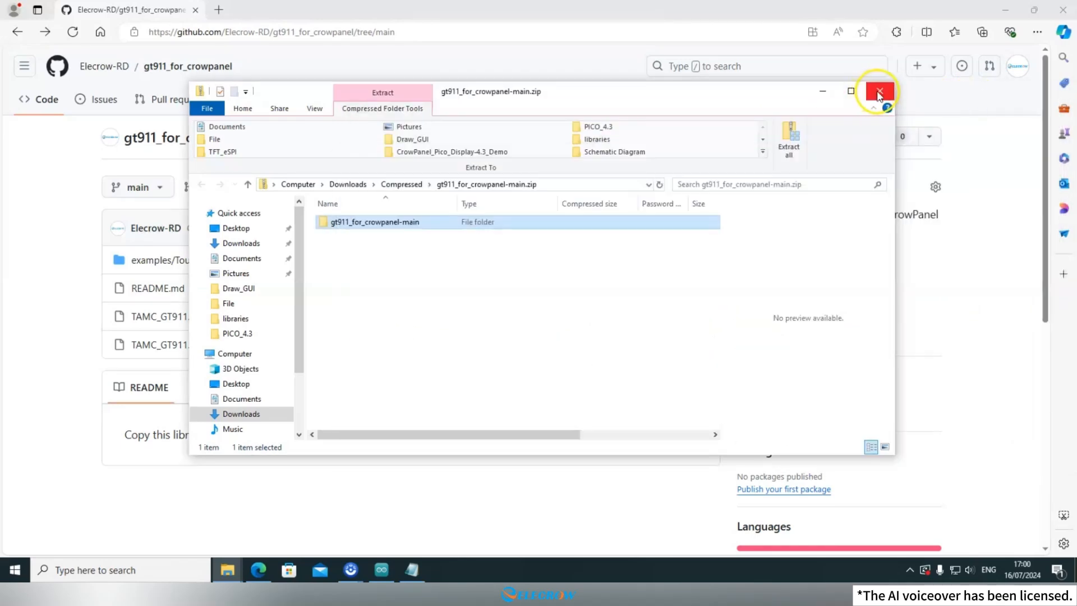
pyautogui.click(878, 91)
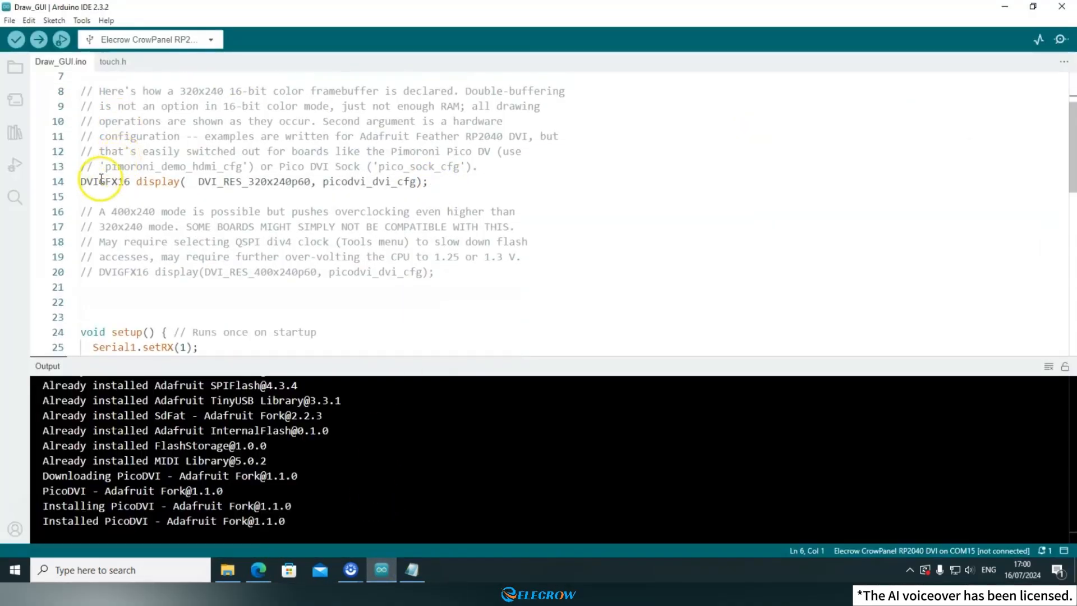
pyautogui.doubleClick(105, 182)
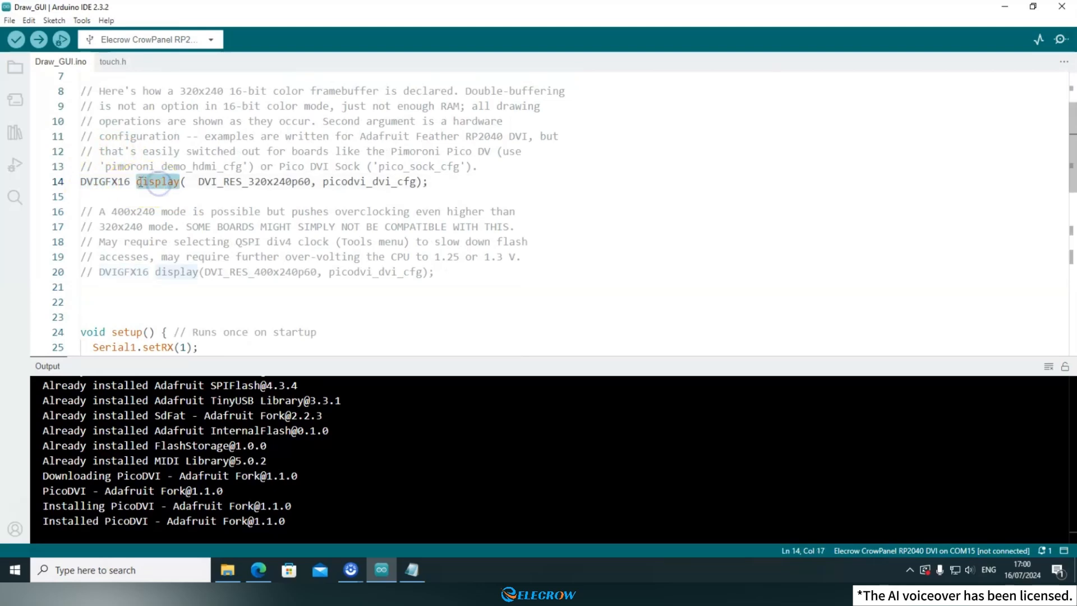
pyautogui.doubleClick(159, 182)
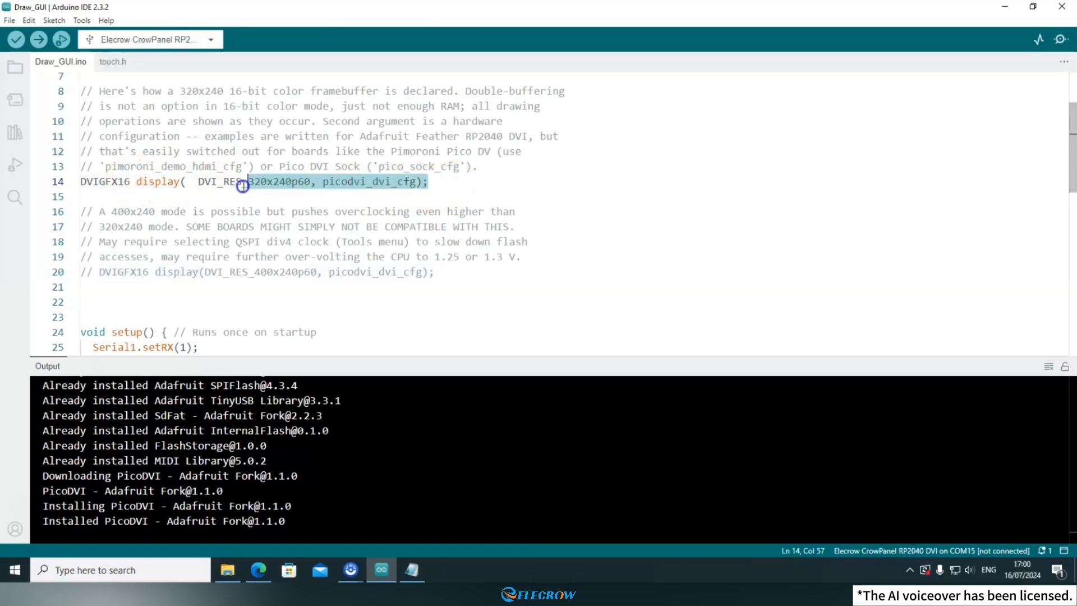
pyautogui.scroll(-3)
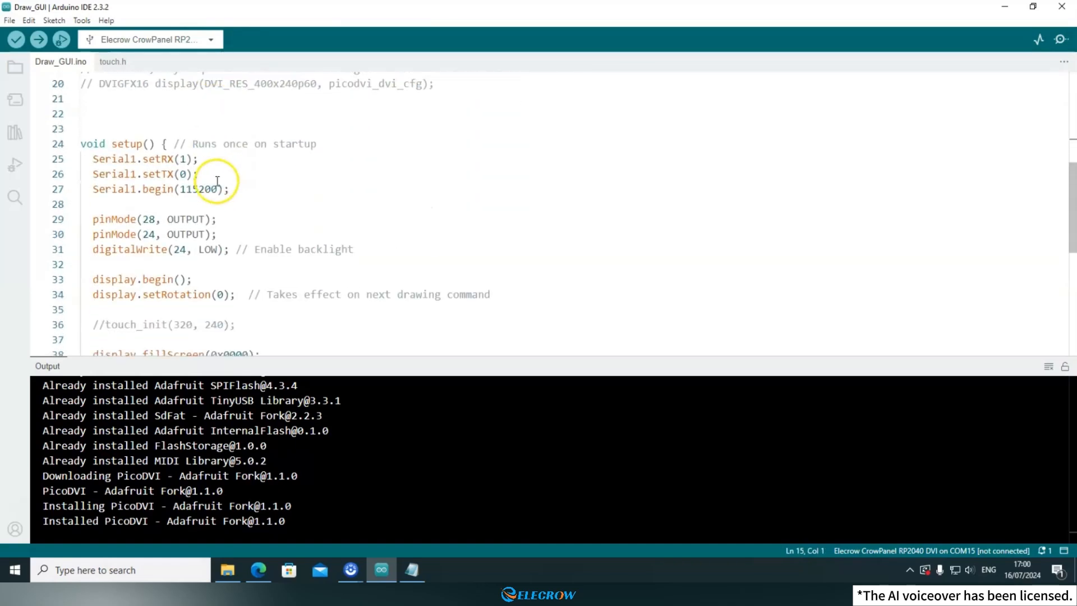
pyautogui.scroll(-3)
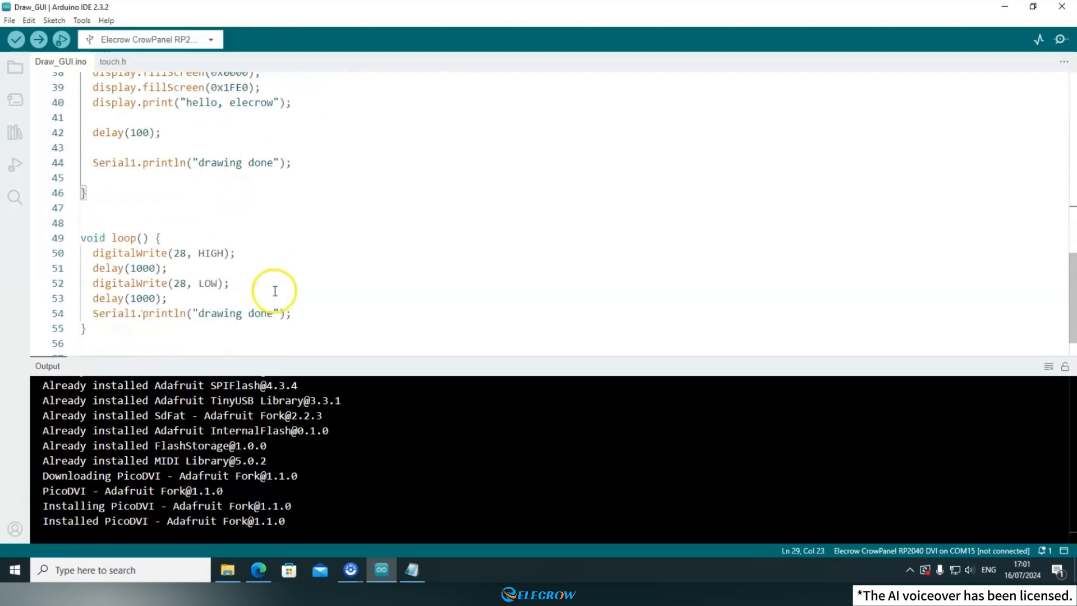
pyautogui.moveTo(308, 313)
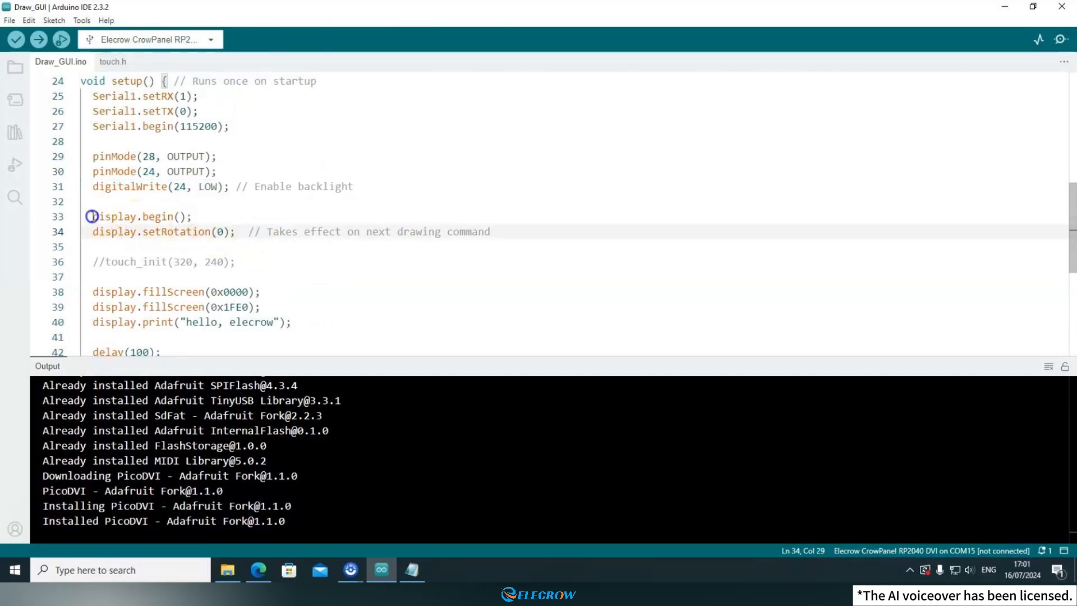
# Add delay(1000); after the first fillScreen line in Draw_GUI.ino's setup
pyautogui.moveTo(90, 217); pyautogui.dragTo(333, 231)
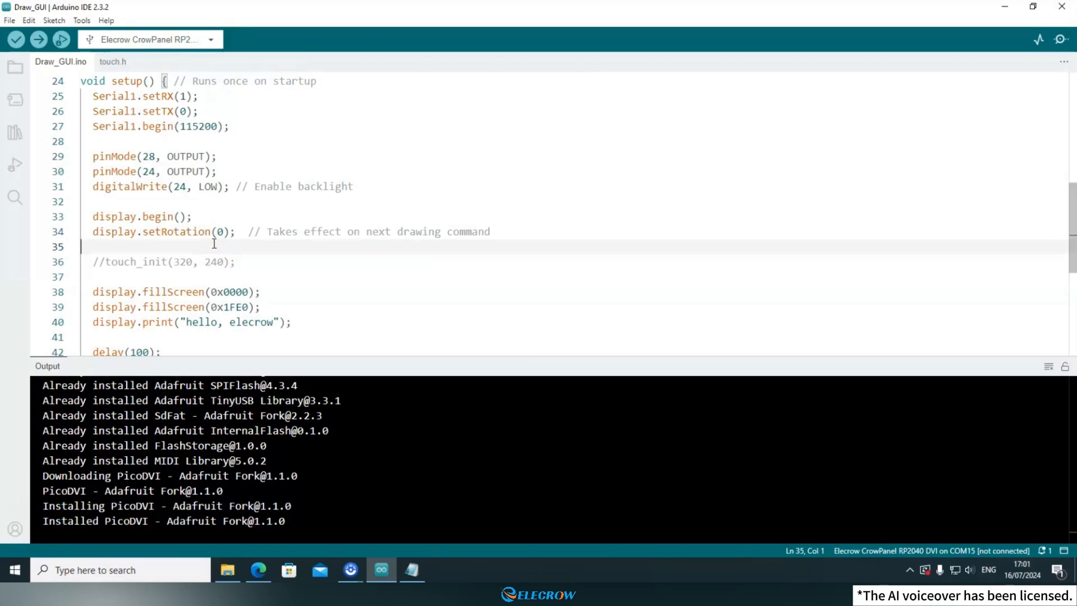
pyautogui.scroll(-3)
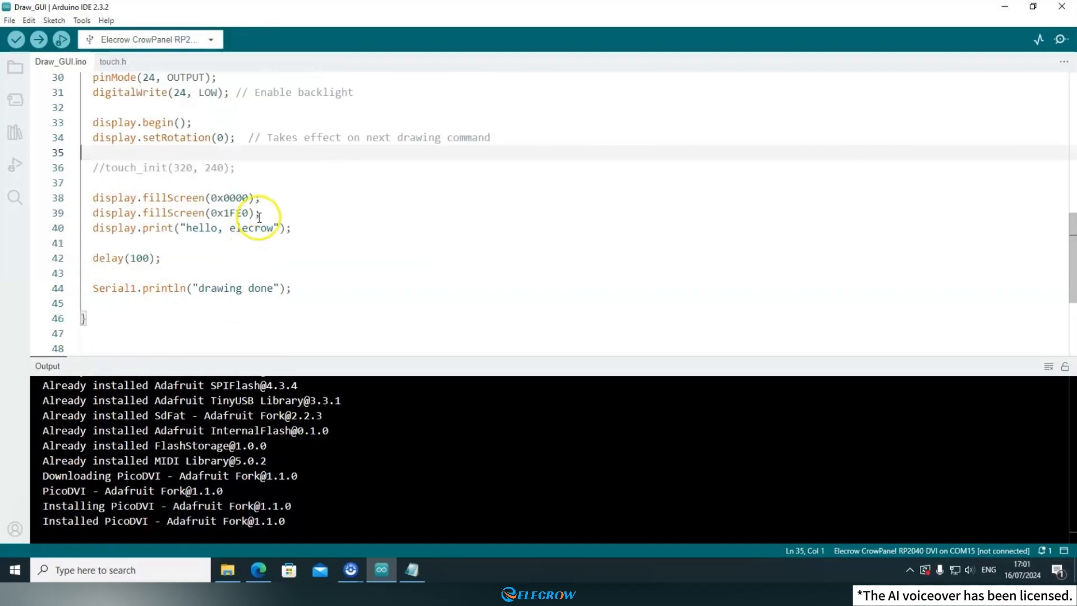
pyautogui.click(259, 214)
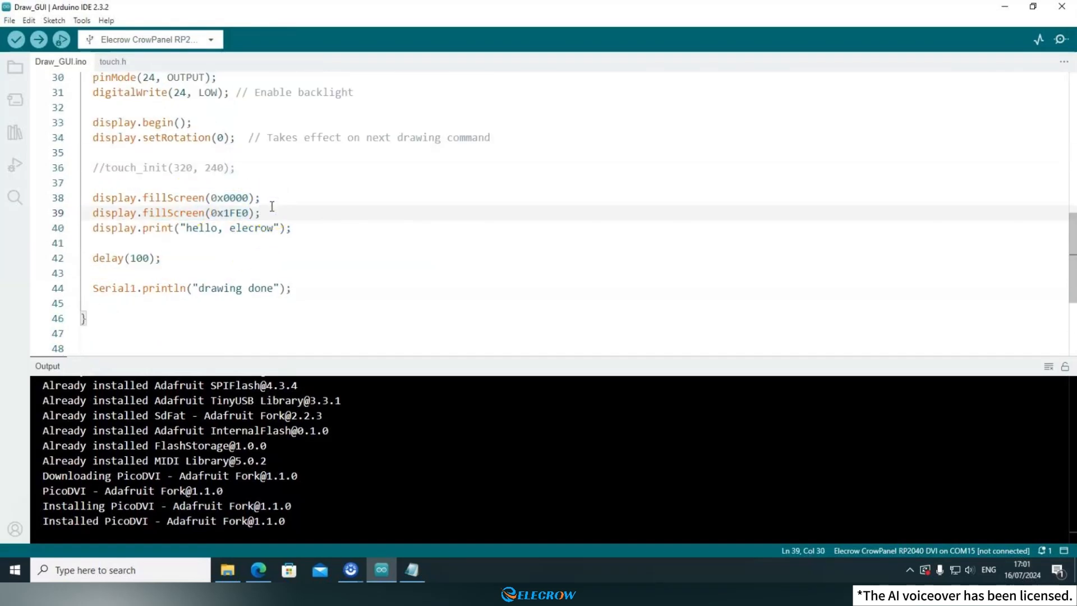
pyautogui.click(281, 198)
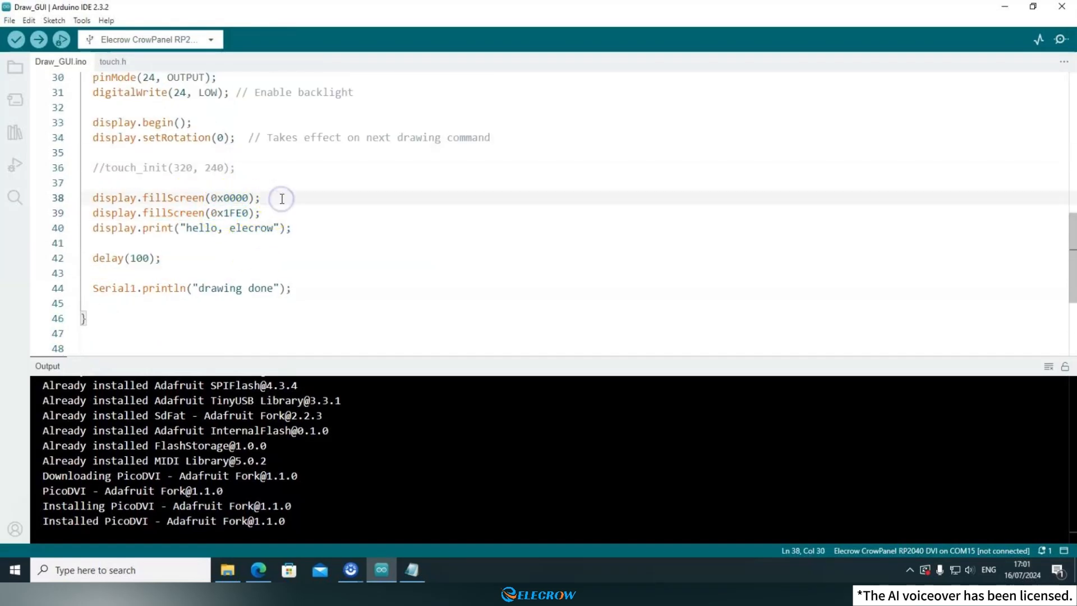
pyautogui.write('delay(1000);')
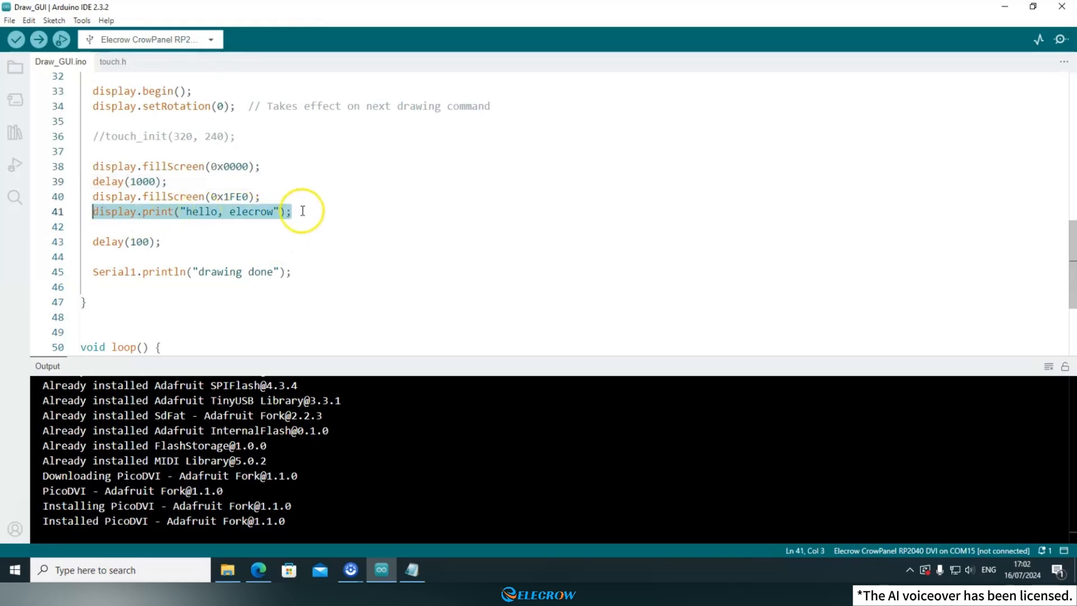
# Review the hello, elecrow print line and head to the Tools menu for board settings
pyautogui.click(293, 212)
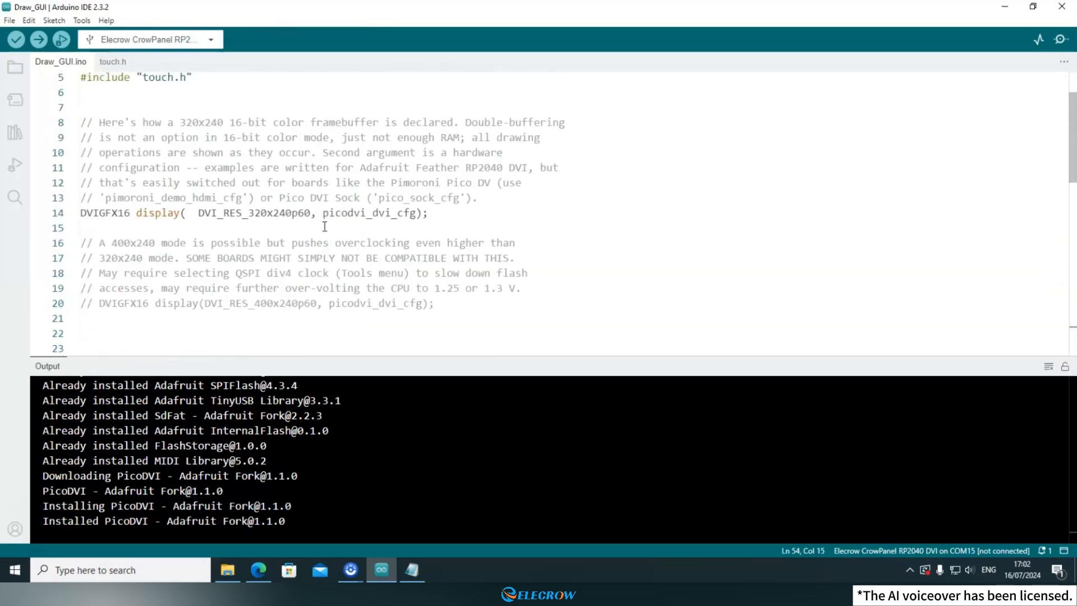
pyautogui.click(81, 20)
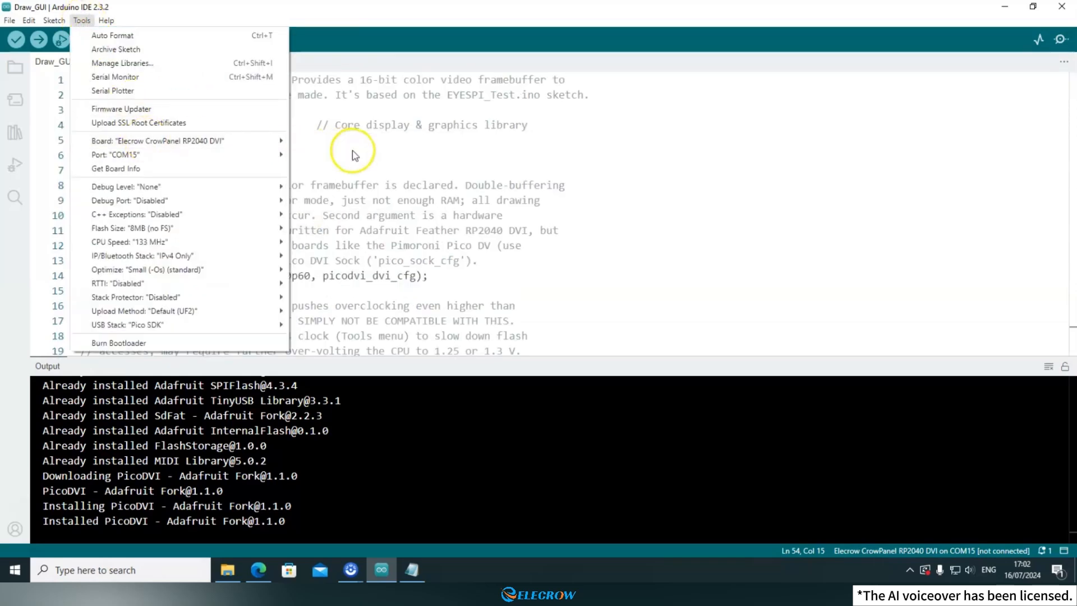